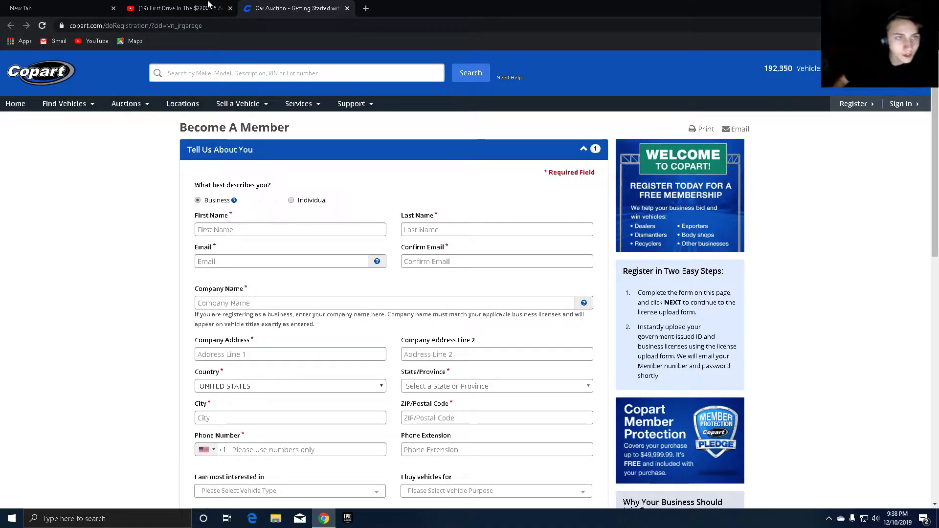
# Step: Switch to the YouTube tab and view the paused JR Garage $2200 C5 Corvette video and its description
pyautogui.click(177, 7)
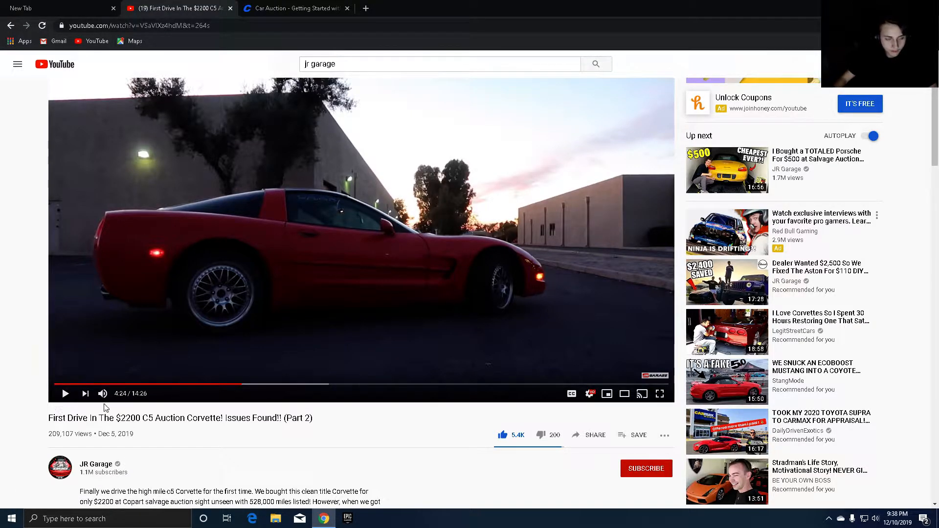
pyautogui.moveTo(329, 353)
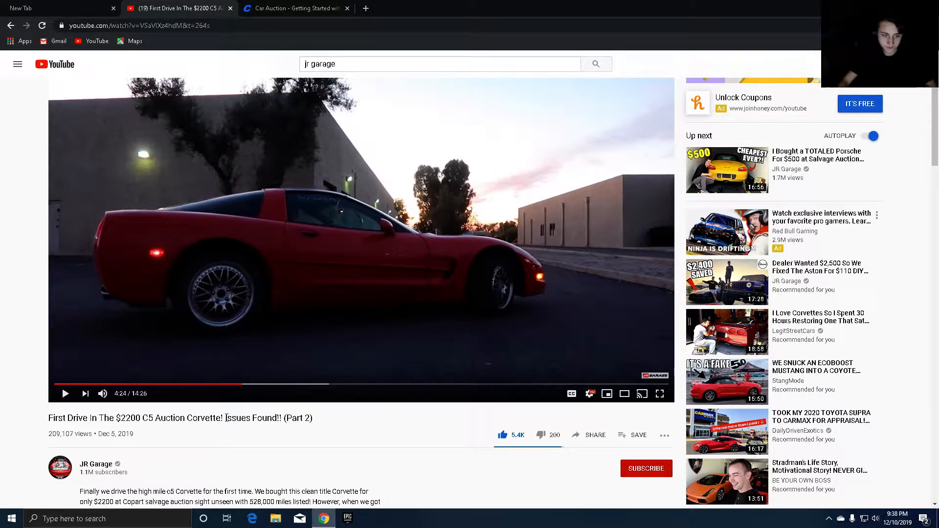
pyautogui.doubleClick(248, 418)
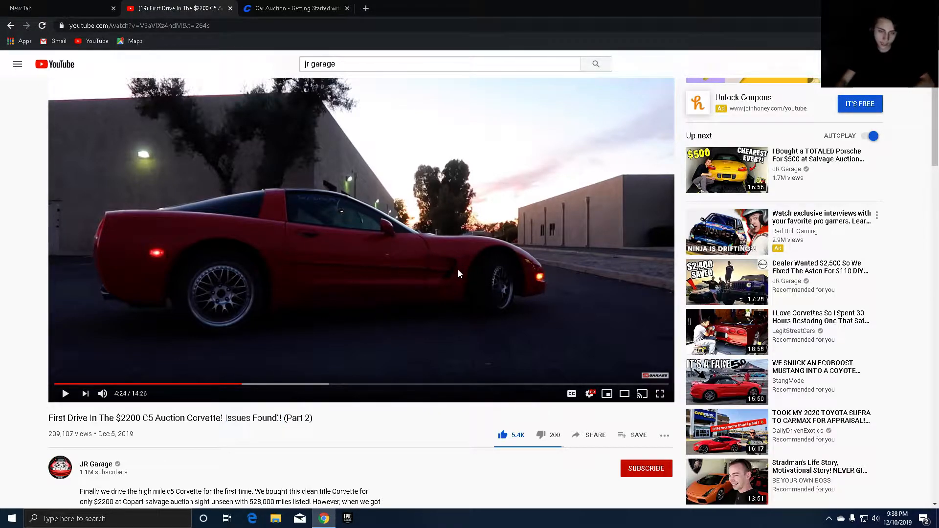
pyautogui.moveTo(450, 294)
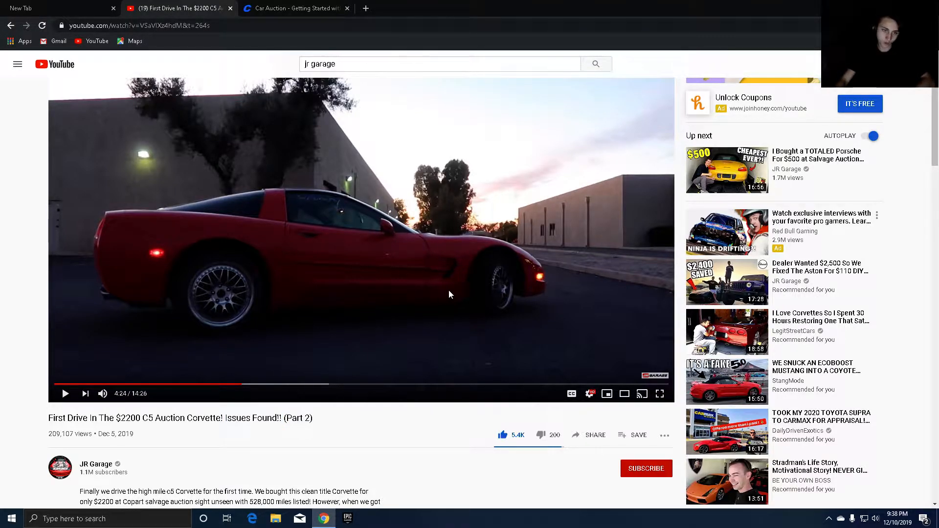
pyautogui.moveTo(155, 238)
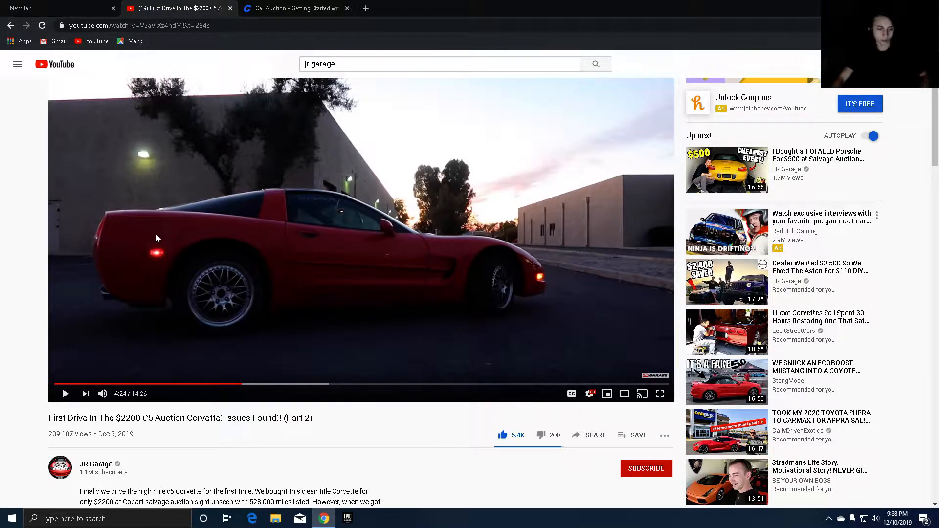
pyautogui.scroll(-3)
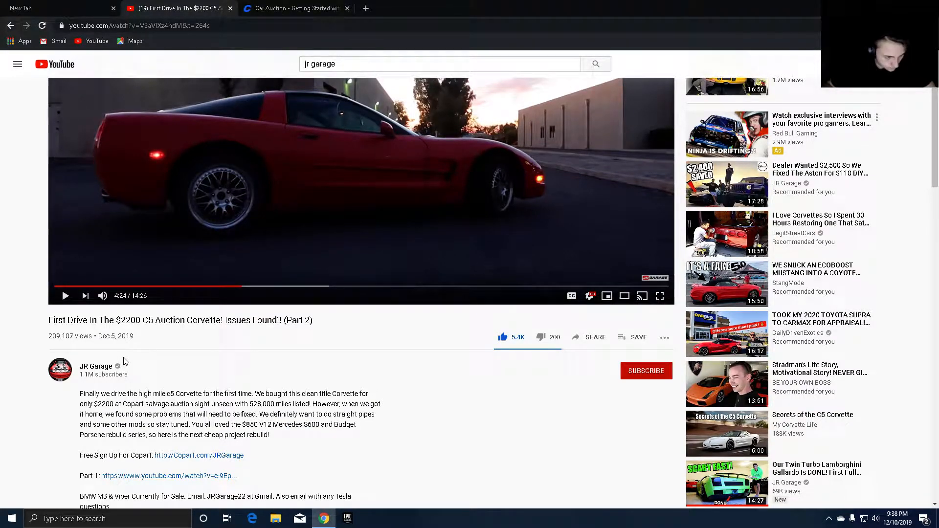
pyautogui.scroll(-3)
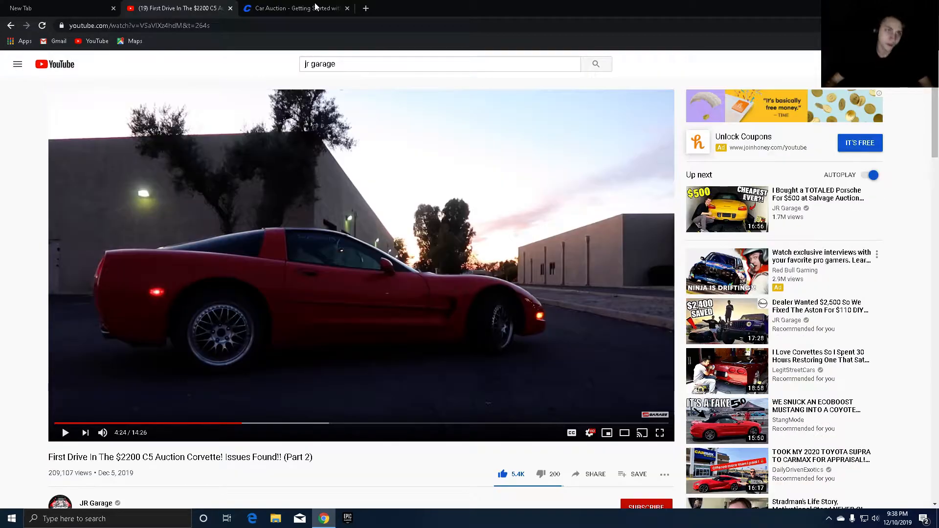
# Step: Return to Copart and search the listings for "dodge viper", correcting the typo first
pyautogui.click(293, 8)
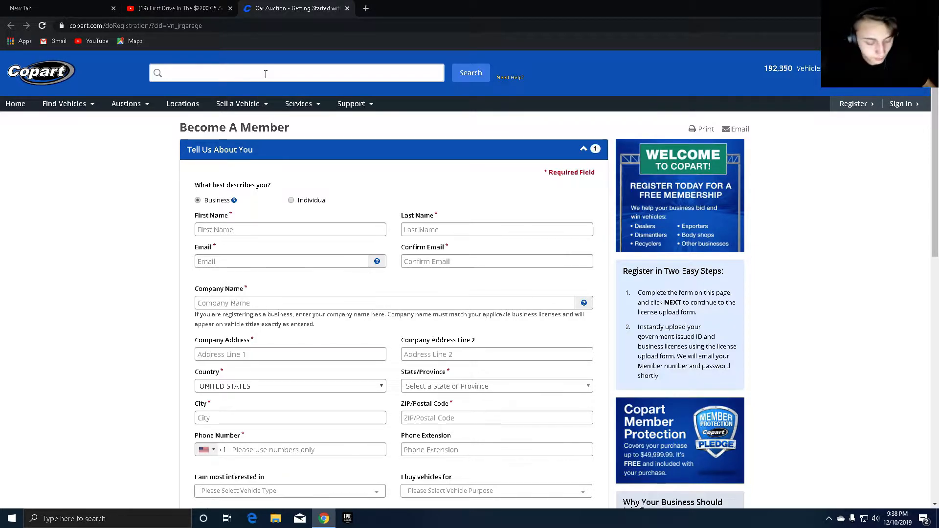
pyautogui.write('doid')
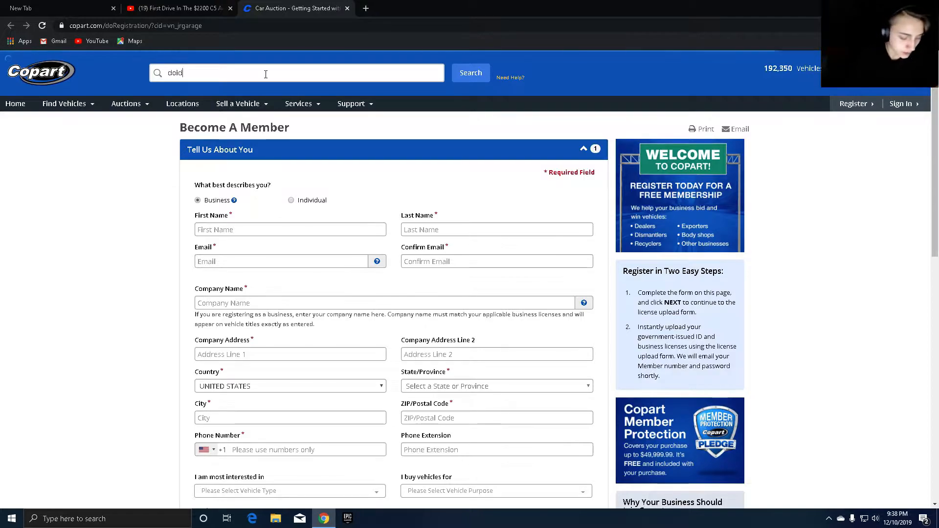
pyautogui.press('Backspace')
pyautogui.write('g')
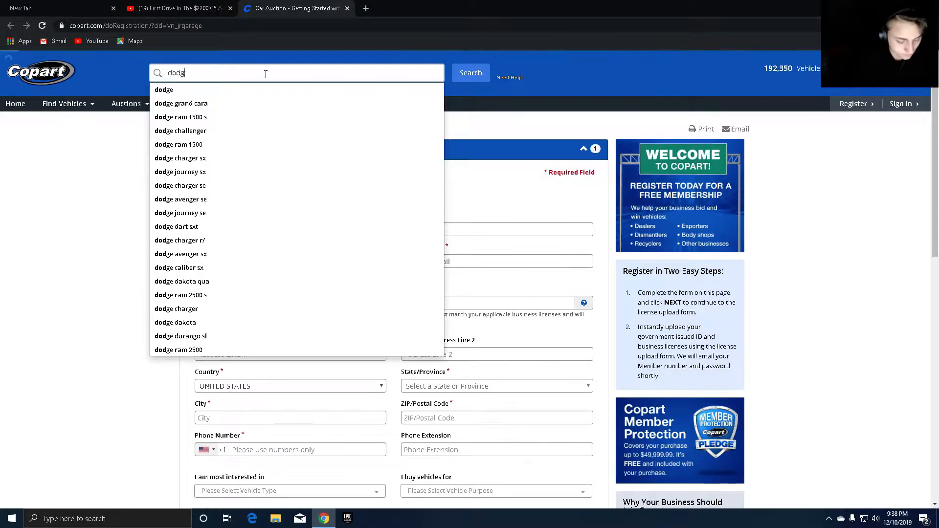
pyautogui.write('e')
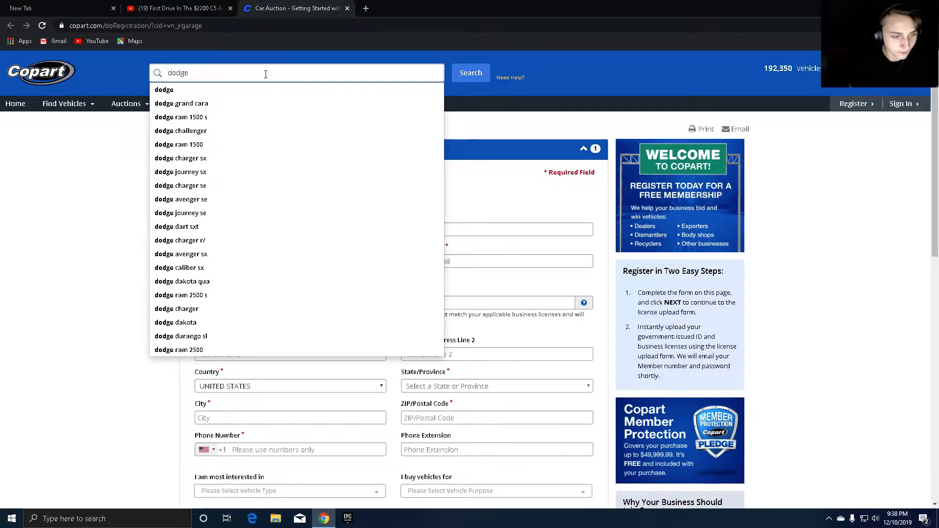
pyautogui.write('" "')
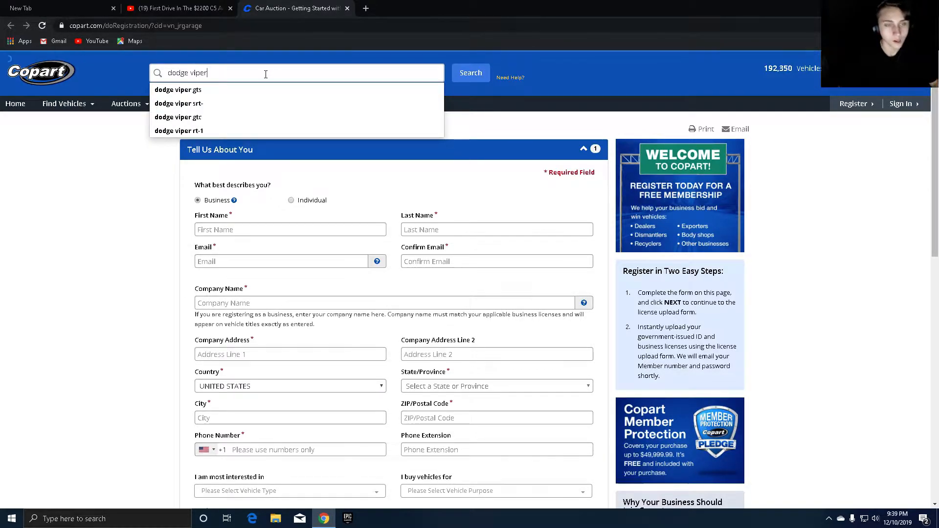
pyautogui.click(470, 72)
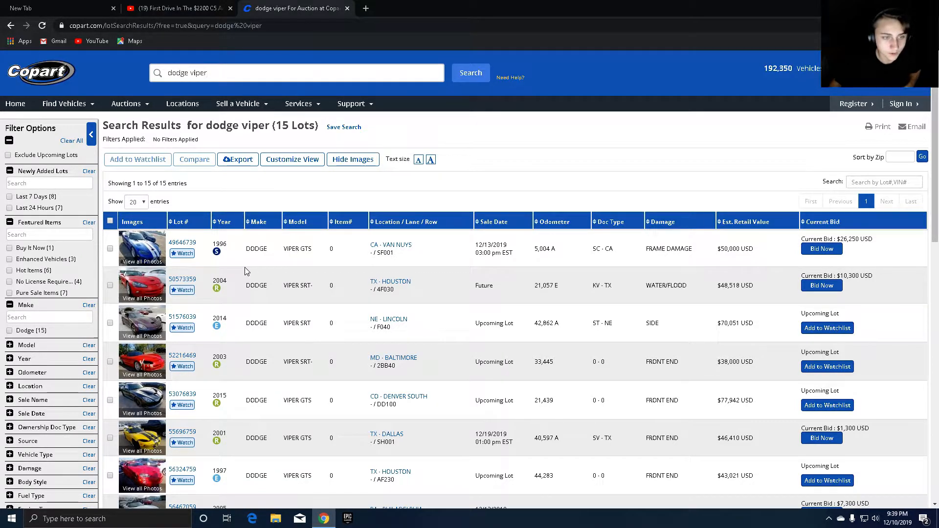
pyautogui.moveTo(255, 306)
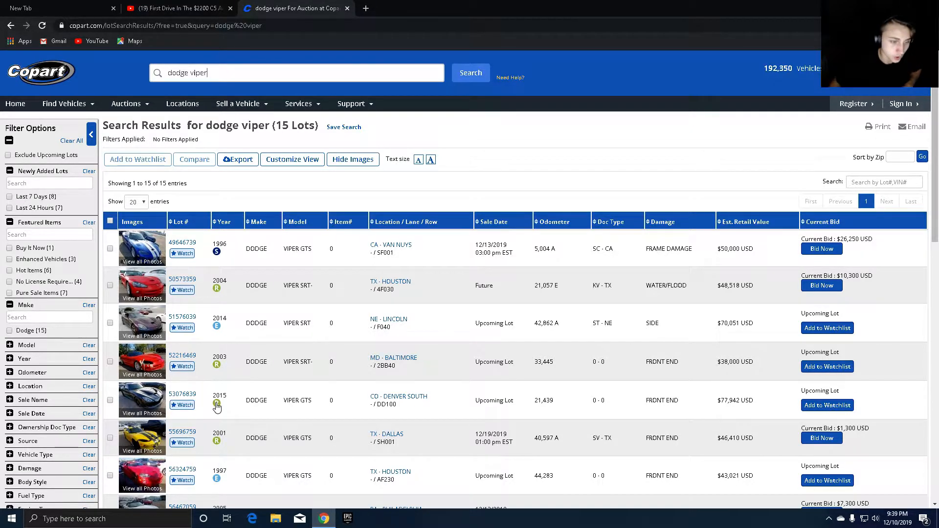
# Step: Open the 2001 Dodge Viper RT-10 listing, lot 58567159, from the results
pyautogui.scroll(-3)
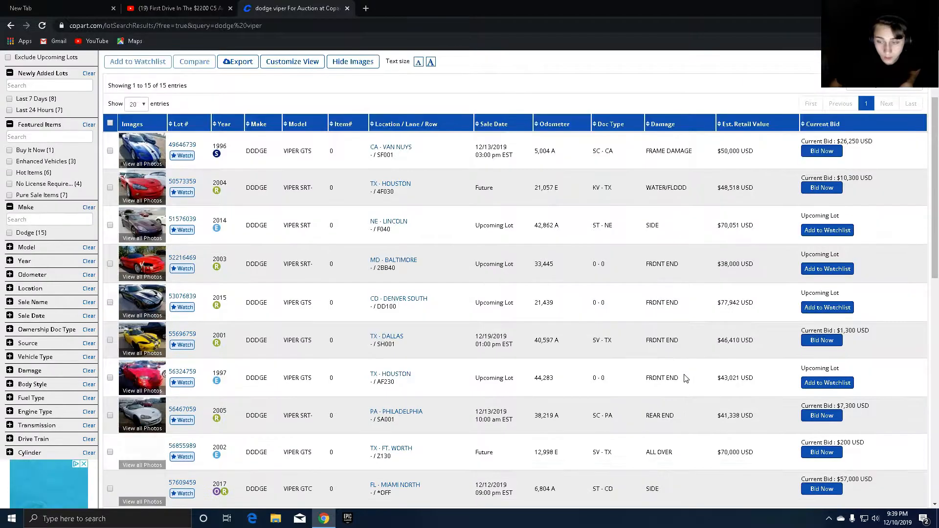
pyautogui.scroll(-3)
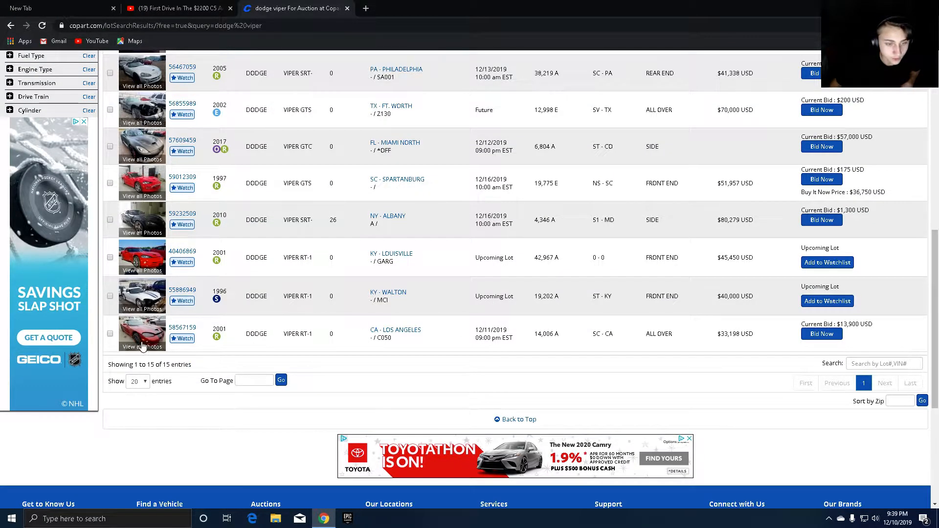
pyautogui.click(142, 347)
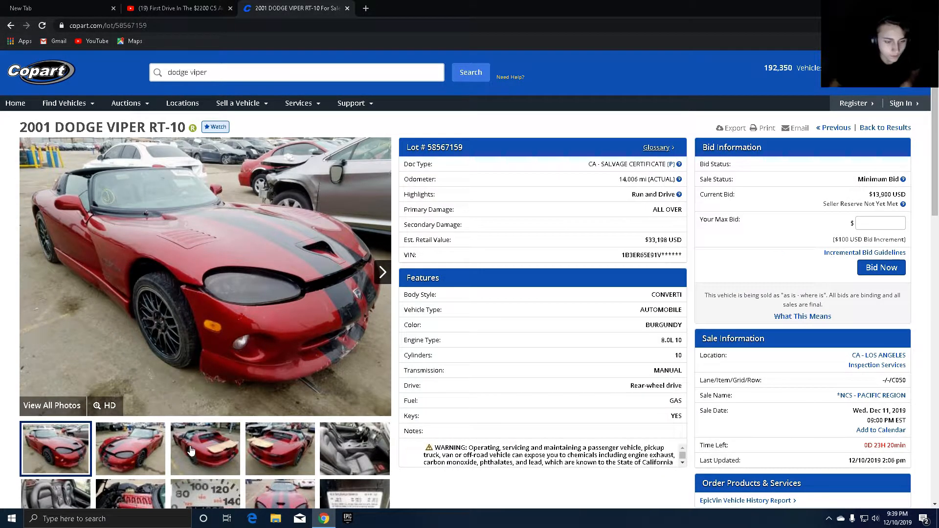
# Step: View the RT-10's rear-damage photos, then go back to the Dodge Viper results
pyautogui.click(130, 449)
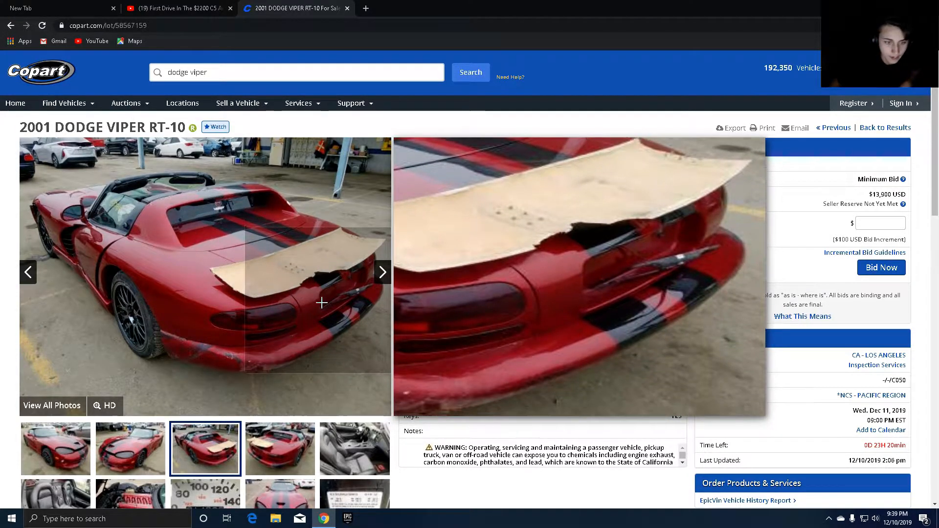
pyautogui.moveTo(78, 265)
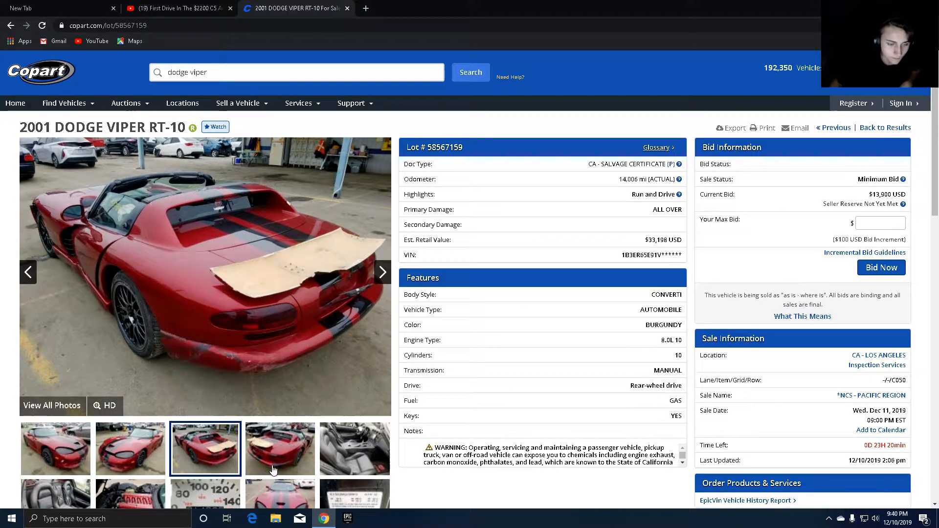
pyautogui.click(279, 449)
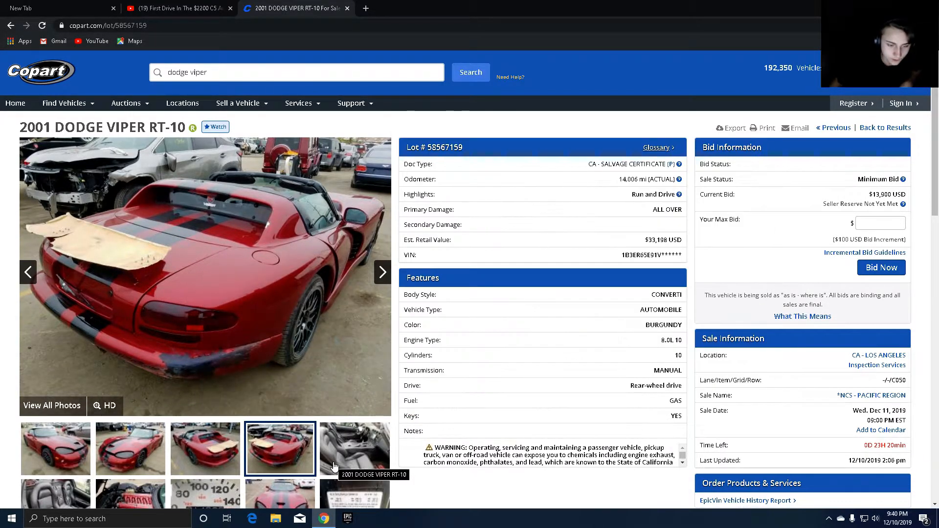
pyautogui.scroll(-3)
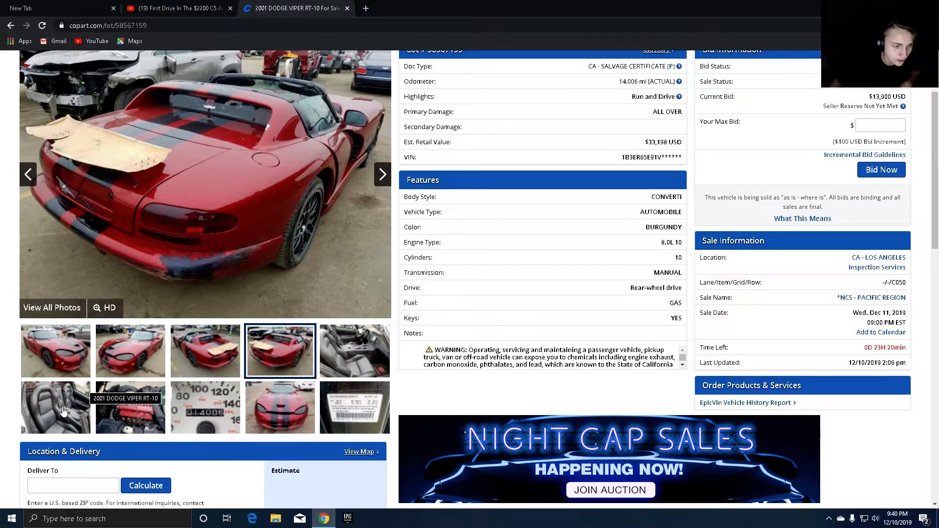
pyautogui.click(54, 407)
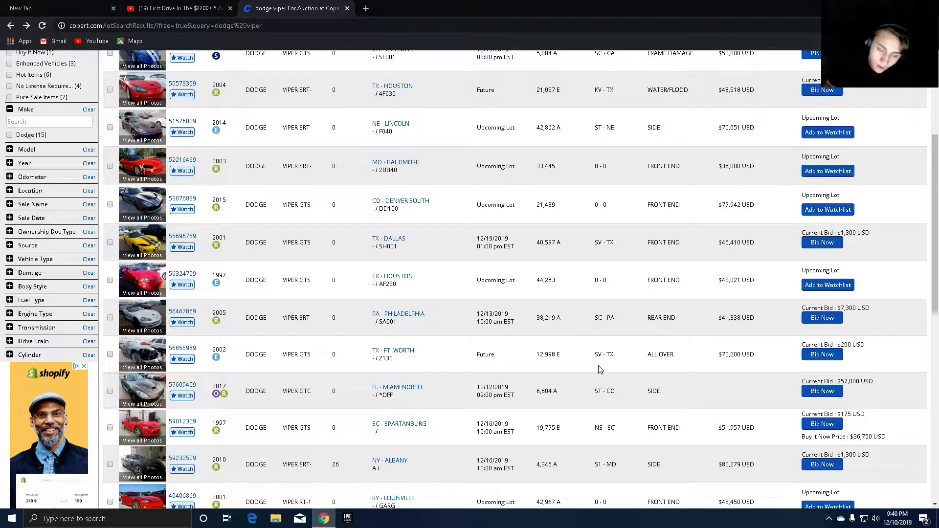
pyautogui.moveTo(355, 341)
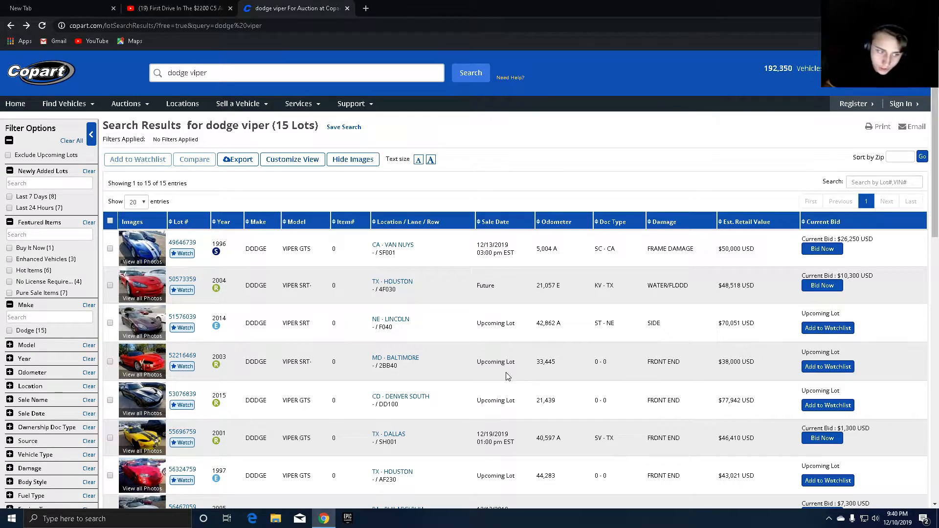
# Step: Open the 2005 Dodge Viper SRT-10 listing, lot 56467059, from the results
pyautogui.scroll(-3)
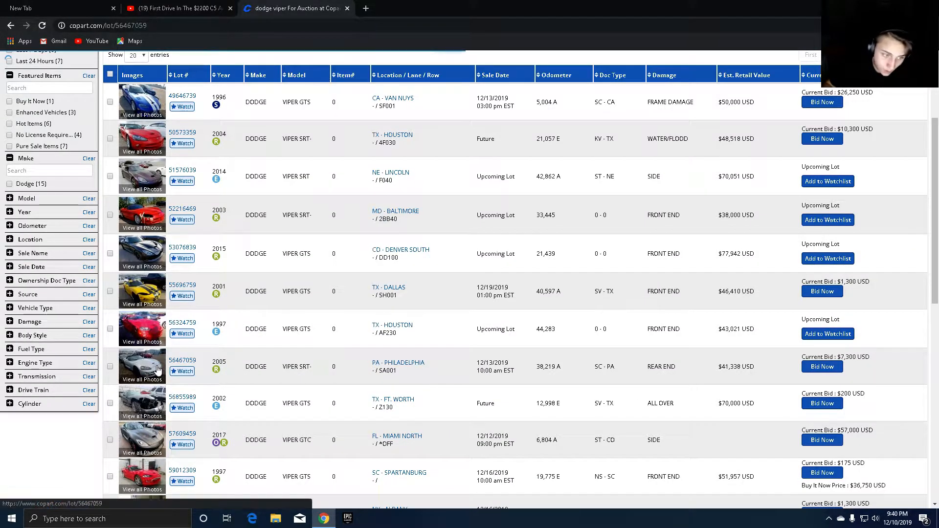
pyautogui.click(141, 366)
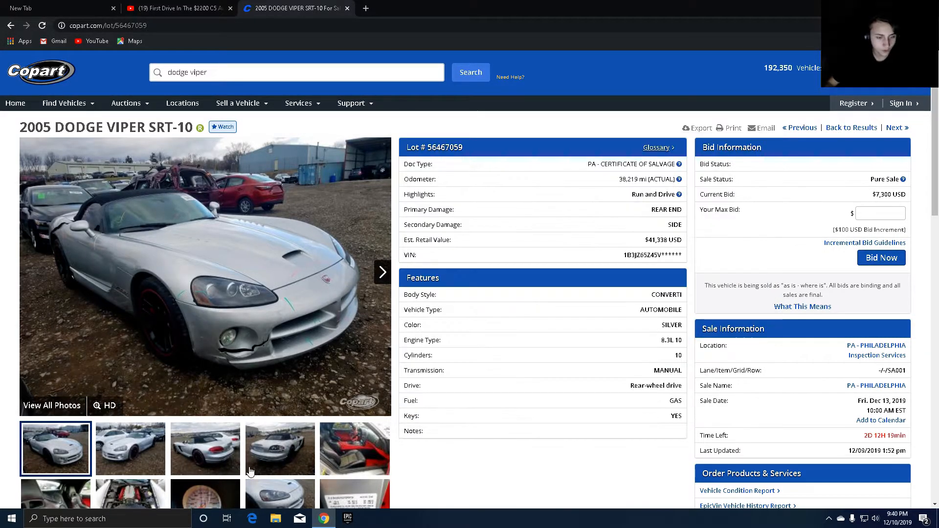
# Step: View the 2005 SRT-10's rear and front-bumper damage photos, then return to the results
pyautogui.click(279, 448)
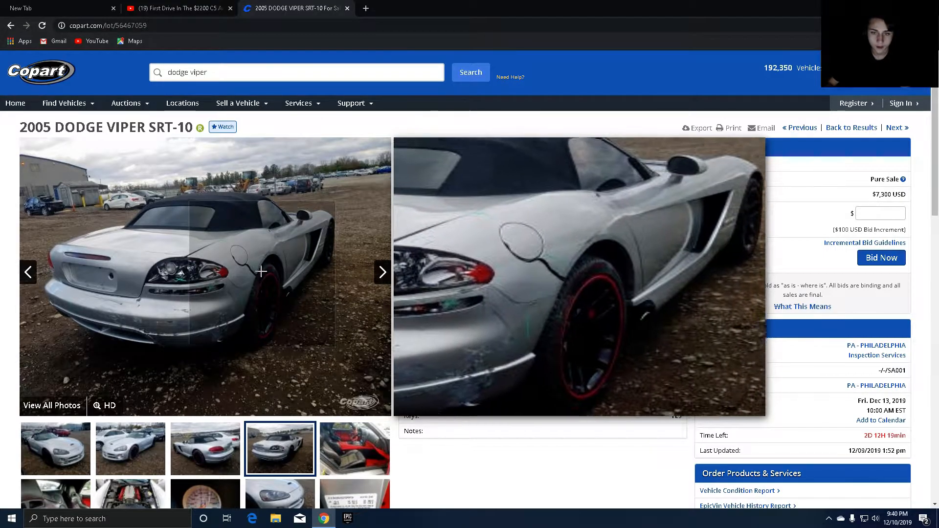
pyautogui.moveTo(153, 292)
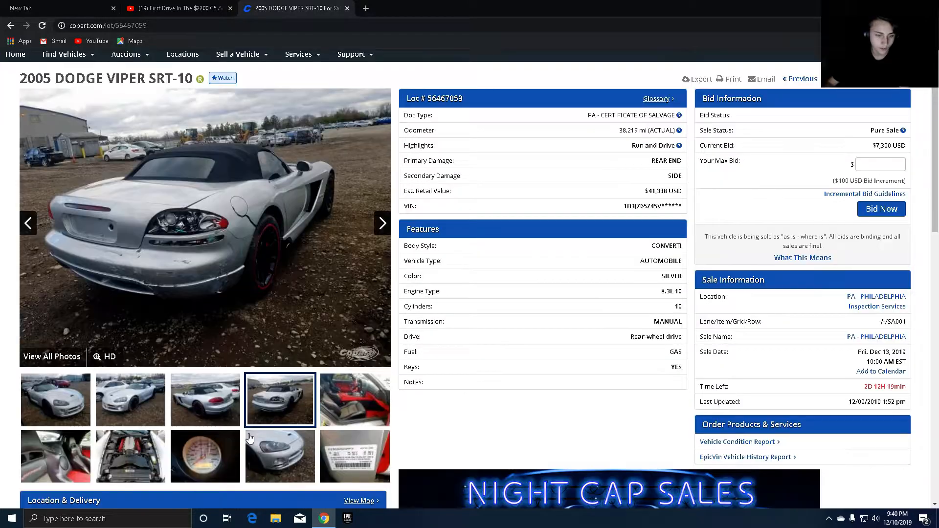
pyautogui.scroll(-3)
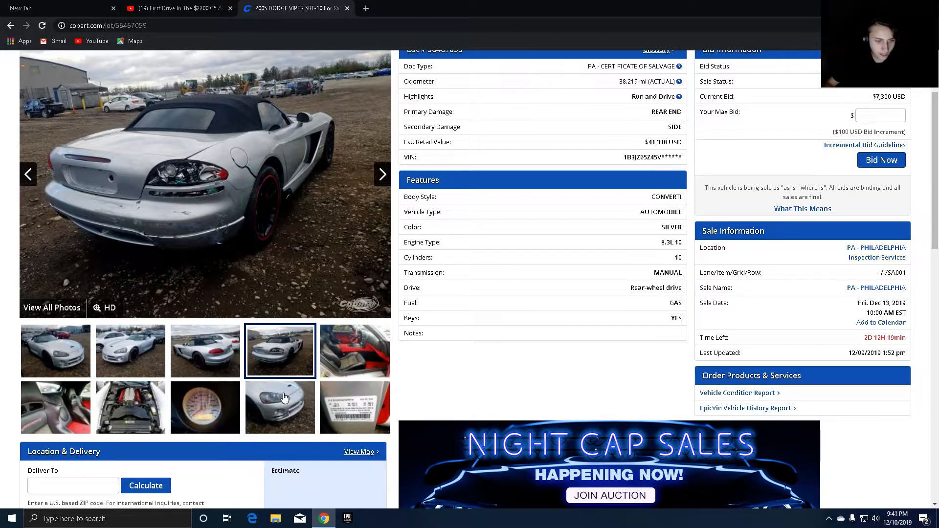
pyautogui.click(204, 407)
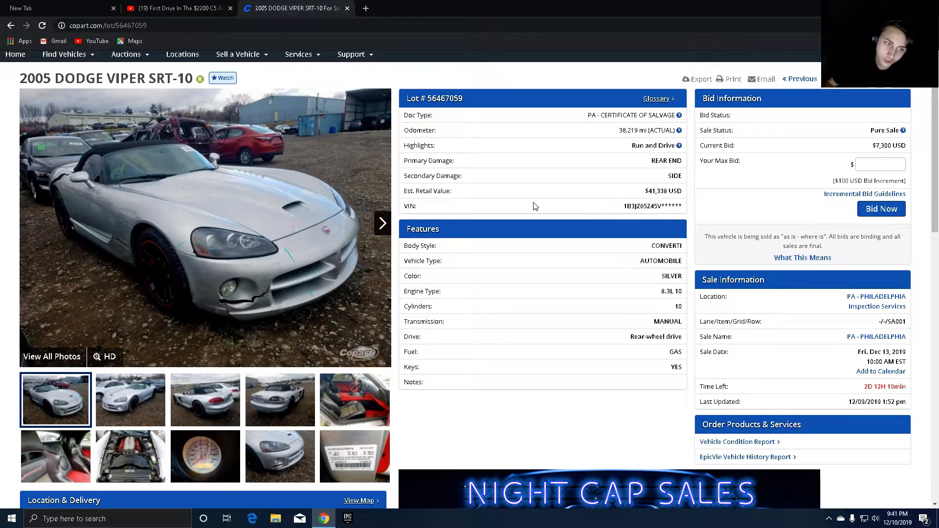
pyautogui.moveTo(209, 299)
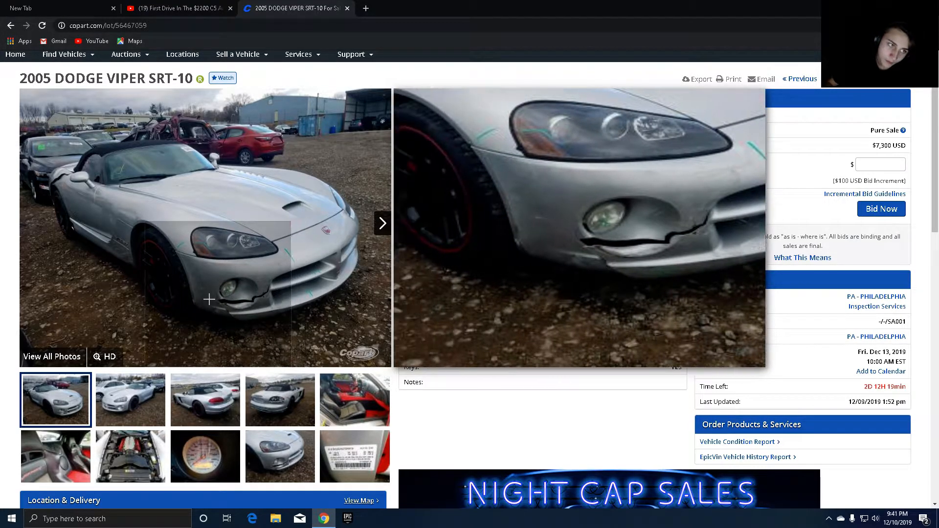
pyautogui.moveTo(130, 260)
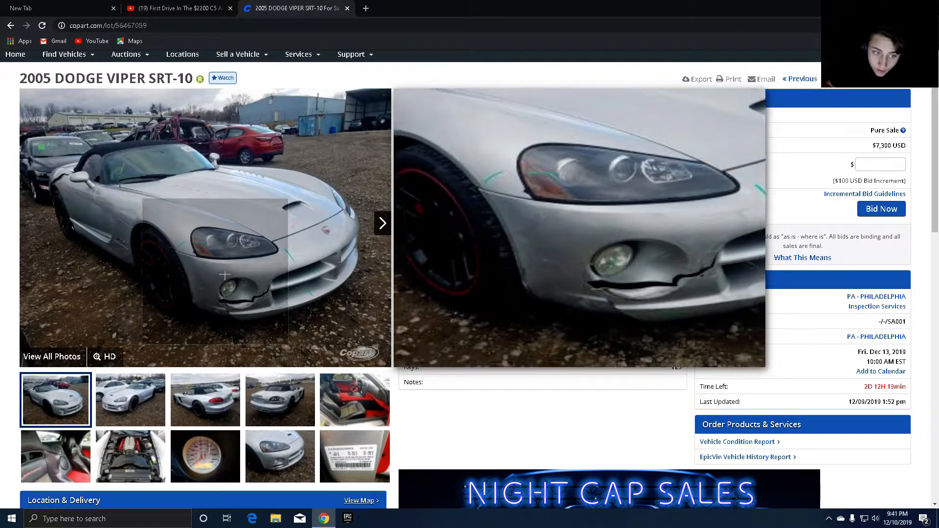
pyautogui.moveTo(353, 278)
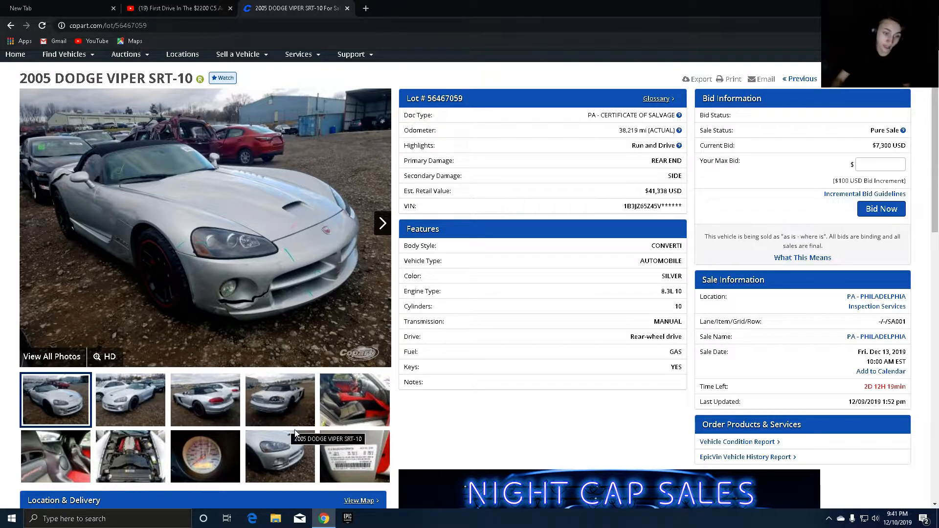
pyautogui.click(130, 456)
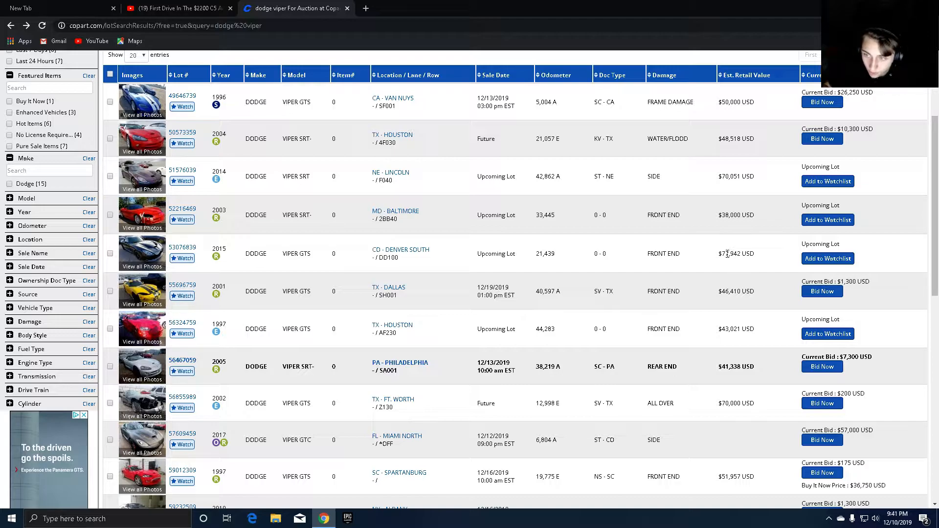
pyautogui.moveTo(584, 243)
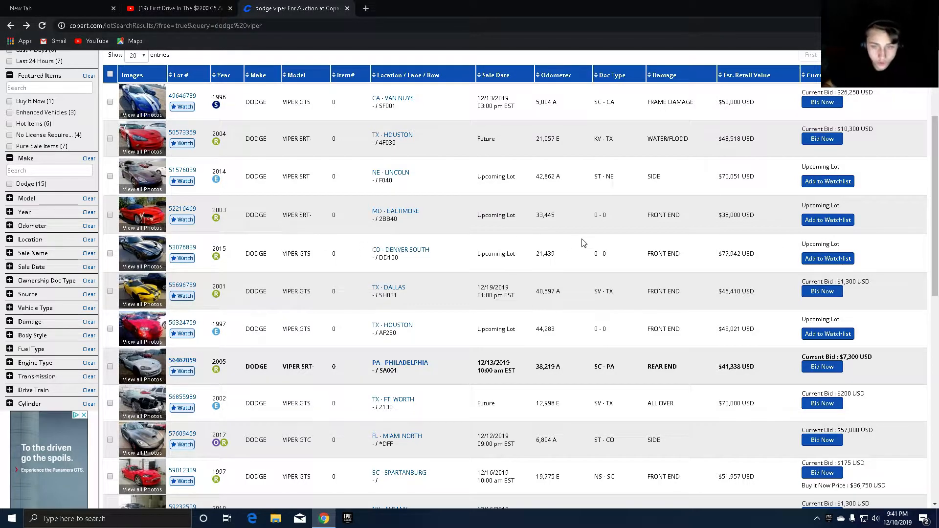
pyautogui.moveTo(677, 252)
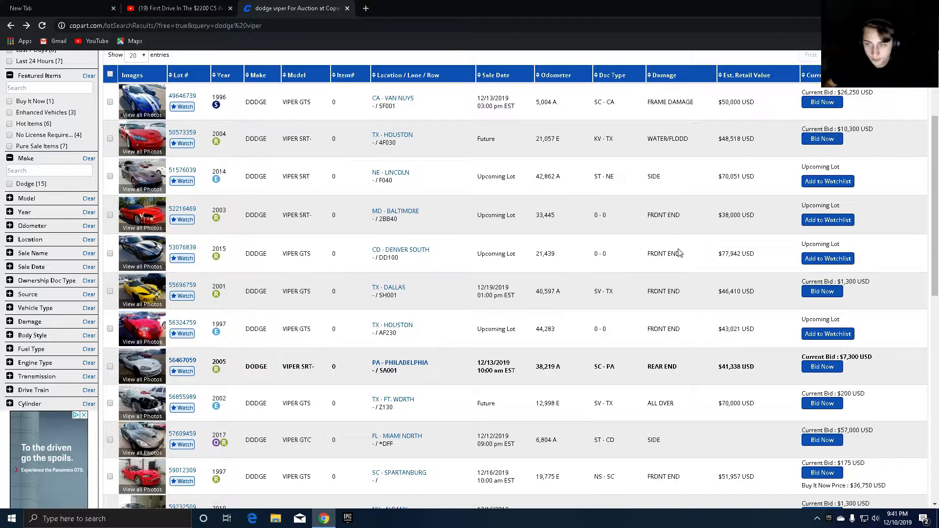
# Step: Open the 2015 Dodge Viper GTS listing and view its front-bumper and rear photos
pyautogui.click(142, 253)
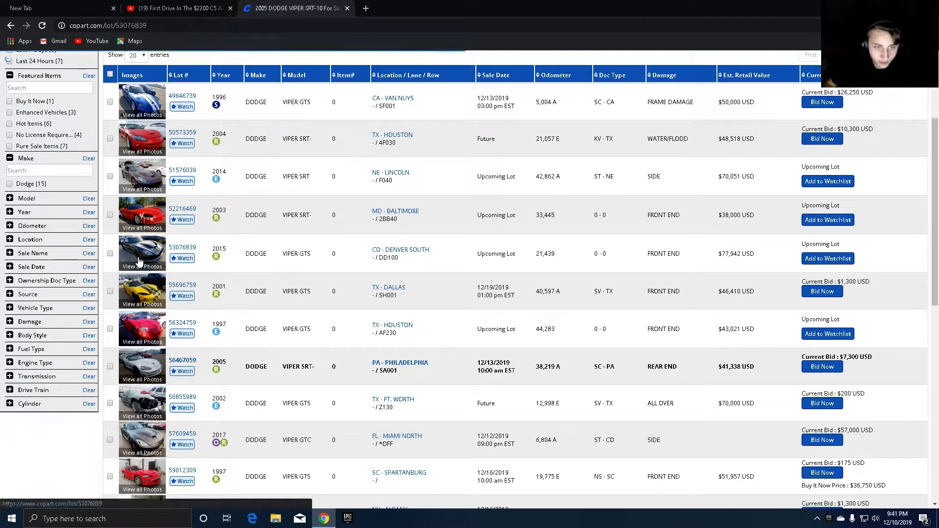
pyautogui.click(142, 258)
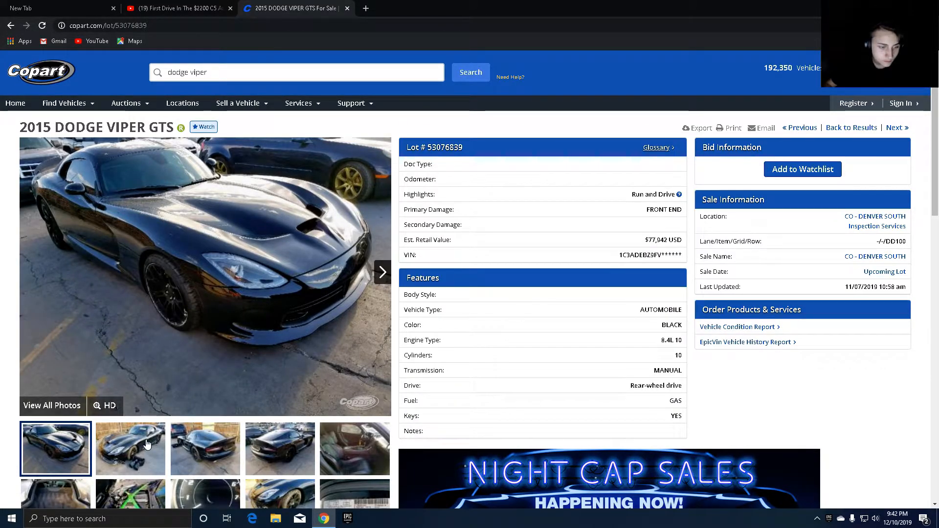
pyautogui.click(130, 449)
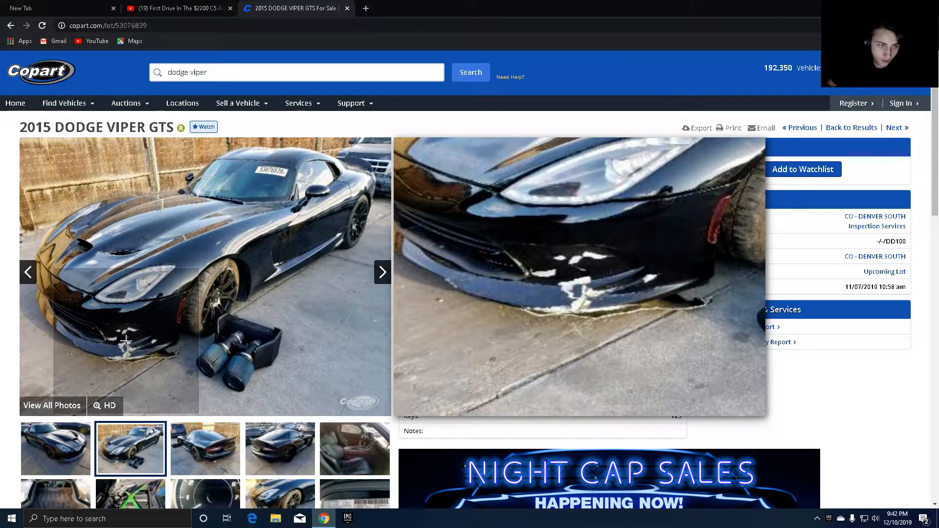
pyautogui.click(205, 449)
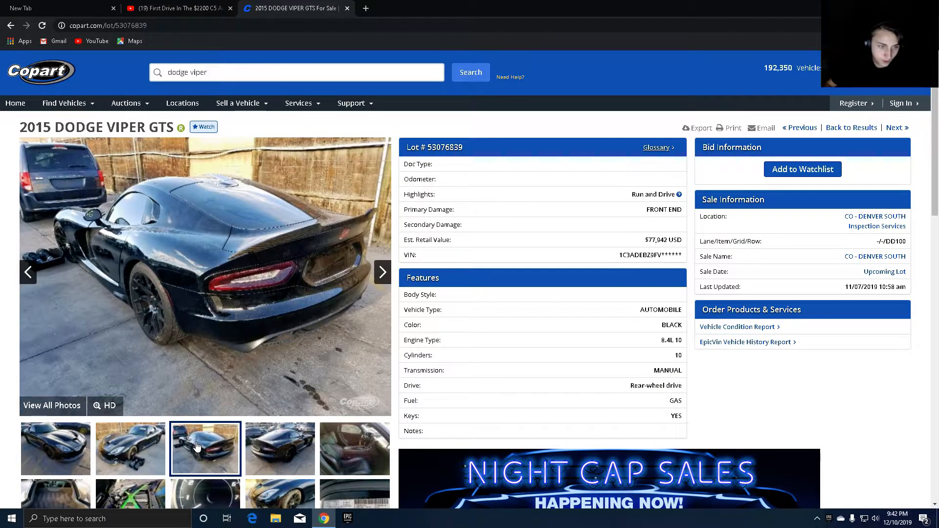
pyautogui.click(280, 449)
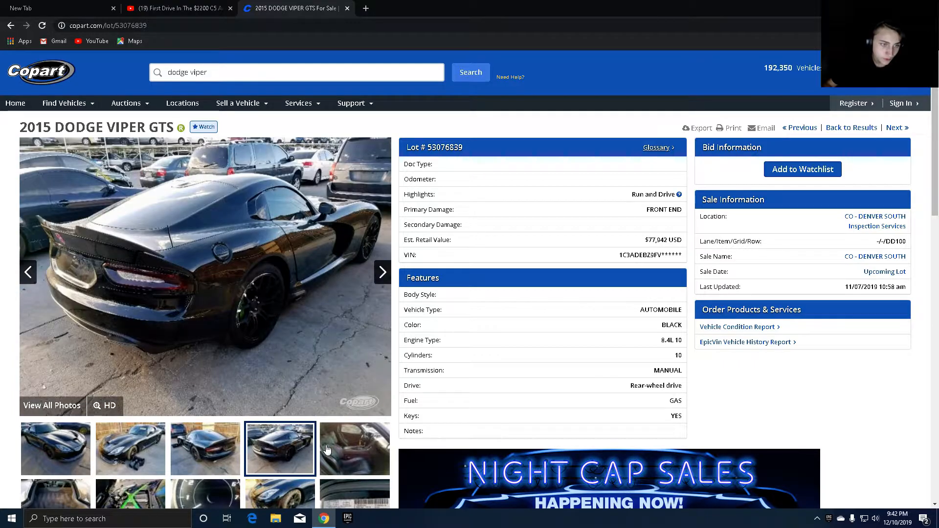
# Step: View the Viper GTS trunk and remaining photos, then return toward the results list
pyautogui.scroll(-3)
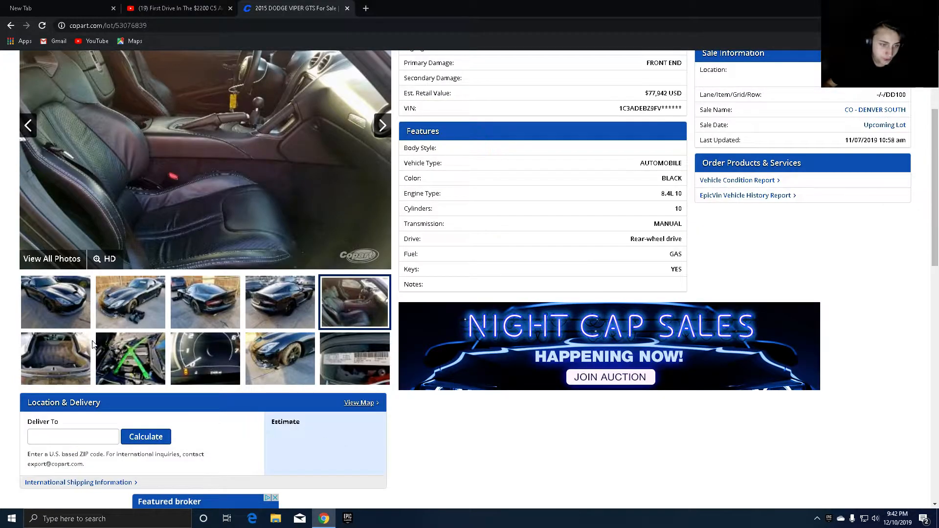
pyautogui.click(55, 358)
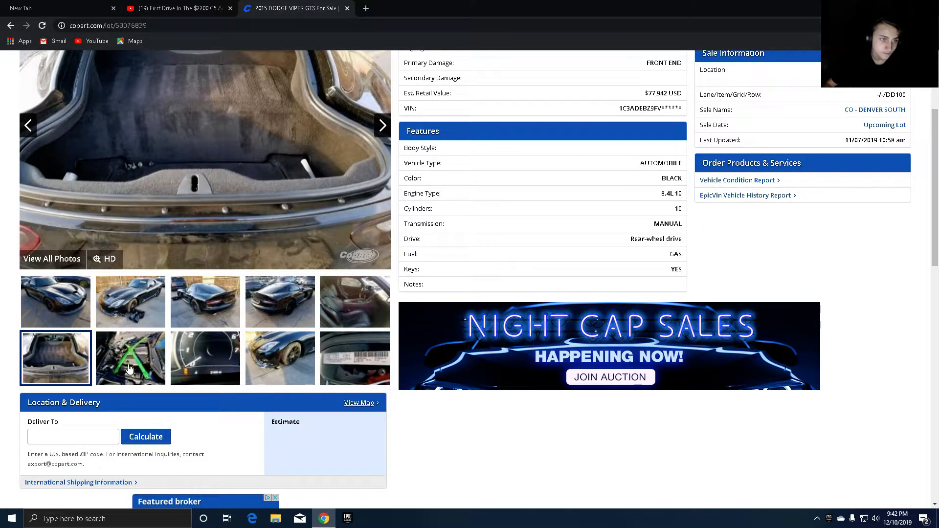
pyautogui.click(280, 358)
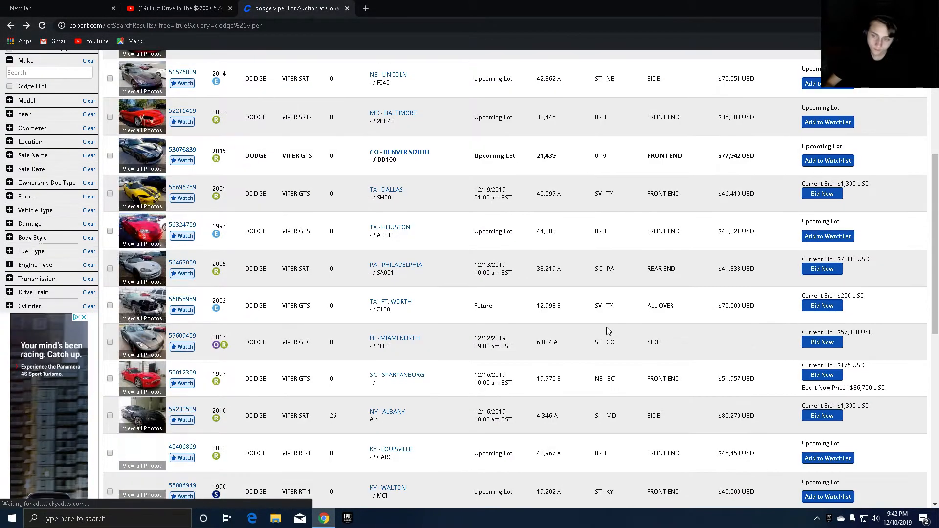
pyautogui.scroll(3)
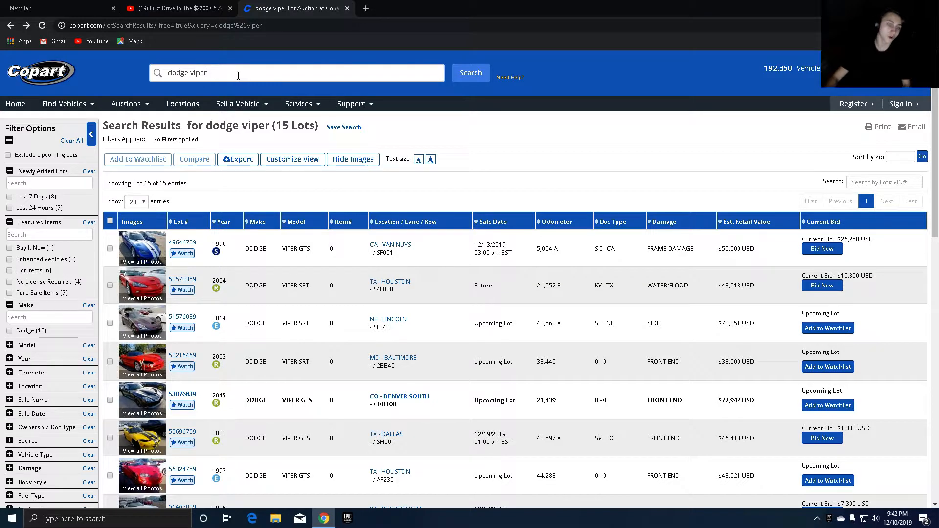
# Step: Search Copart for "ford gt500" and look down the 14 Mustang Shelby lots
pyautogui.click(295, 73)
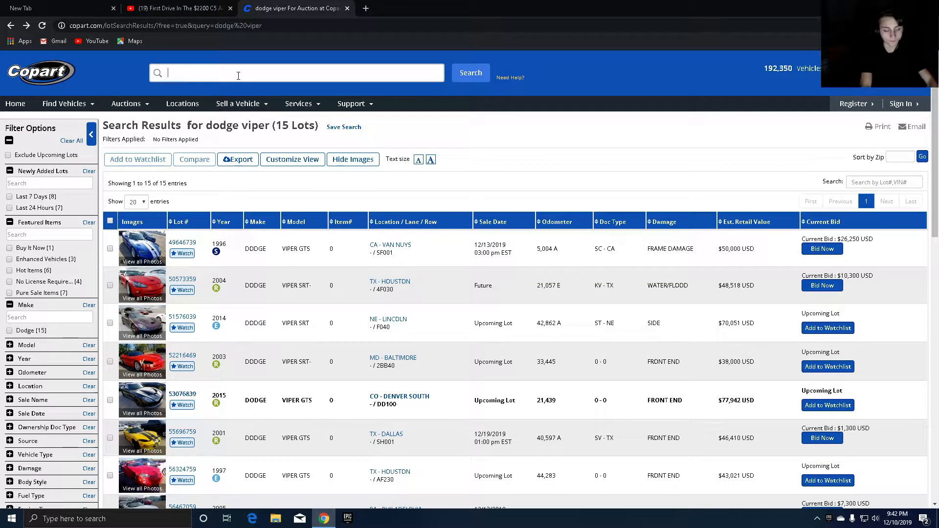
pyautogui.write('ford gt500')
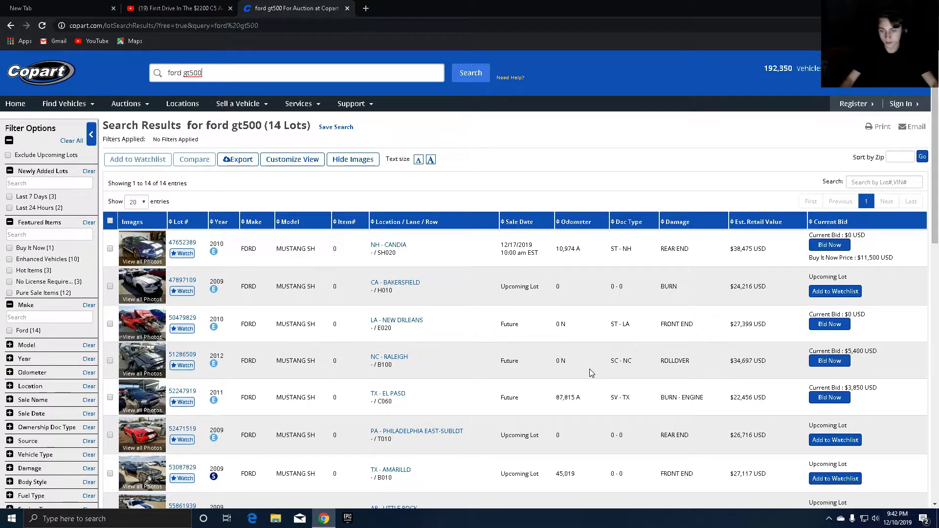
pyautogui.scroll(-3)
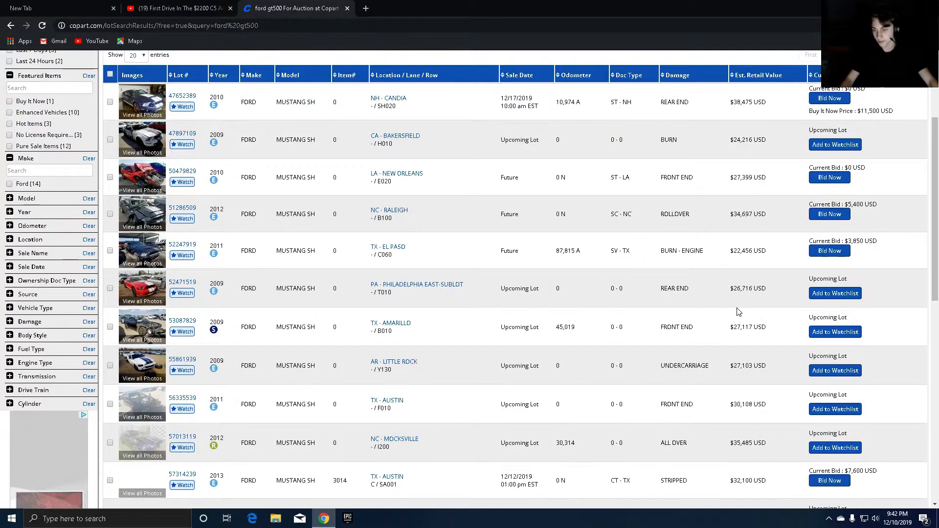
pyautogui.scroll(-3)
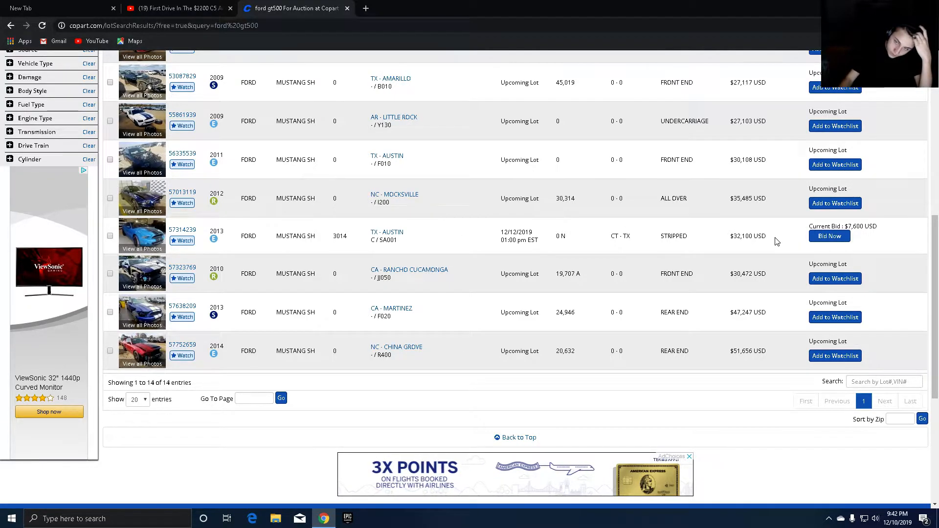
# Step: Open the 2013 Mustang Shelby GT500 listing and view its front and rear photos
pyautogui.click(183, 229)
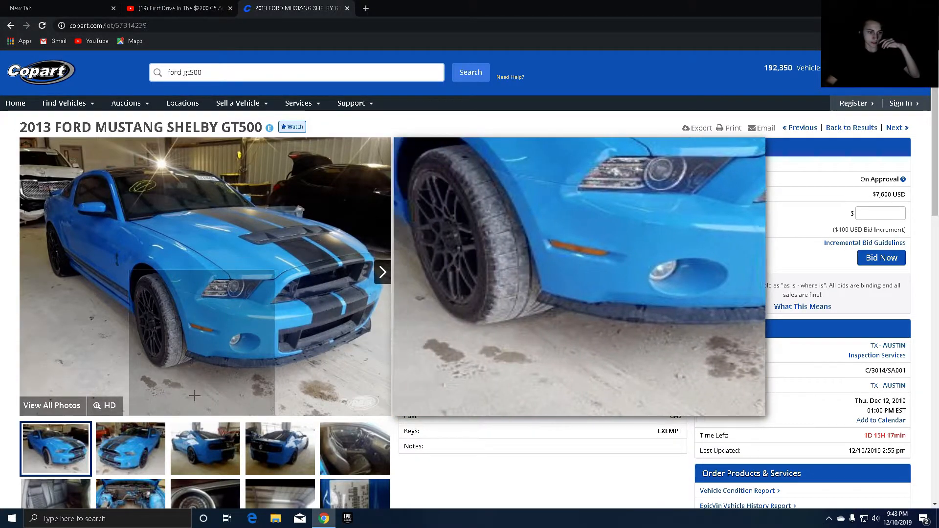
pyautogui.click(130, 449)
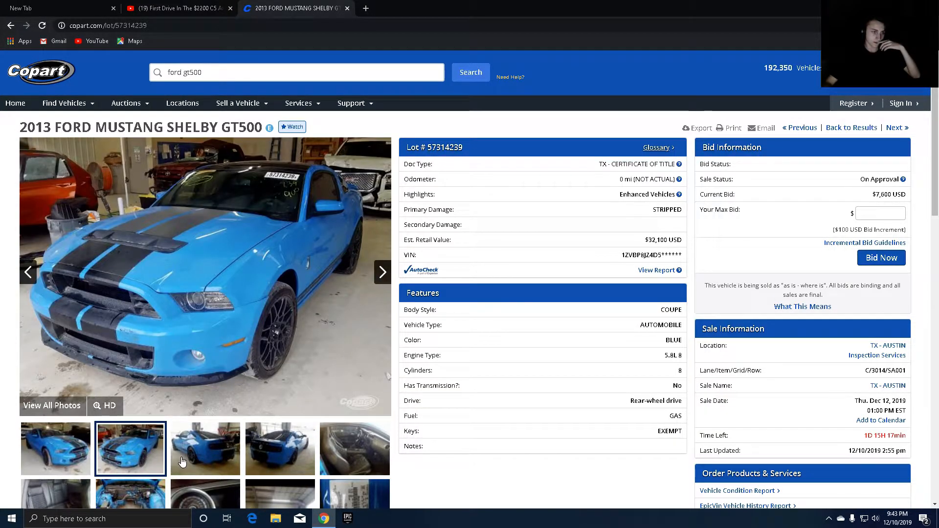
pyautogui.click(279, 449)
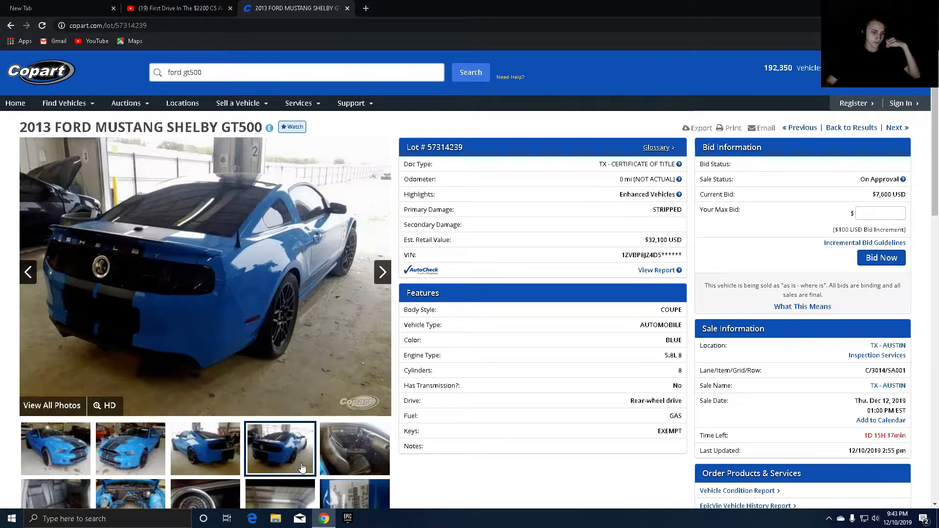
pyautogui.scroll(-3)
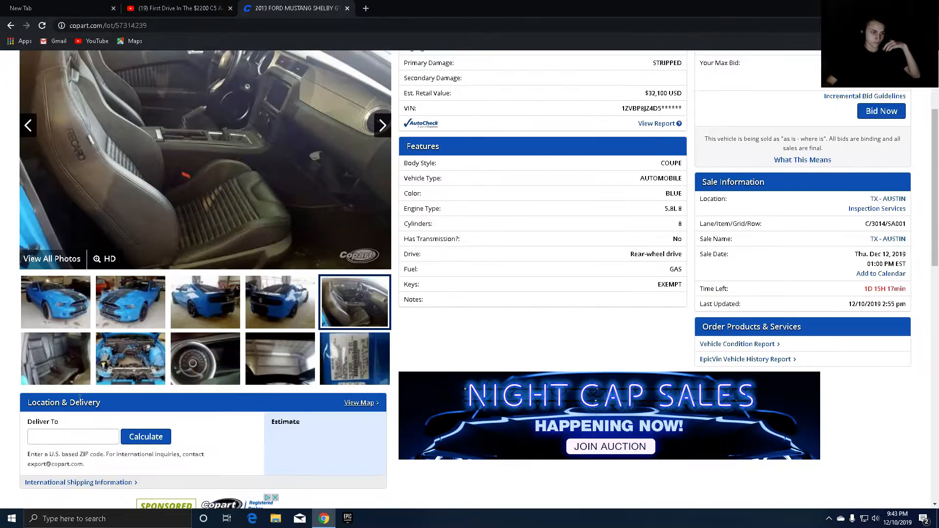
pyautogui.scroll(3)
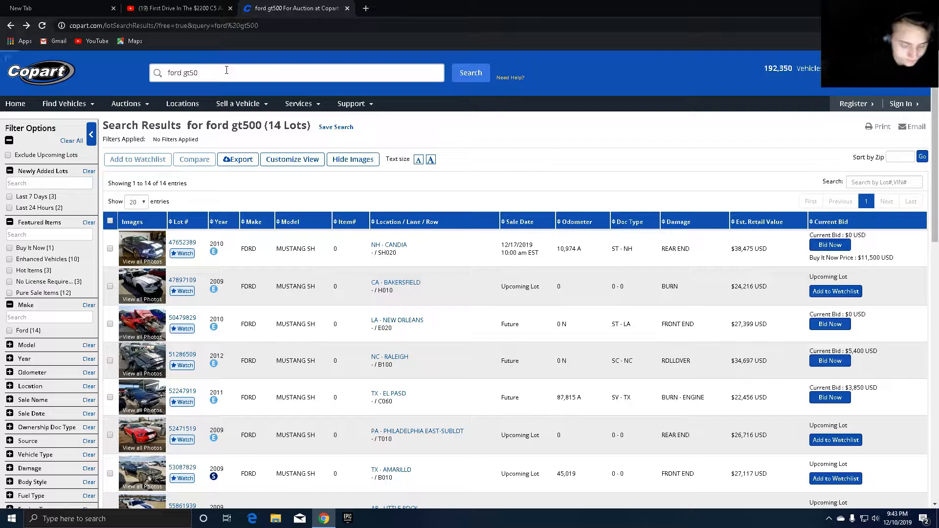
# Step: Correct the misspelled search to "audi r8" and rerun it to show the six R8 lots
pyautogui.write('a')
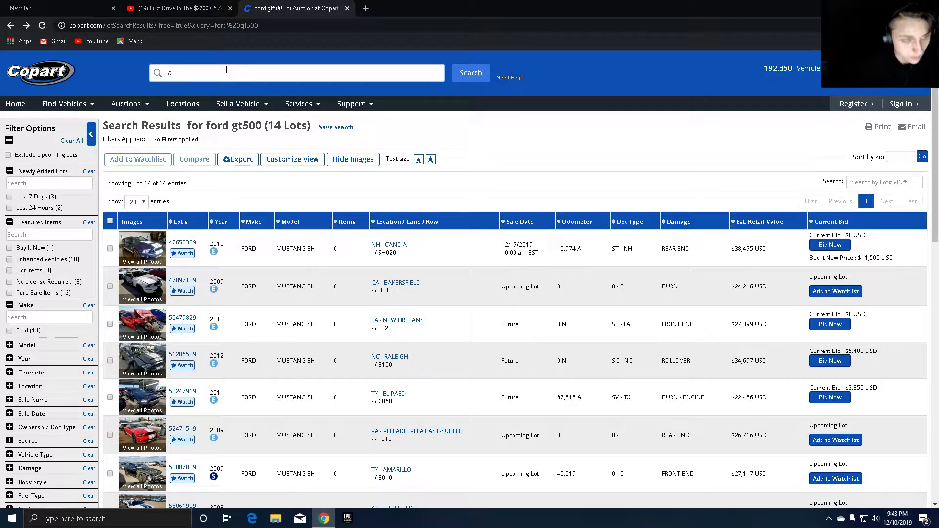
pyautogui.write('dui r8')
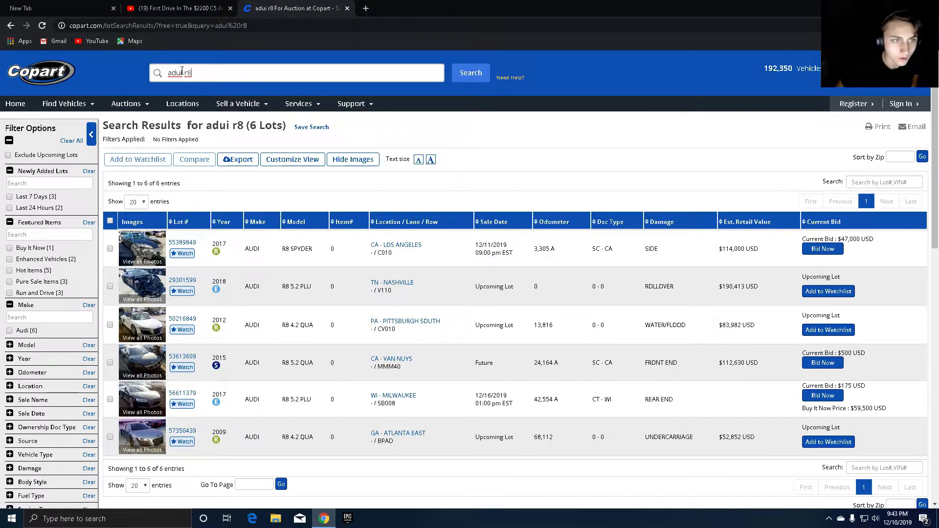
pyautogui.press('Backspace')
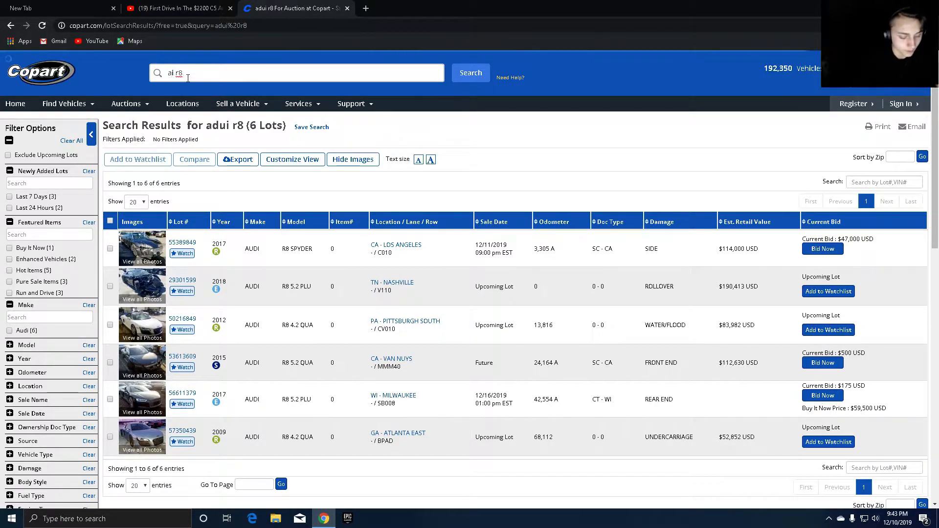
pyautogui.write('audi r8')
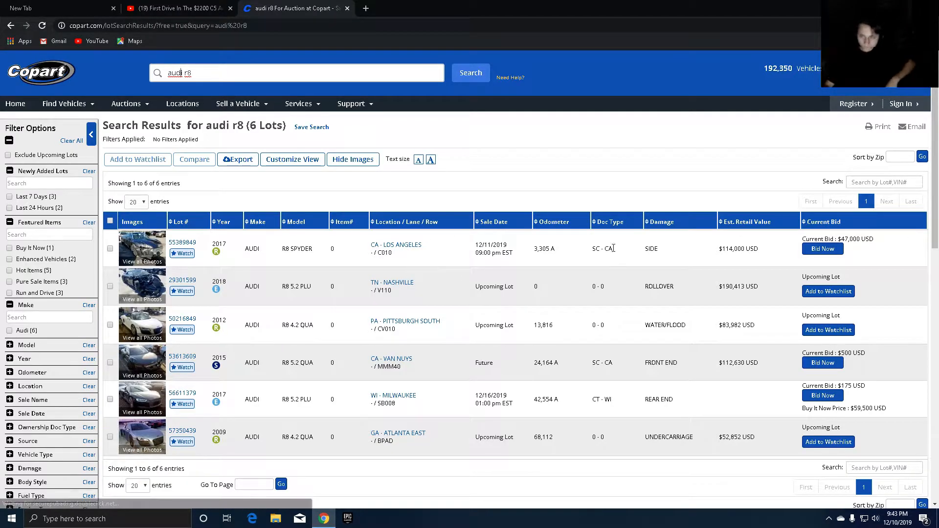
pyautogui.moveTo(737, 338)
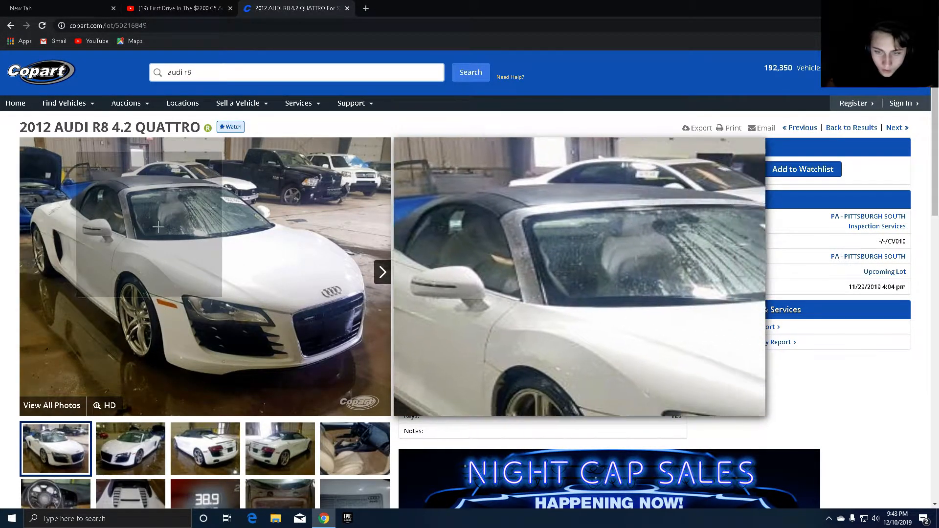
pyautogui.moveTo(258, 365)
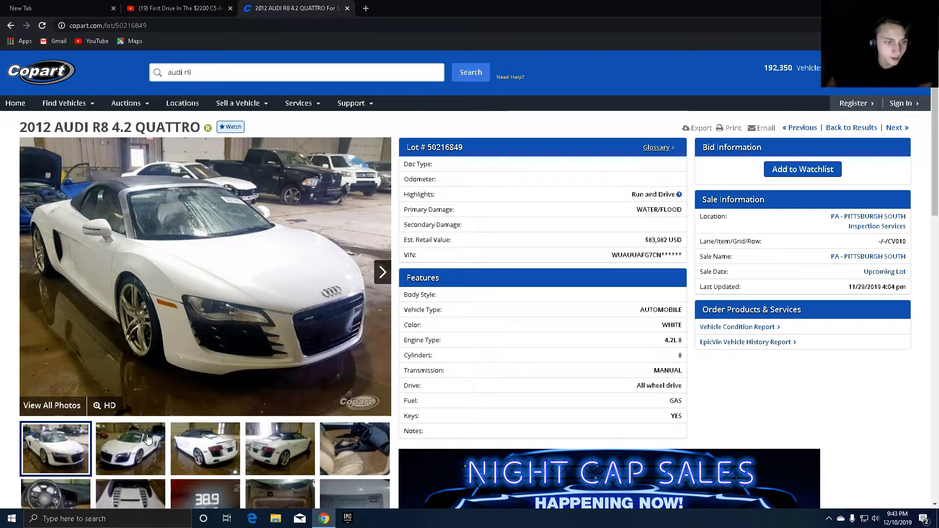
# Step: View the 2012 R8's second, rear and interior photos
pyautogui.click(130, 448)
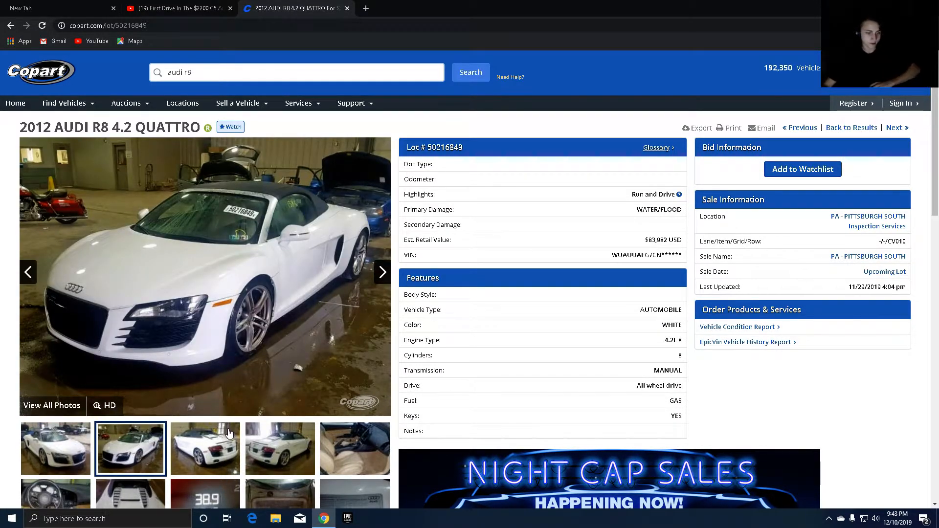
pyautogui.click(204, 449)
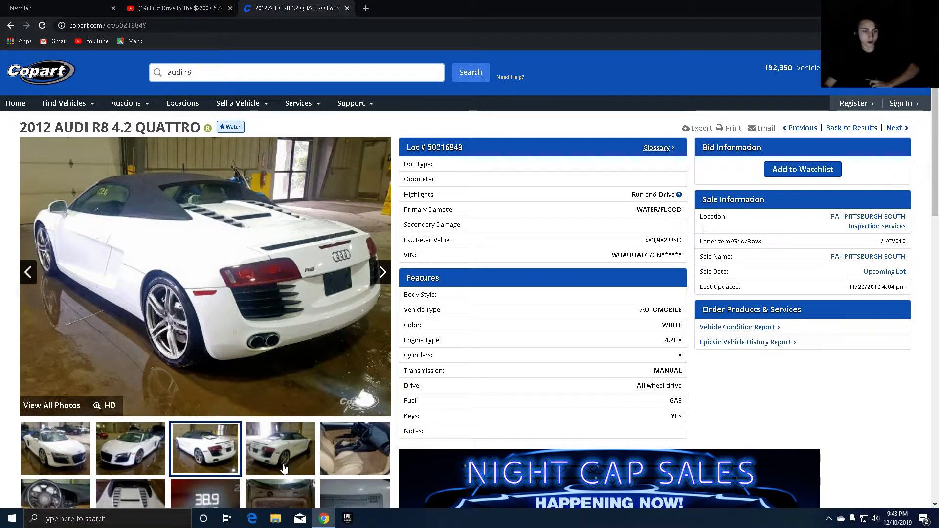
pyautogui.click(354, 449)
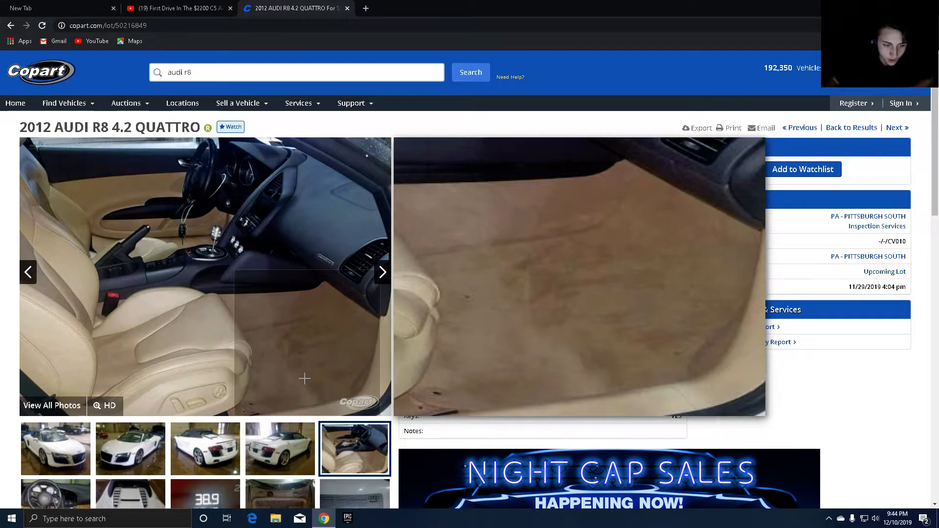
pyautogui.scroll(-3)
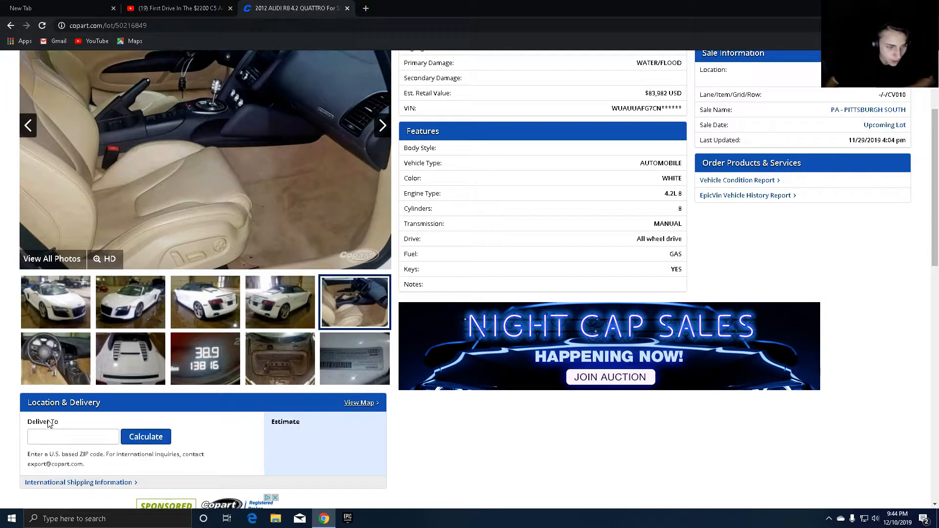
# Step: View the vented bodywork close-up and odometer photo, then return to the audi r8 results
pyautogui.click(130, 358)
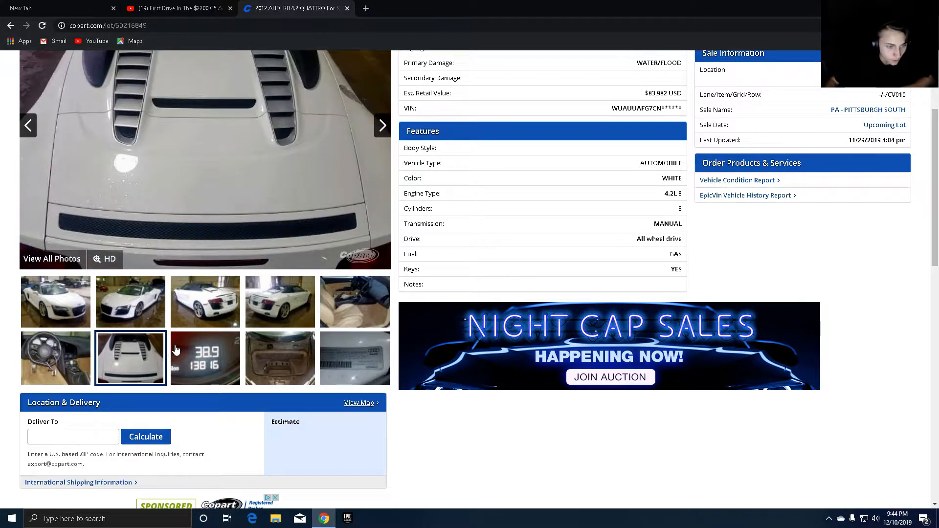
pyautogui.click(204, 359)
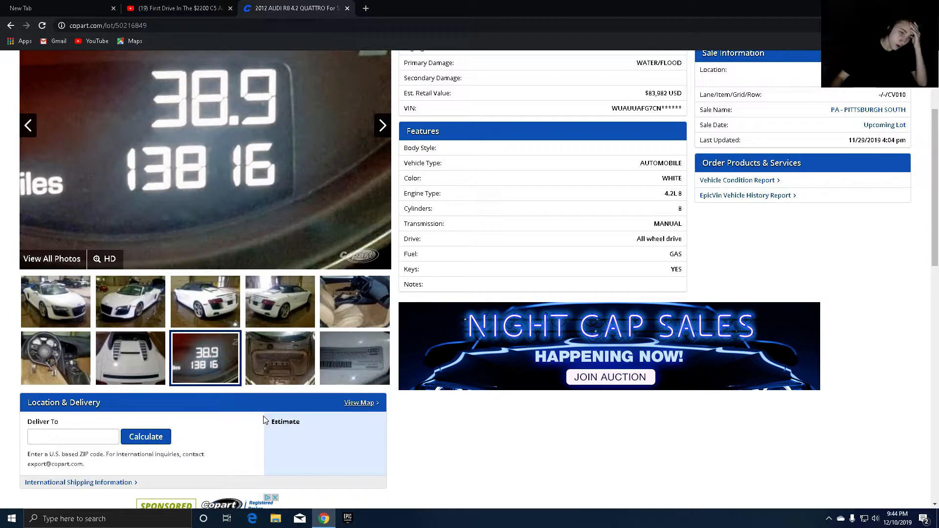
pyautogui.scroll(3)
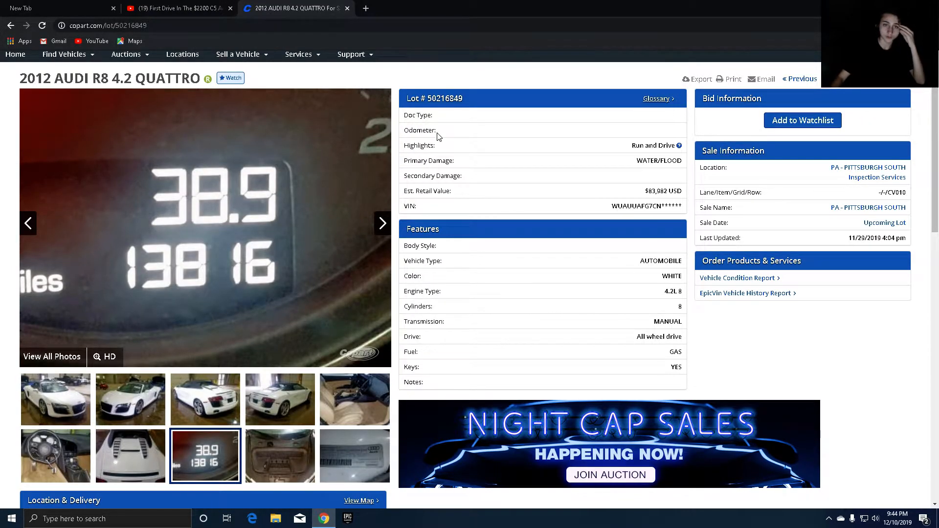
pyautogui.click(10, 25)
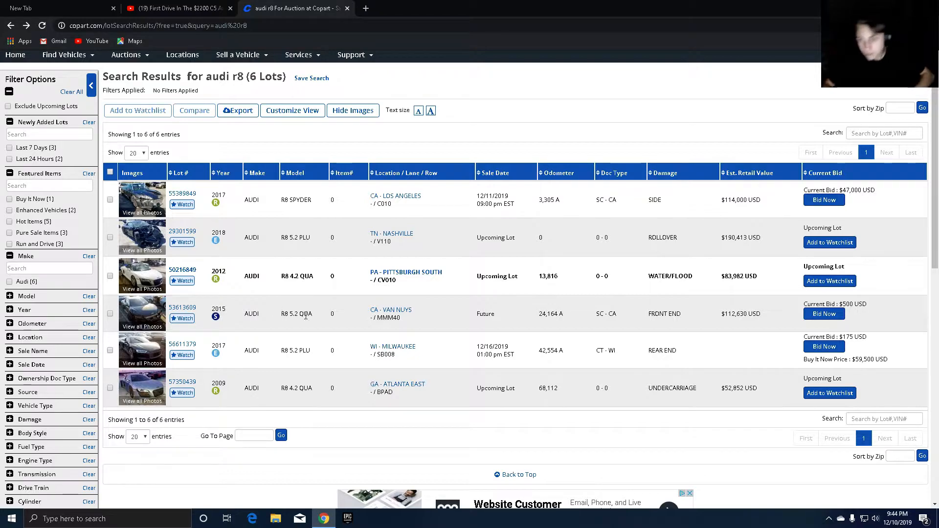
pyautogui.moveTo(271, 362)
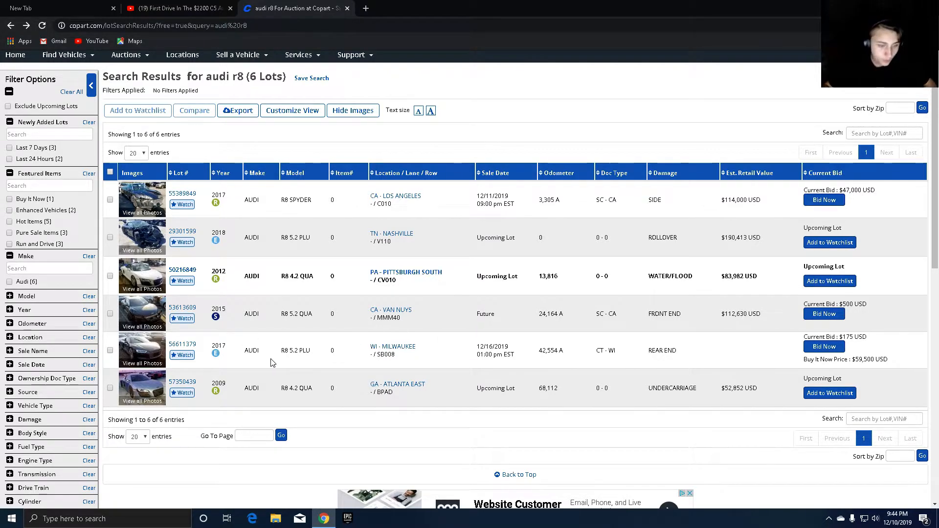
pyautogui.moveTo(274, 366)
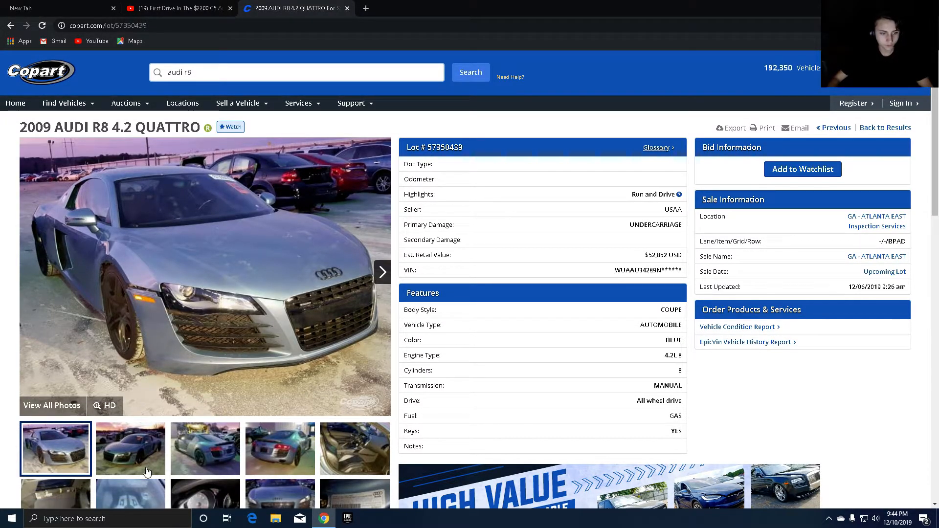
# Step: View the 2009 R8's rear and interior photos, then bring back its first photo
pyautogui.click(205, 449)
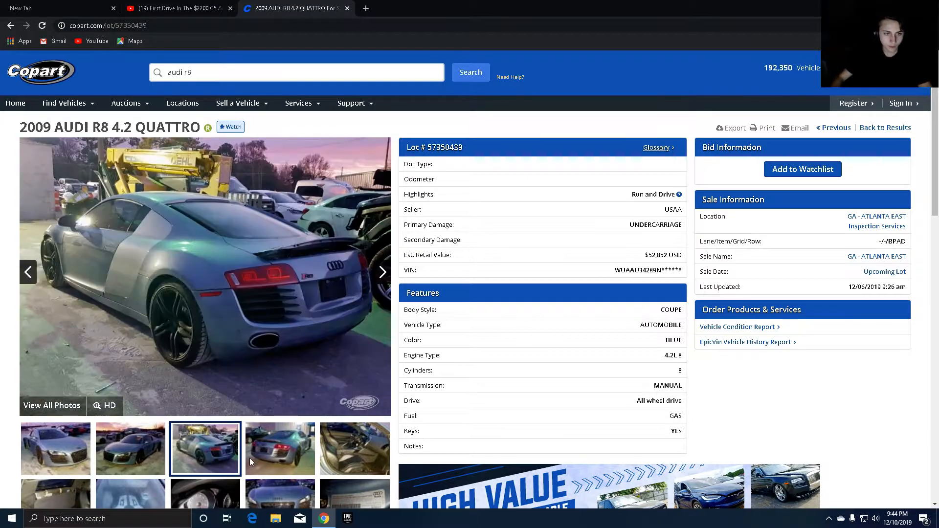
pyautogui.click(354, 449)
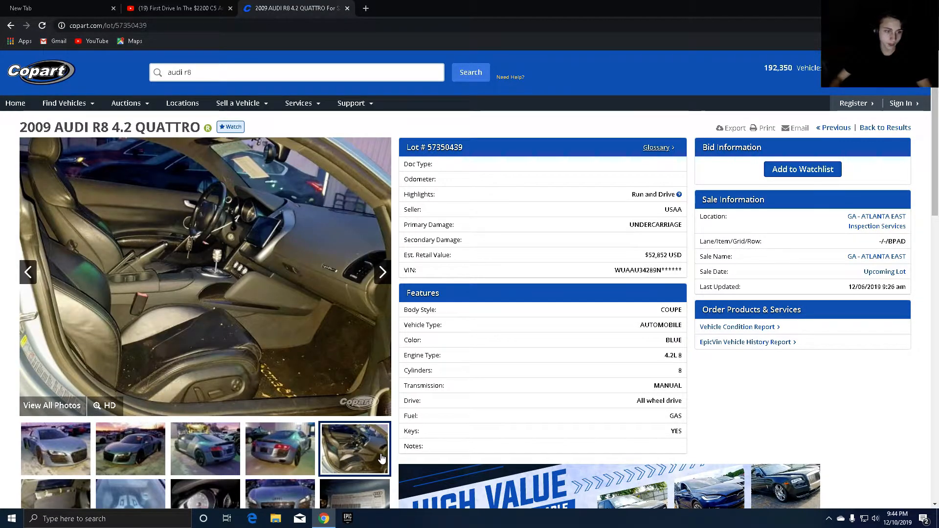
pyautogui.moveTo(625, 308)
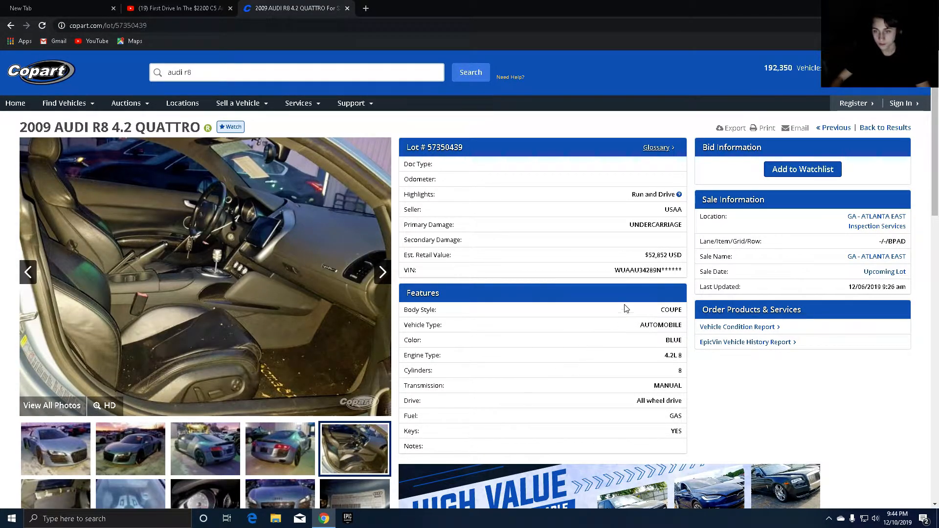
pyautogui.click(55, 449)
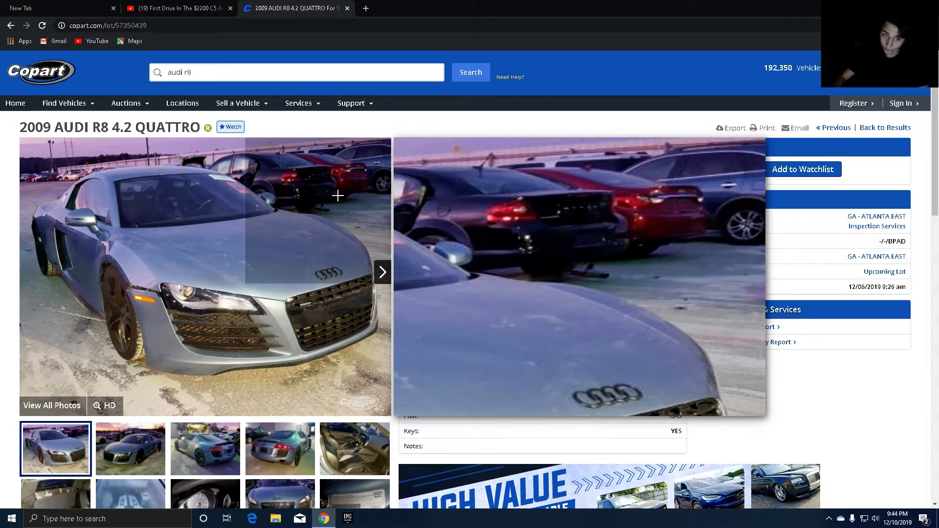
pyautogui.moveTo(113, 281)
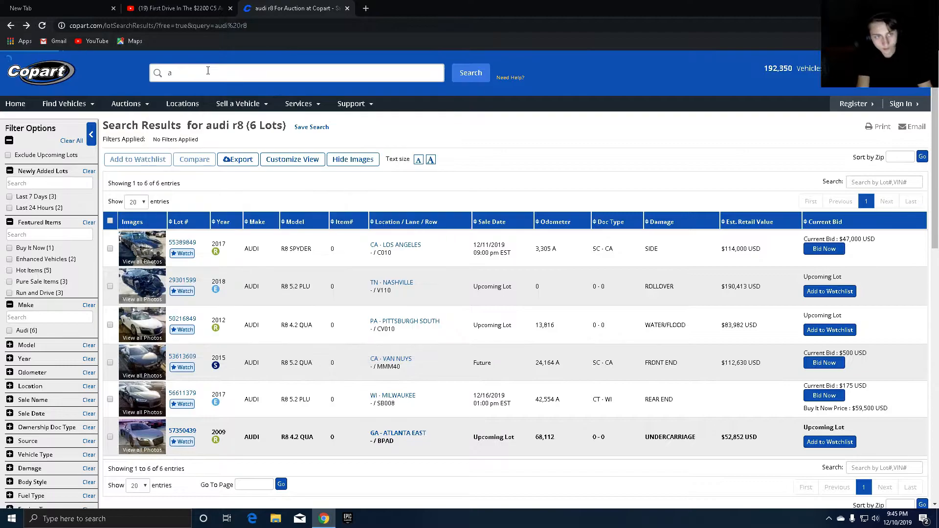
# Step: Search Copart for porsche 911 via the 'por' suggestion, listing 101 lots
pyautogui.write('porsche')
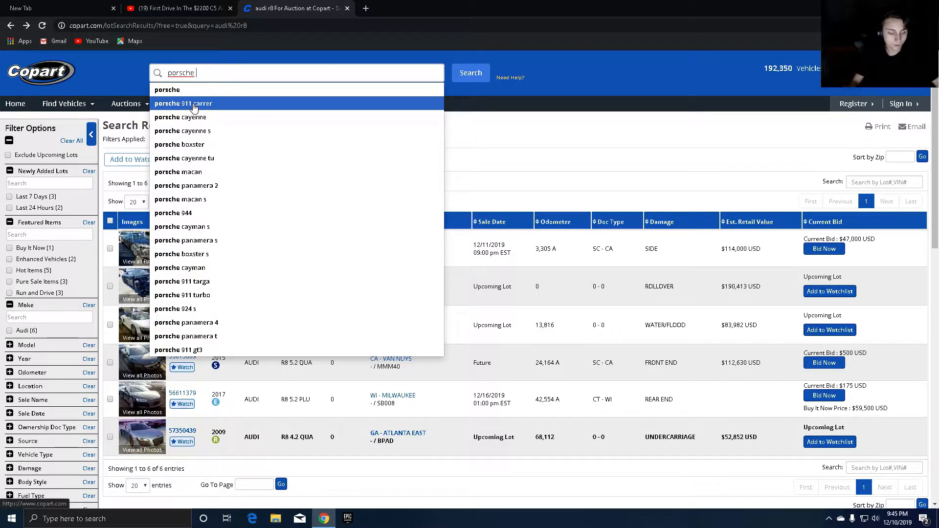
pyautogui.click(176, 103)
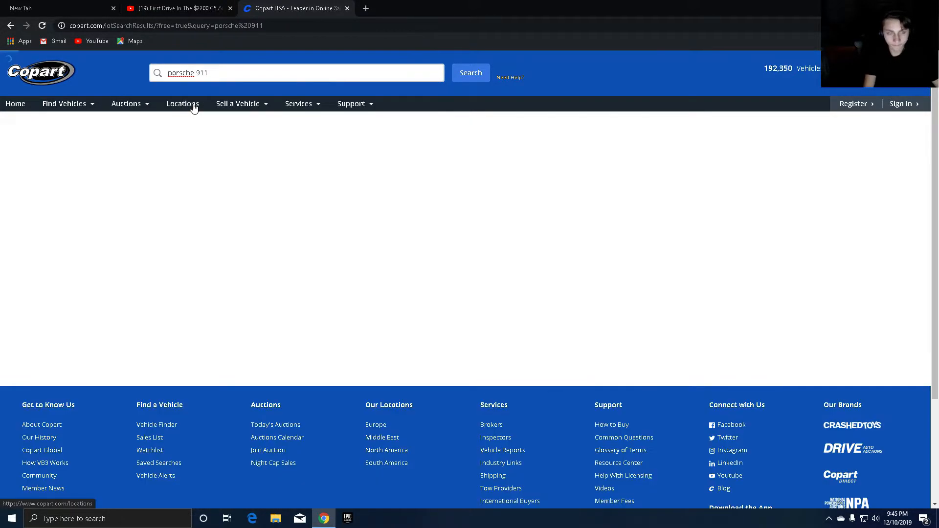
pyautogui.click(470, 73)
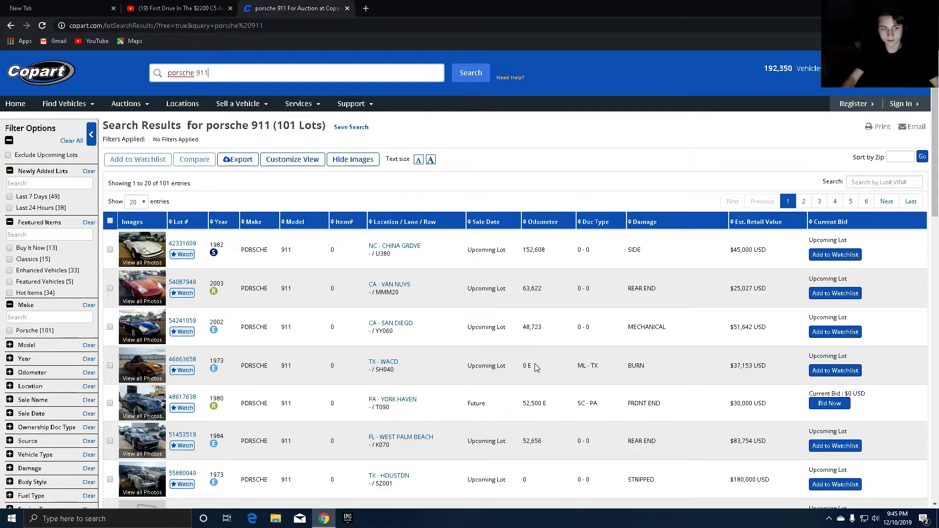
pyautogui.scroll(-3)
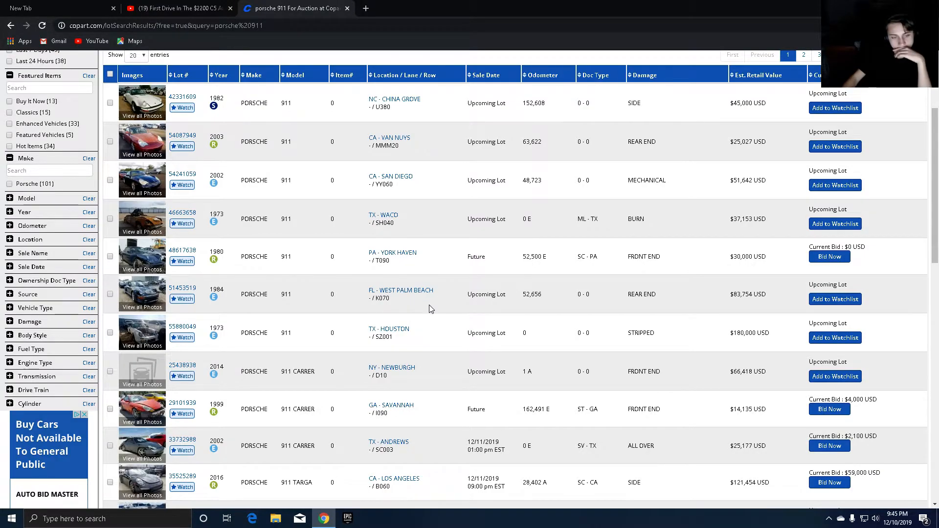
pyautogui.scroll(-3)
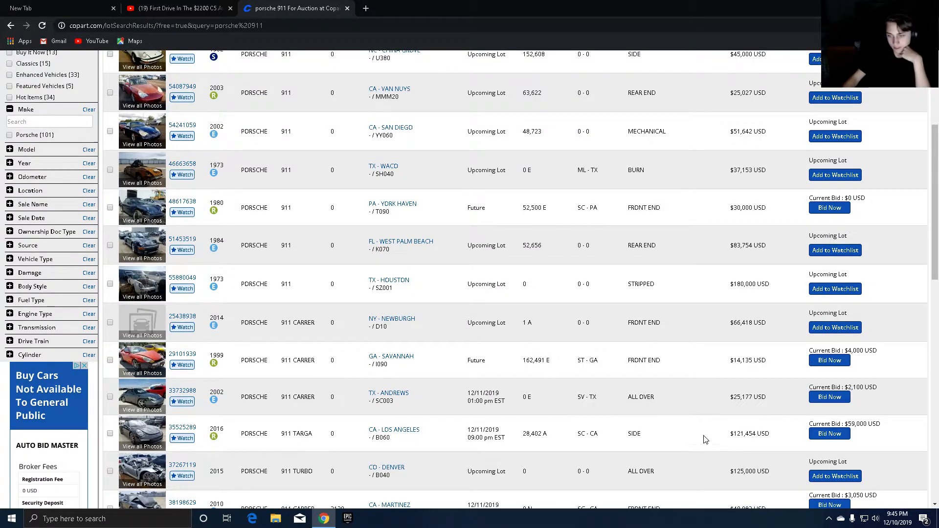
pyautogui.scroll(-3)
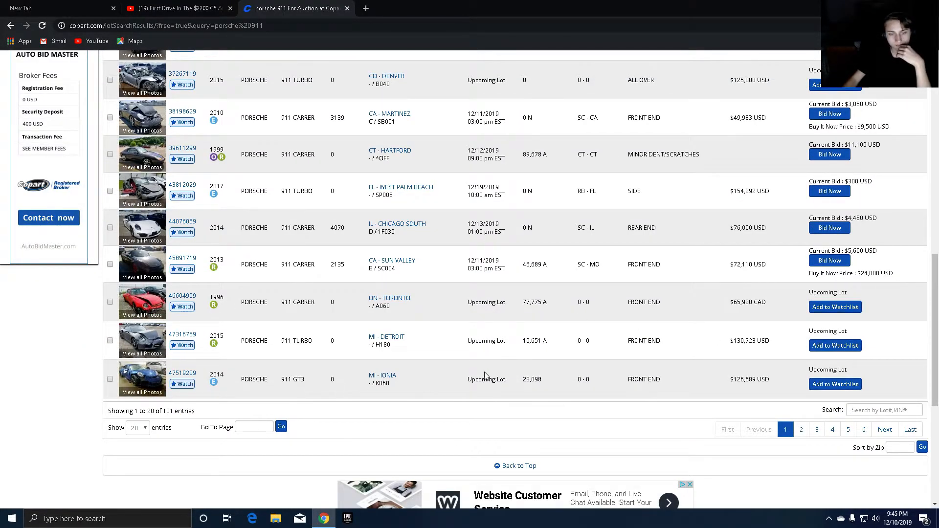
pyautogui.scroll(3)
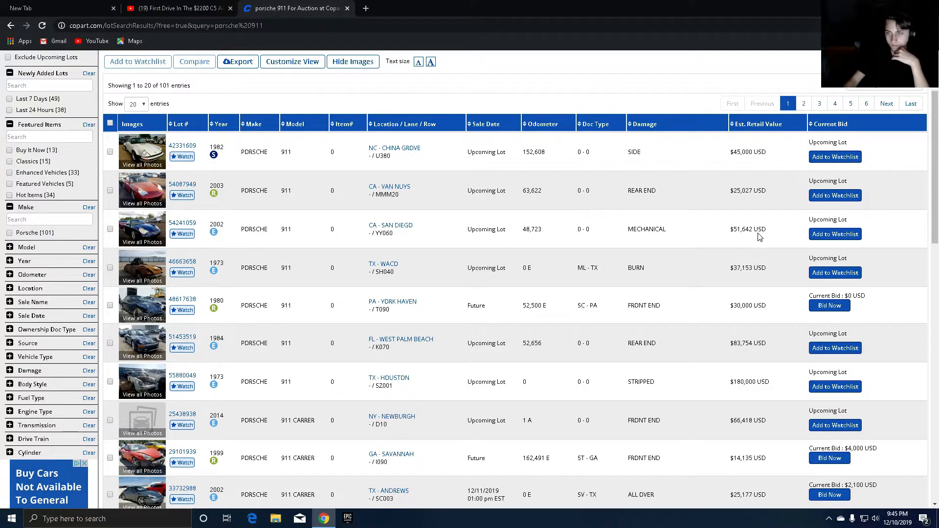
# Step: View the 2003 Porsche 911 Carrera 2 lot's photos, including the interior shot
pyautogui.click(141, 191)
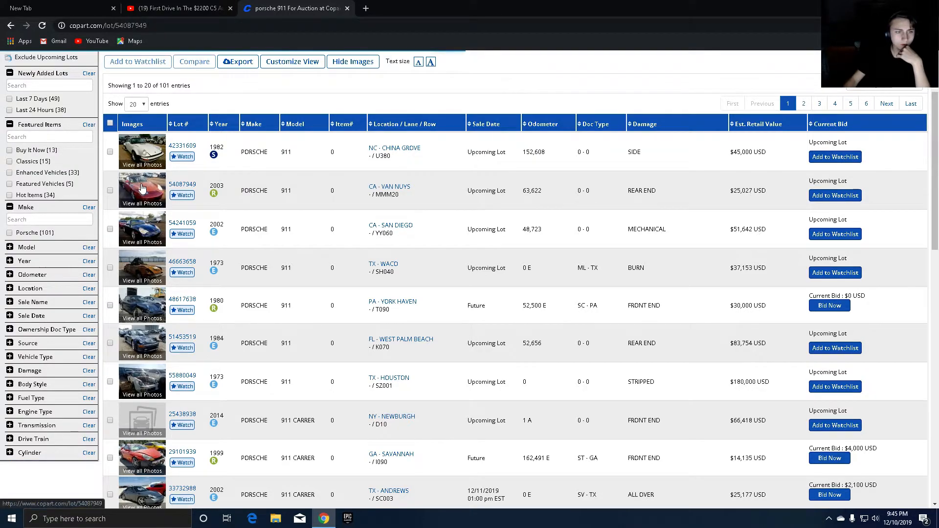
pyautogui.click(142, 191)
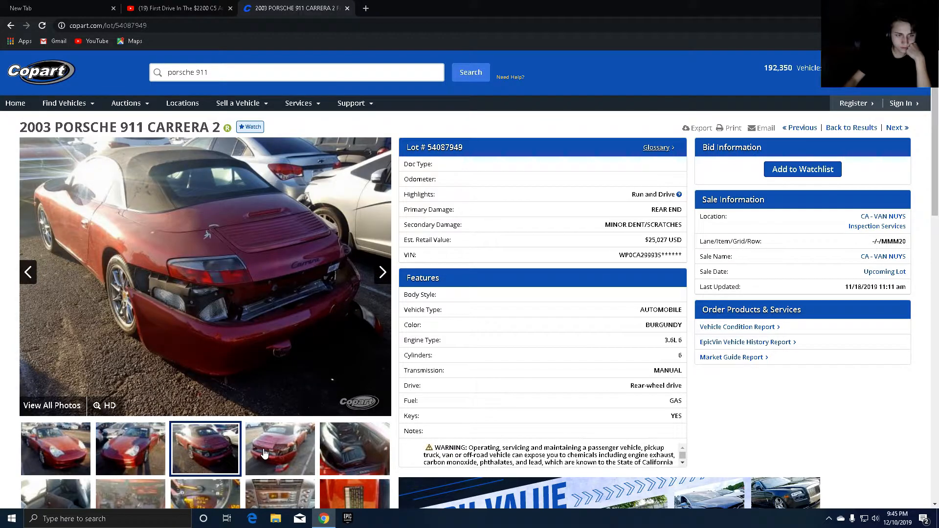
pyautogui.click(354, 449)
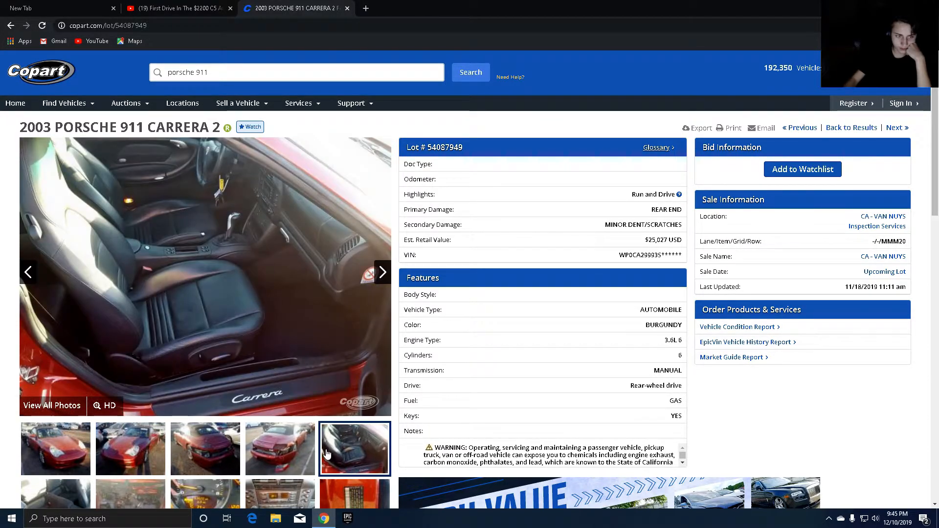
pyautogui.scroll(-3)
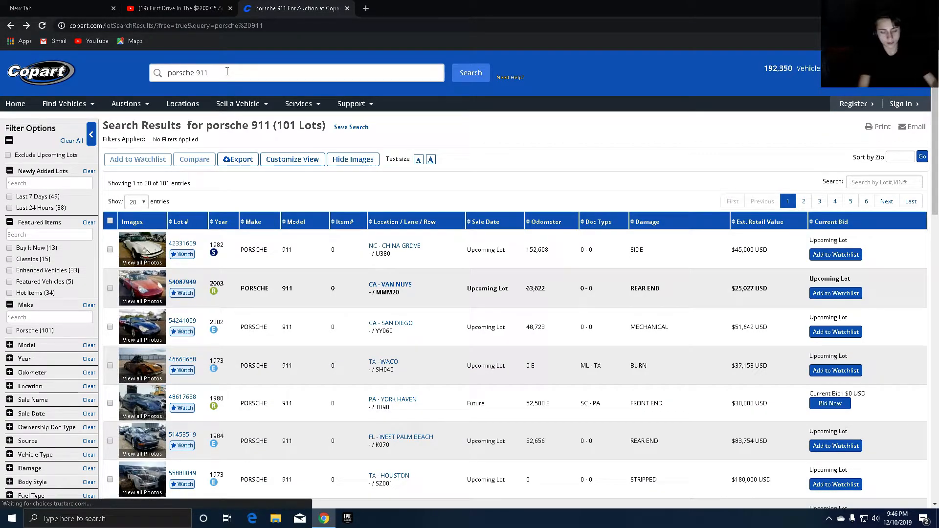
# Step: Run a keyword search for 'farries', which finds no lots
pyautogui.write('f')
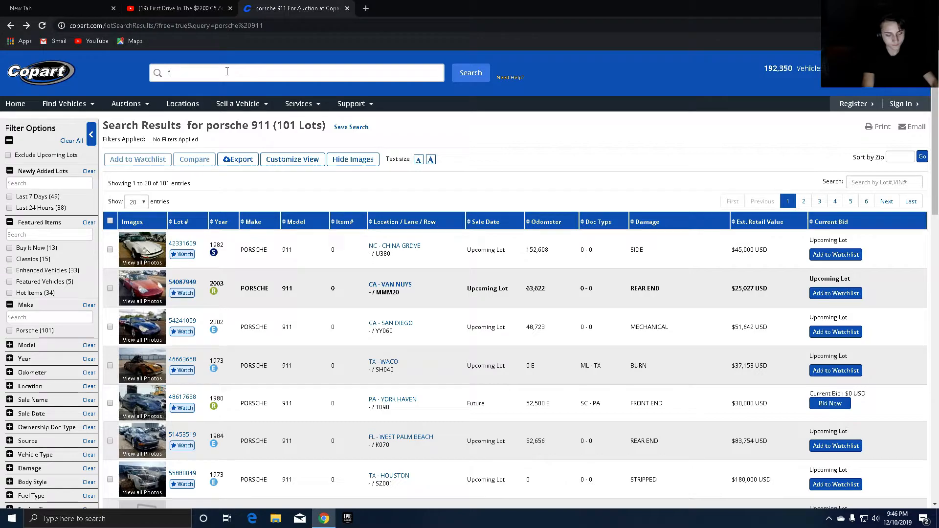
pyautogui.write('arries')
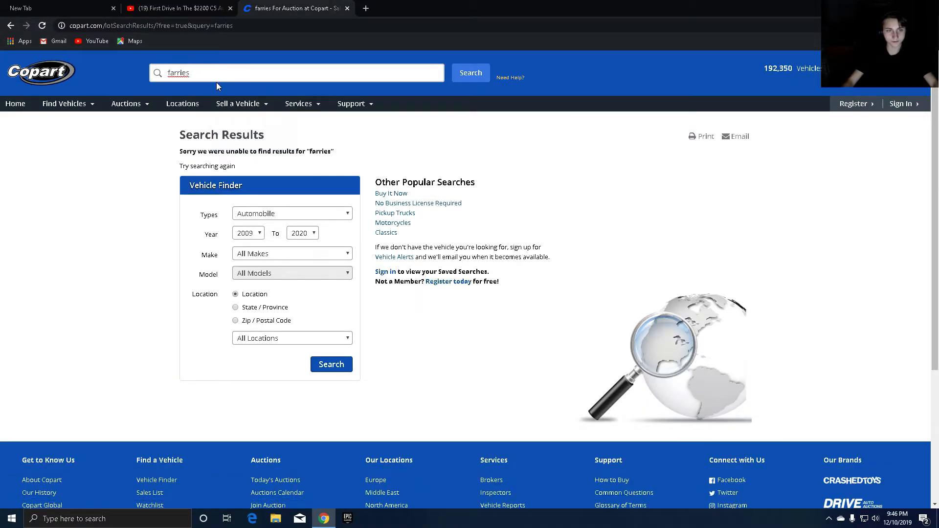
pyautogui.press('Backspace')
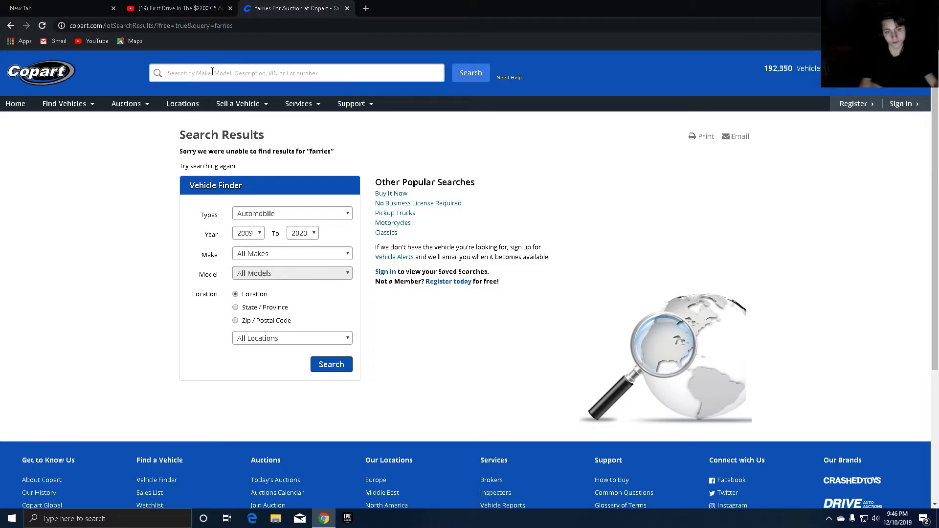
# Step: In the Vehicle Finder keep Automobile and choose Ferrari as the make
pyautogui.click(291, 213)
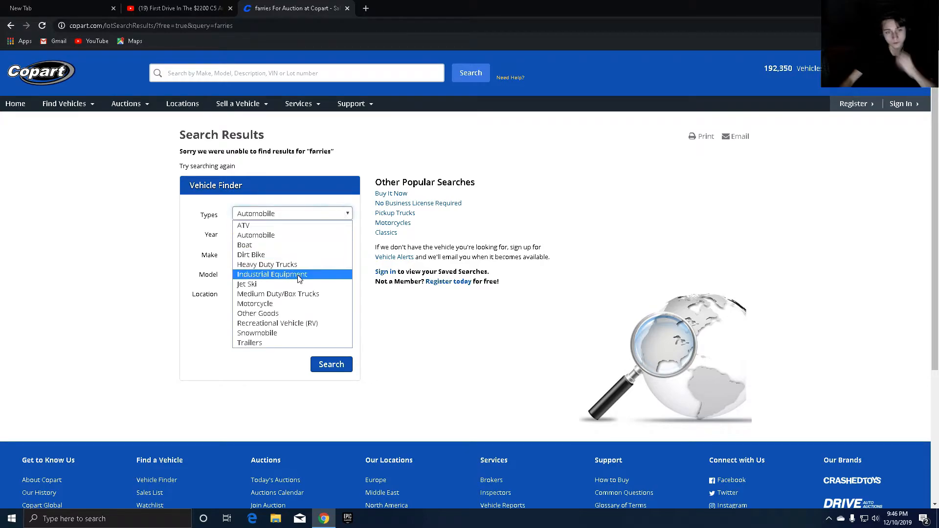
pyautogui.moveTo(277, 323)
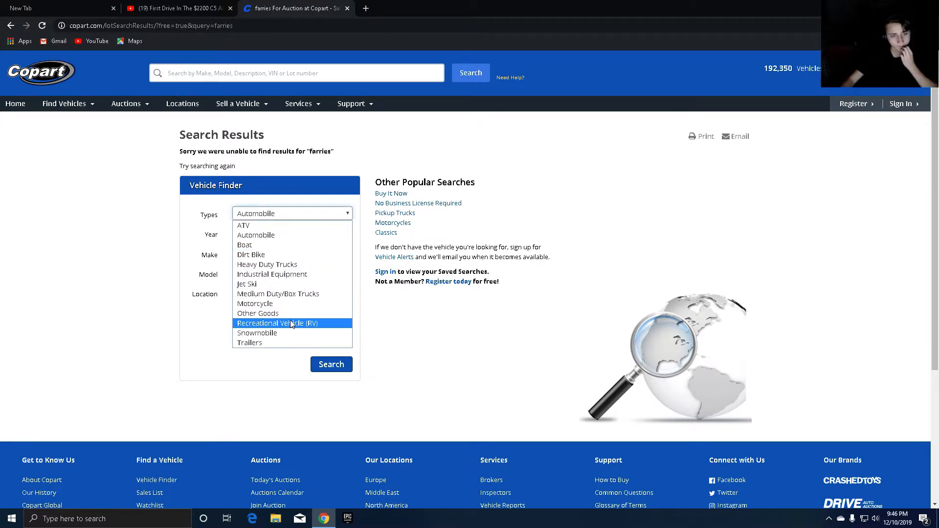
pyautogui.moveTo(267, 264)
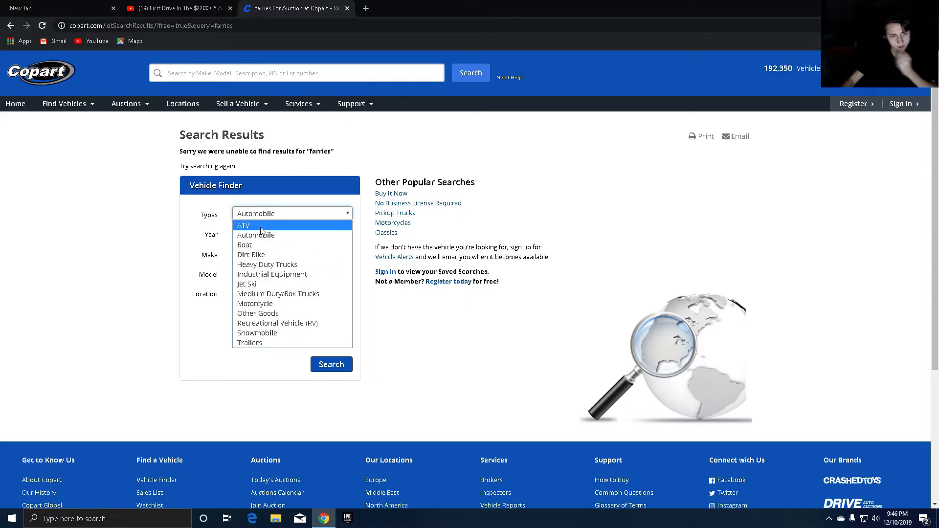
pyautogui.click(255, 234)
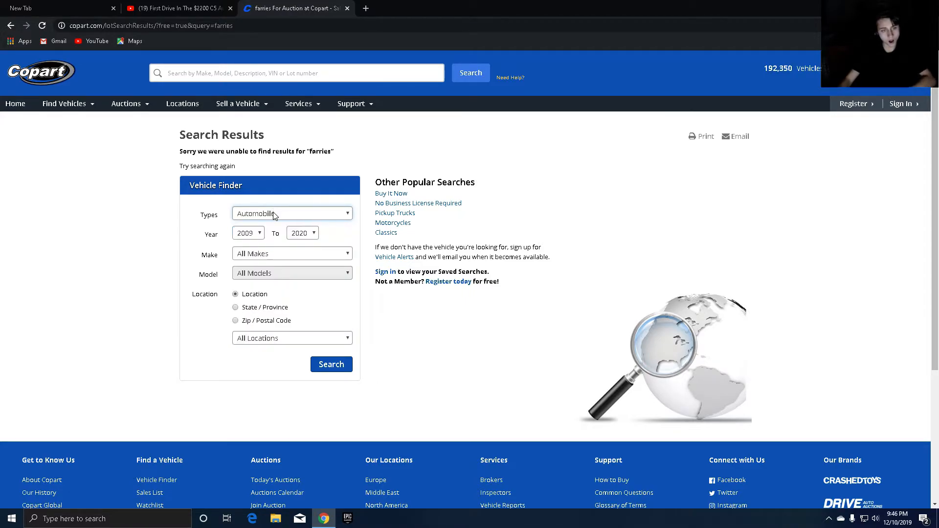
pyautogui.click(291, 254)
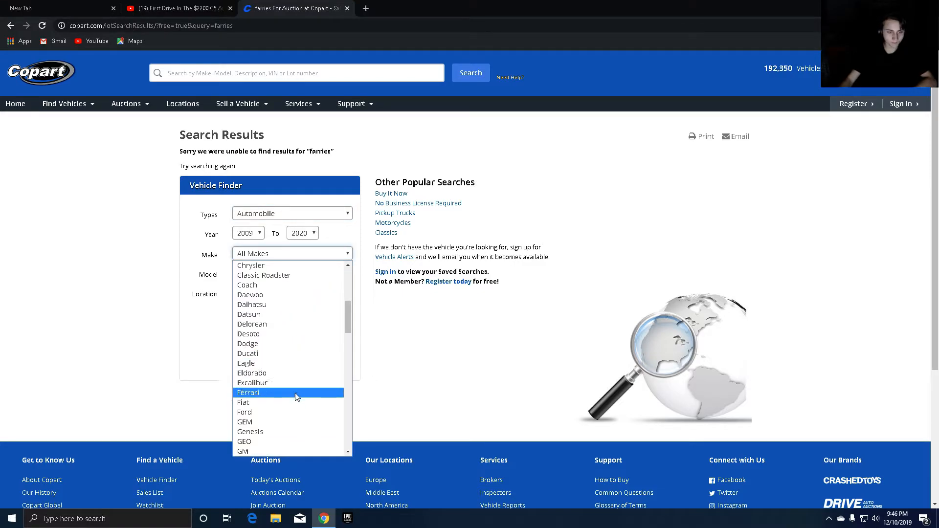
pyautogui.click(247, 392)
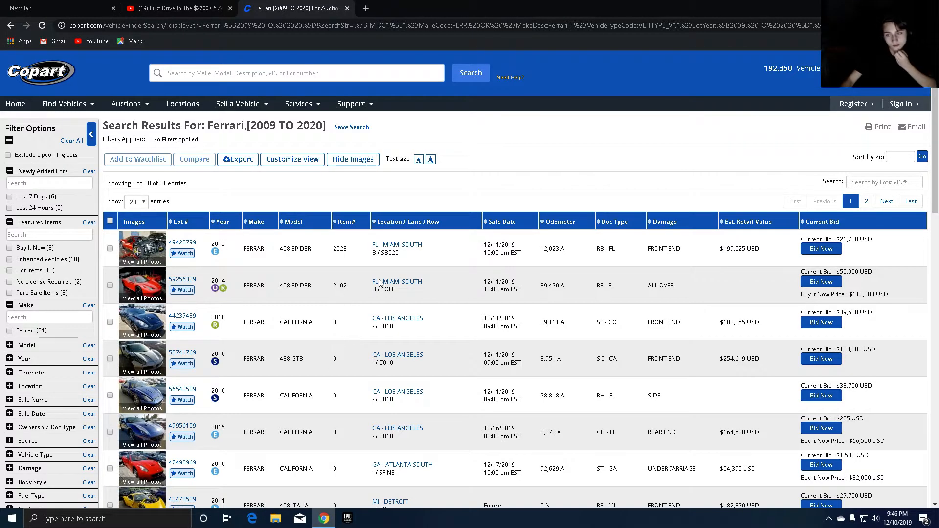
# Step: Open the red 2010 Ferrari California lot 47498969 from the Ferrari results
pyautogui.scroll(-3)
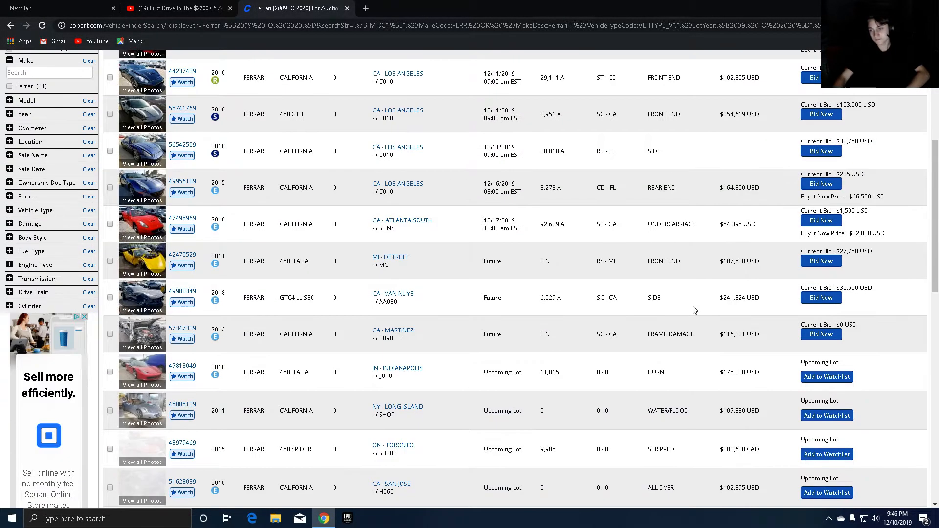
pyautogui.scroll(-3)
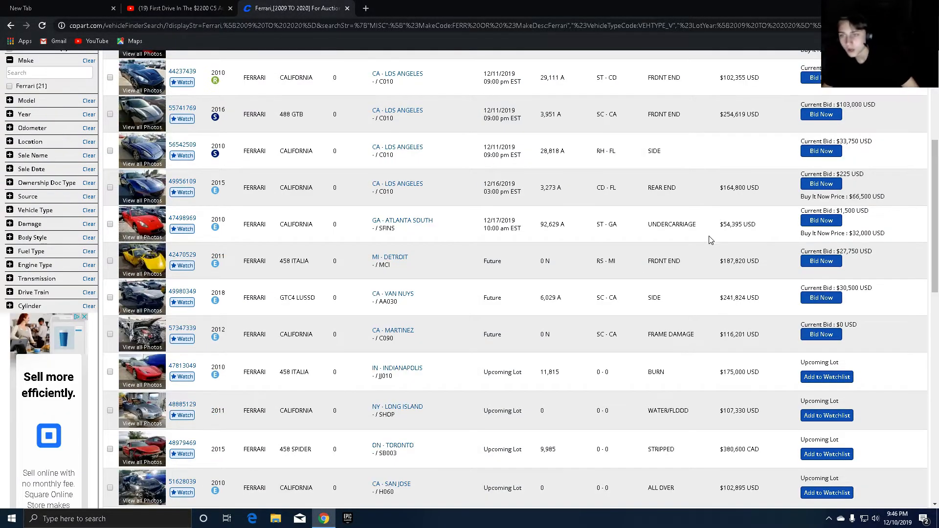
pyautogui.moveTo(141, 215)
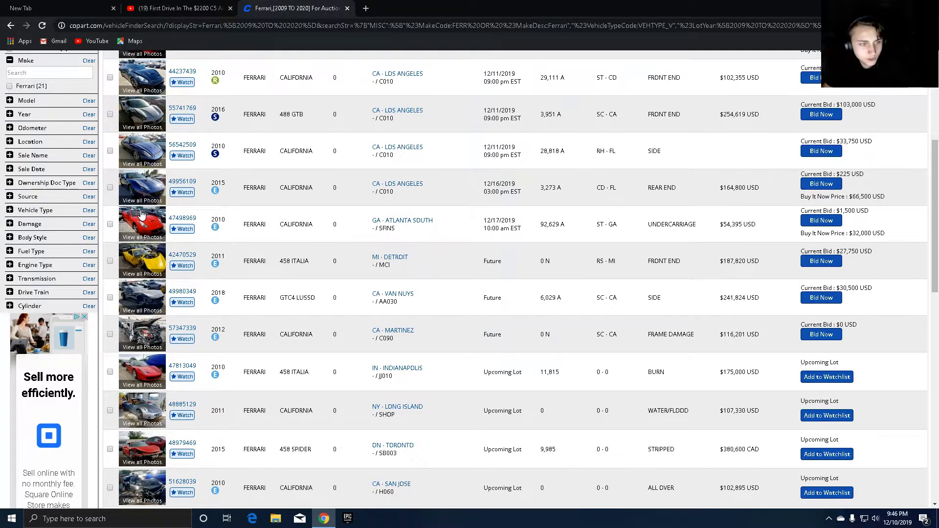
pyautogui.click(142, 223)
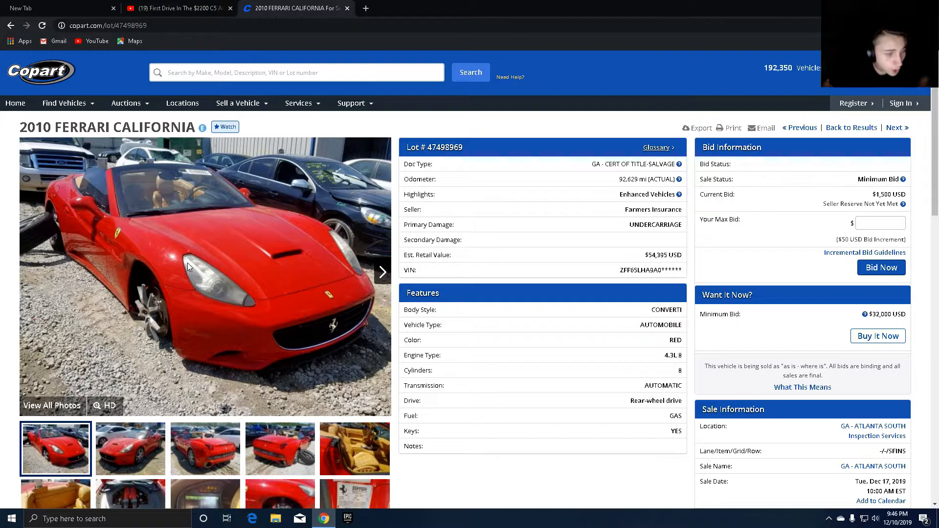
pyautogui.moveTo(155, 310)
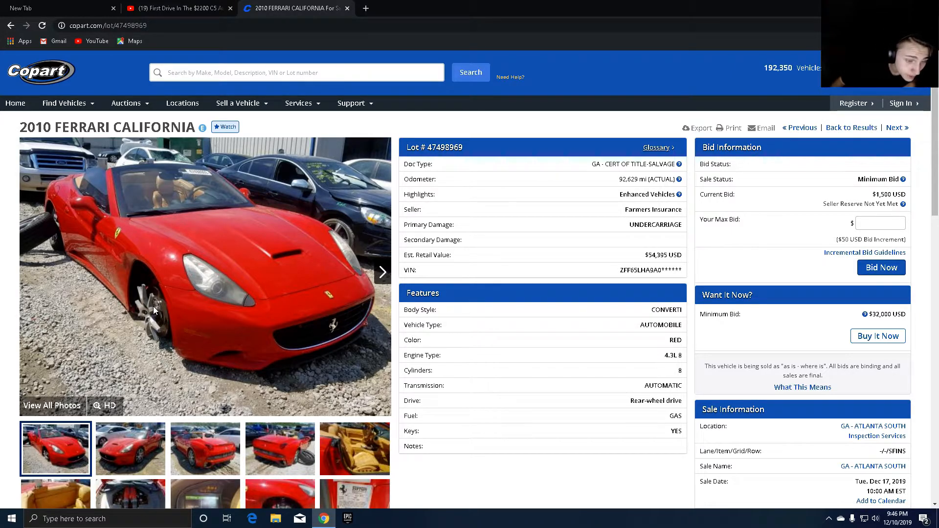
pyautogui.moveTo(147, 448)
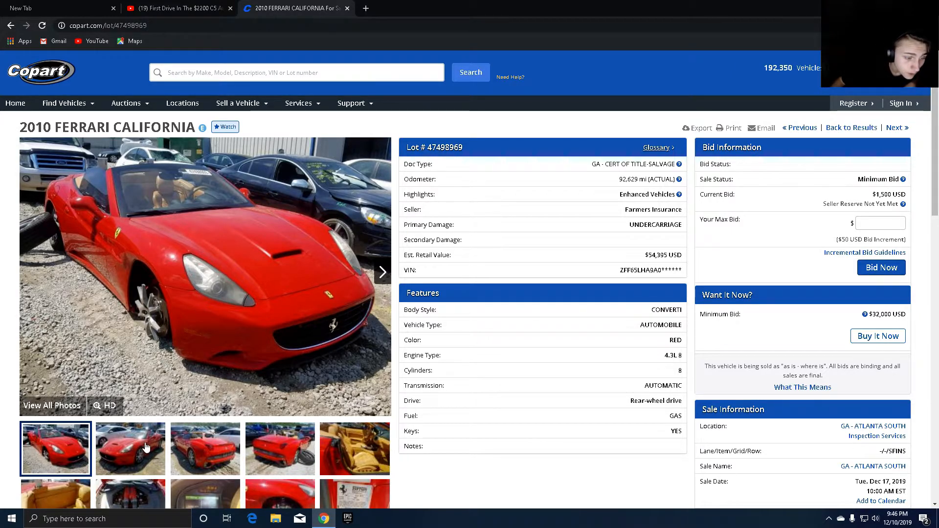
# Step: View the Ferrari California's exterior angles, rear and tan leather interior photos
pyautogui.click(205, 449)
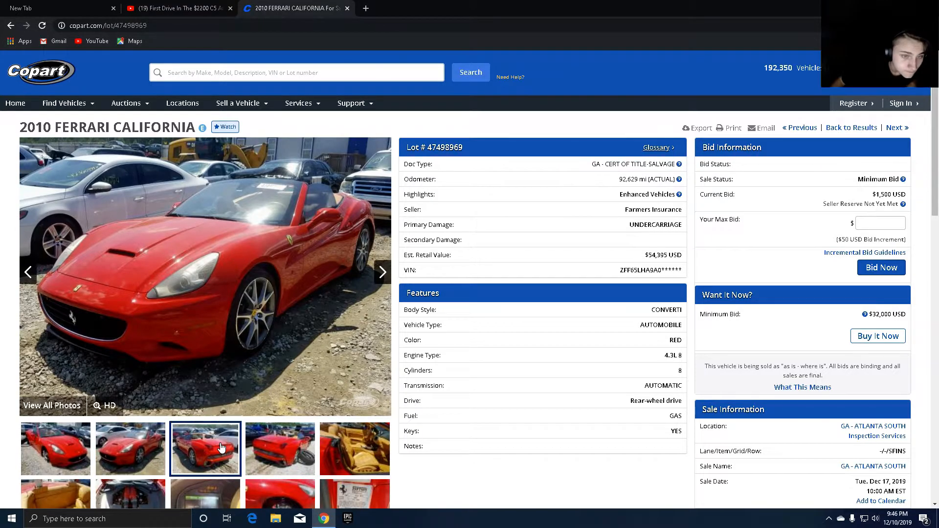
pyautogui.click(280, 449)
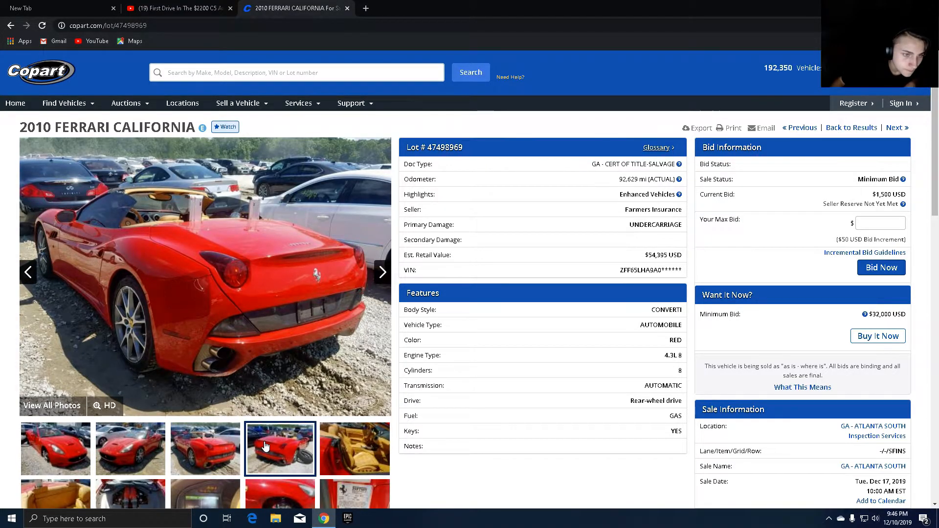
pyautogui.click(354, 449)
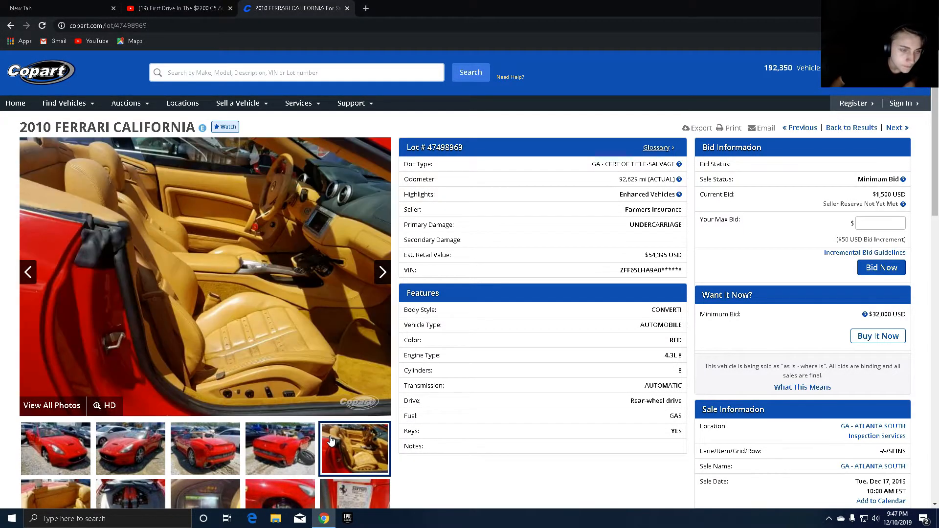
pyautogui.moveTo(70, 488)
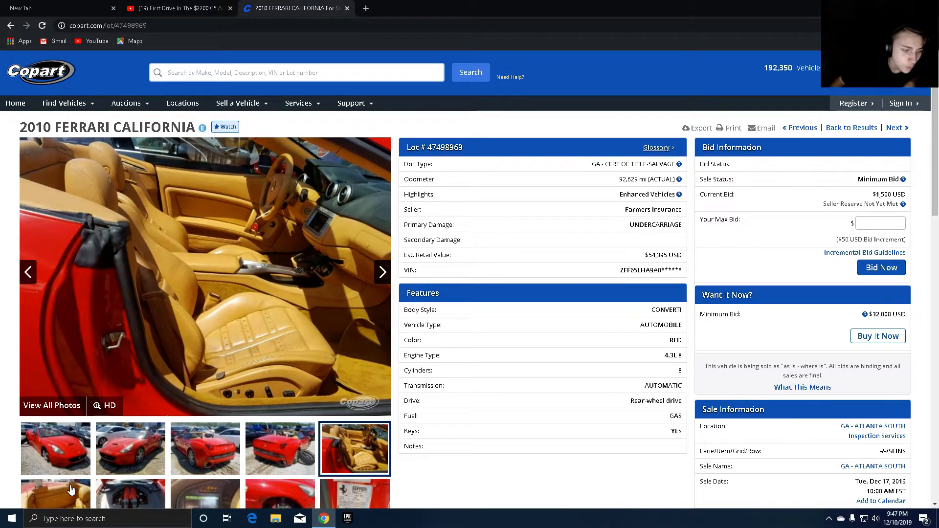
pyautogui.scroll(-3)
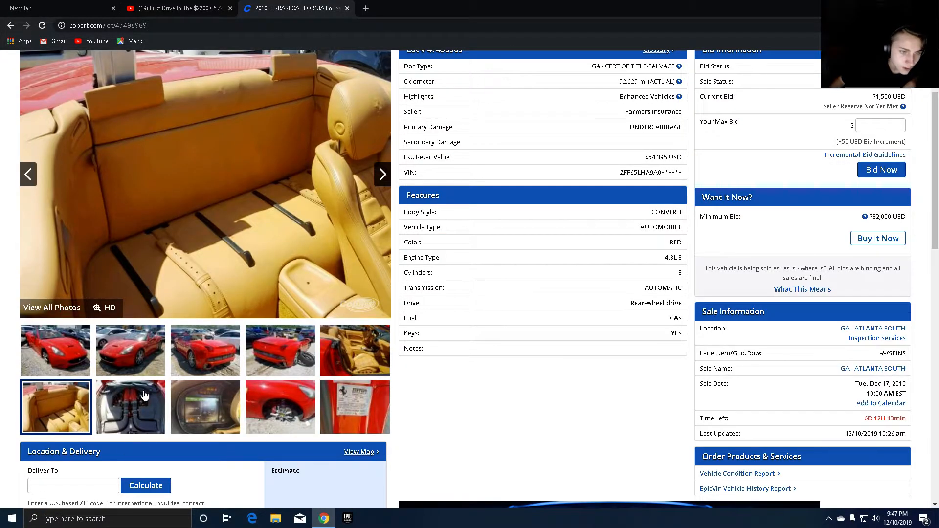
# Step: View the engine bay, 92,629-mile cluster, damaged front wheel and detached-tire photos
pyautogui.click(130, 407)
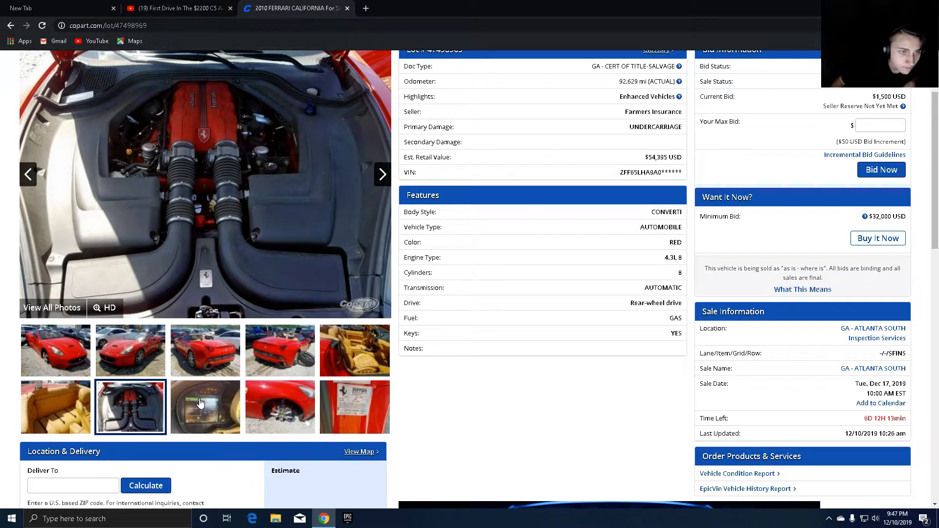
pyautogui.click(204, 407)
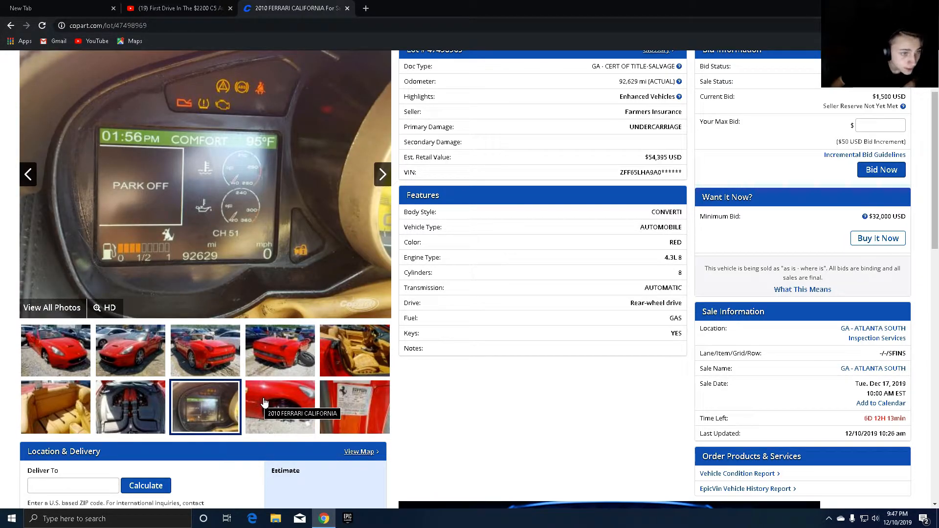
pyautogui.click(280, 407)
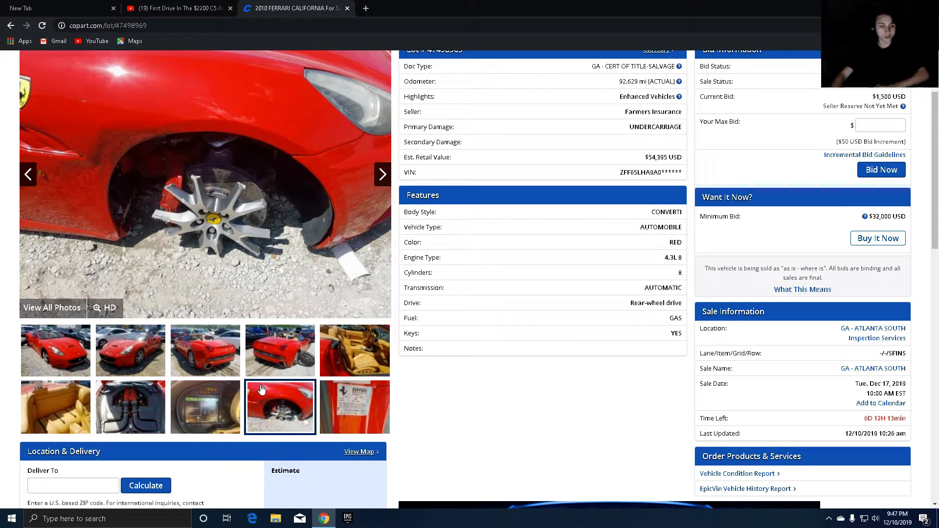
pyautogui.click(280, 350)
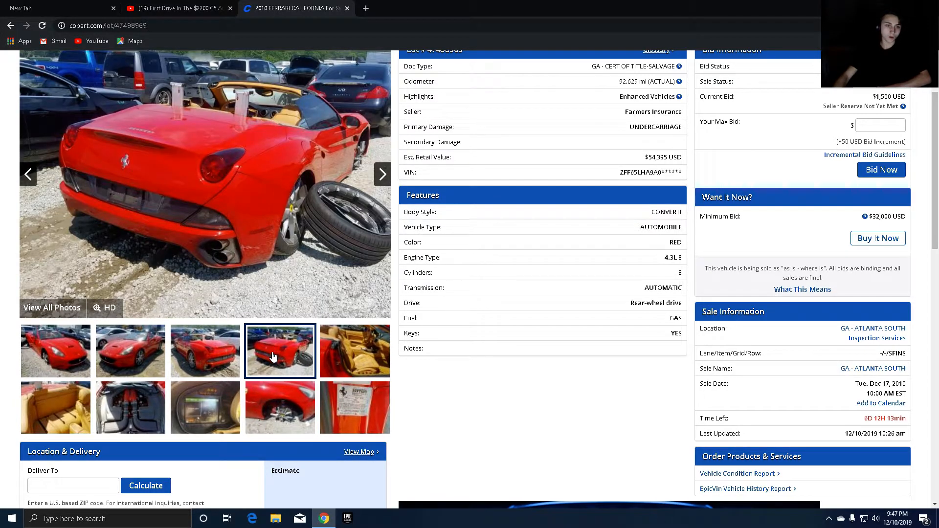
pyautogui.moveTo(282, 236)
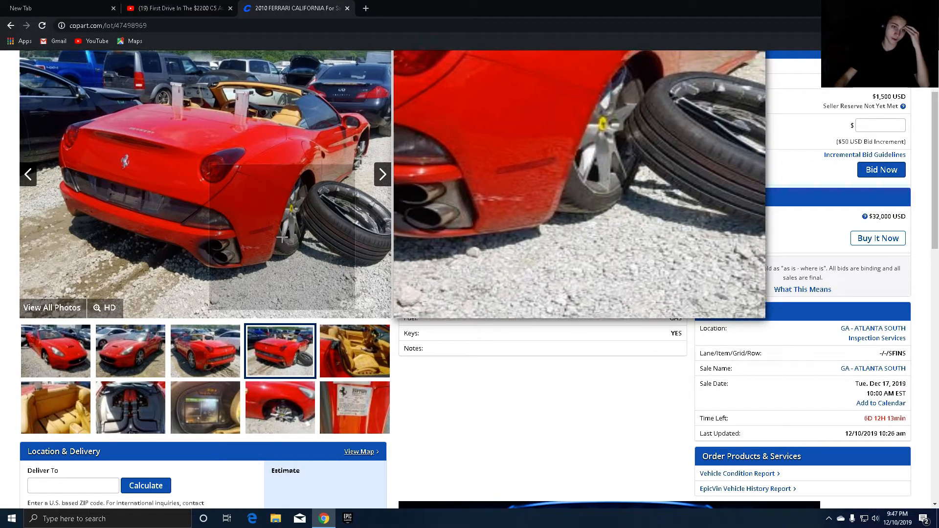
pyautogui.moveTo(277, 196)
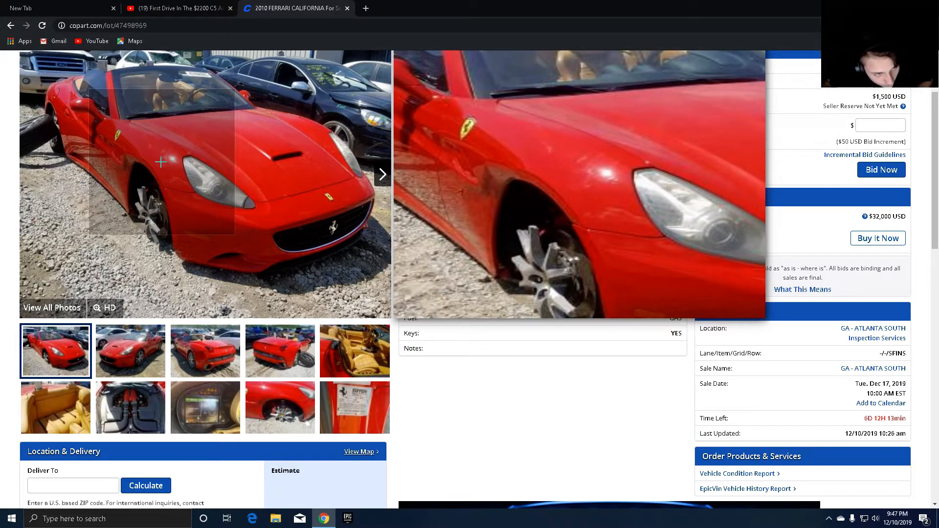
pyautogui.moveTo(159, 114)
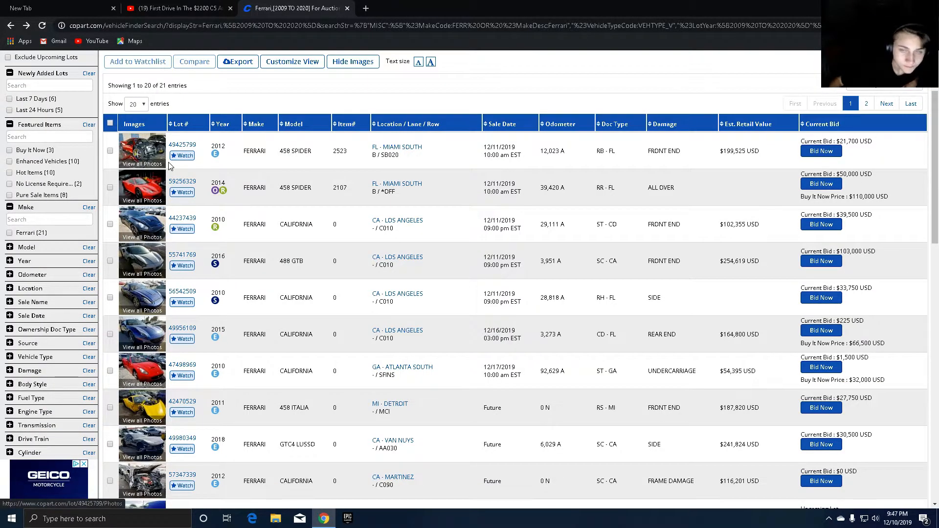
# Step: Open the black 2010 Ferrari California listing, lot 44237439, from the Ferrari results
pyautogui.scroll(-3)
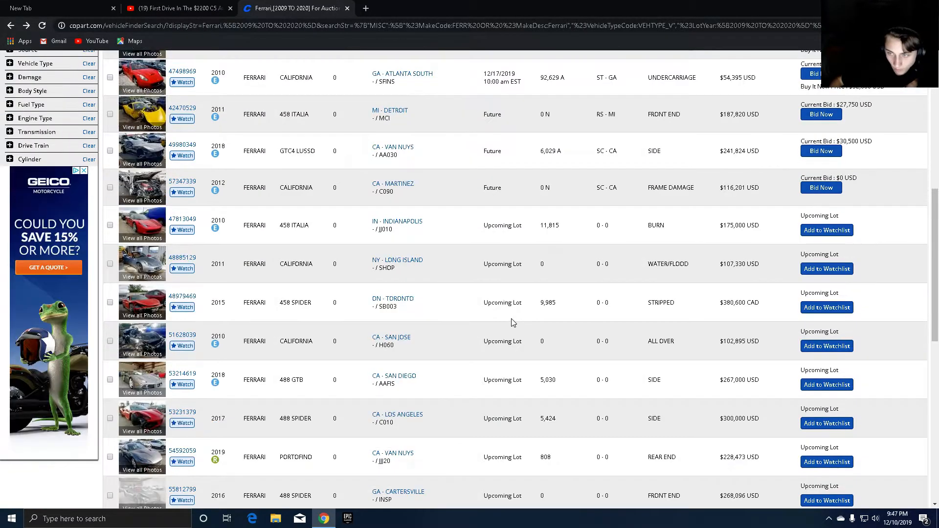
pyautogui.scroll(-3)
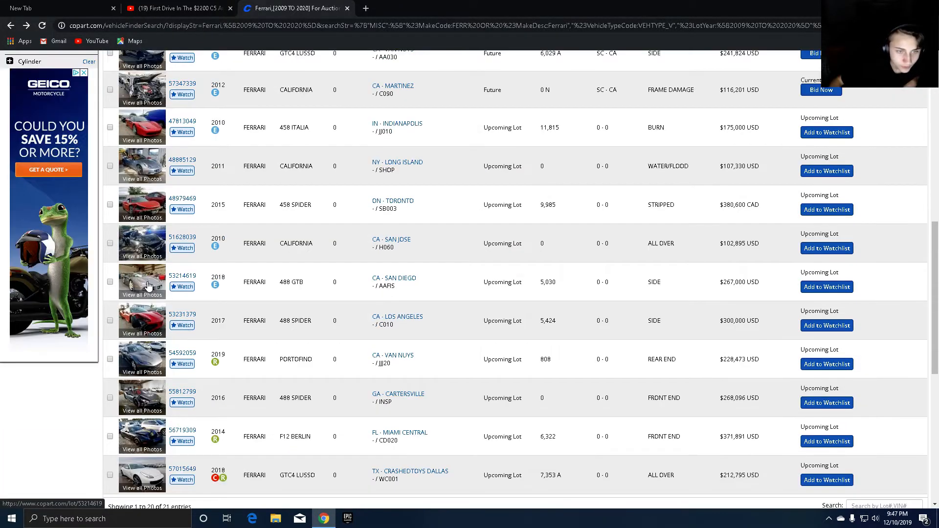
pyautogui.moveTo(725, 336)
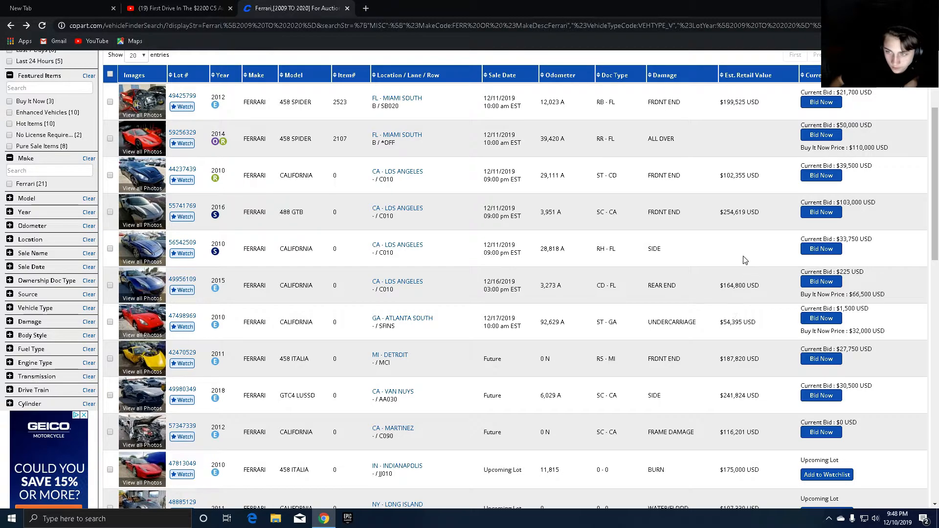
pyautogui.click(142, 175)
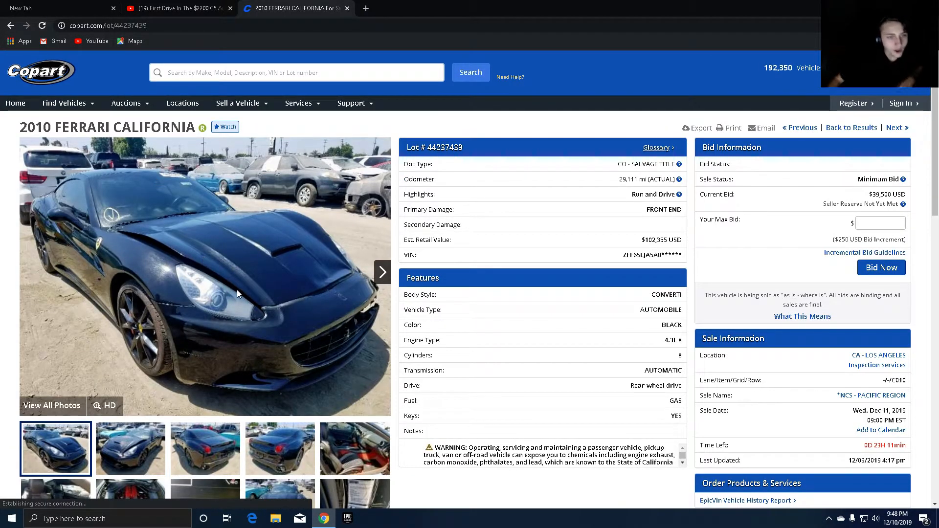
# Step: View the Ferrari California's front-end and rear photos, then return to the Ferrari results
pyautogui.click(130, 448)
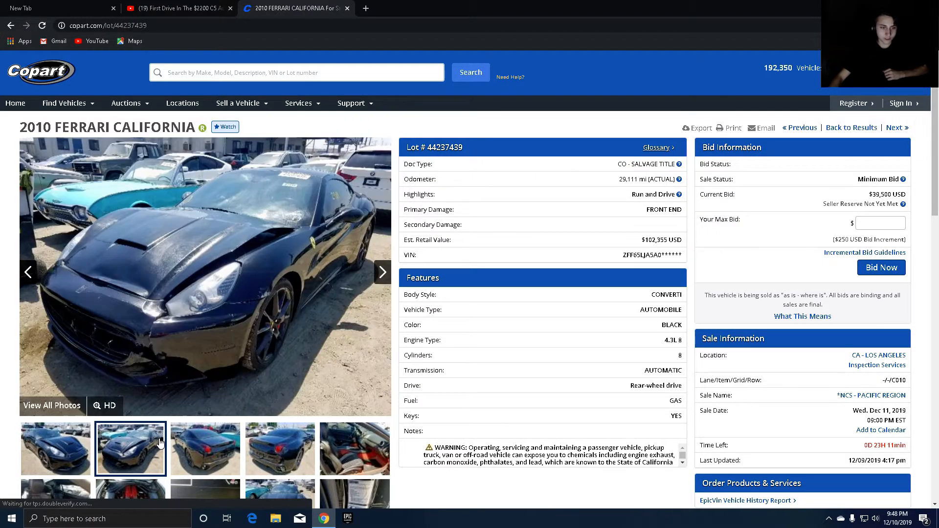
pyautogui.moveTo(164, 282)
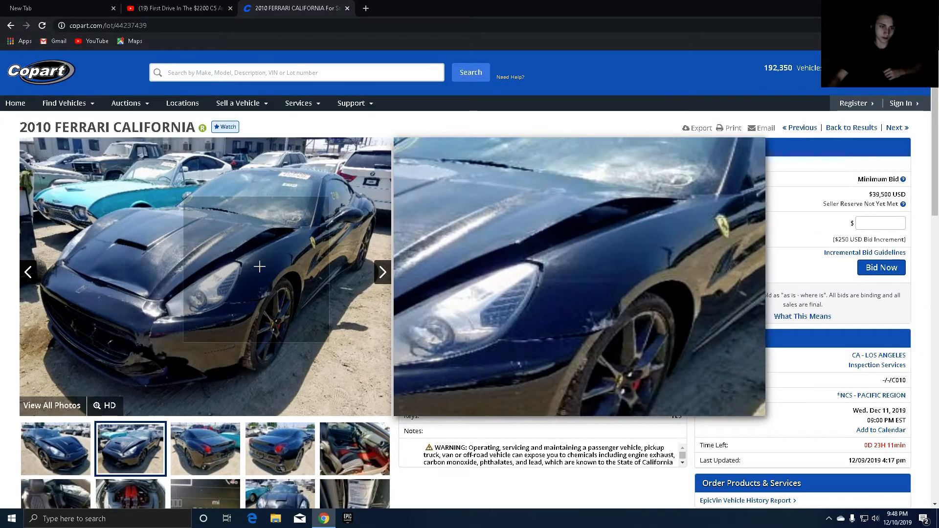
pyautogui.click(204, 448)
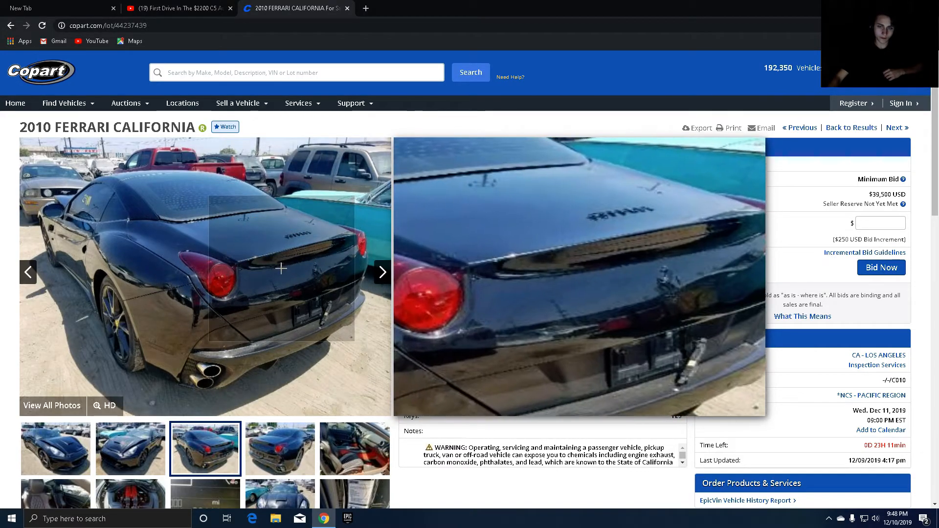
pyautogui.scroll(-3)
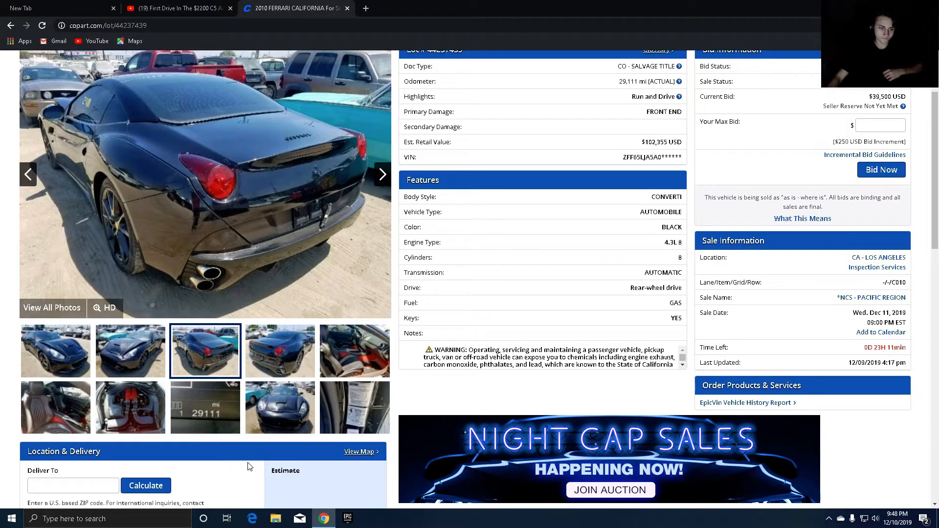
pyautogui.click(279, 407)
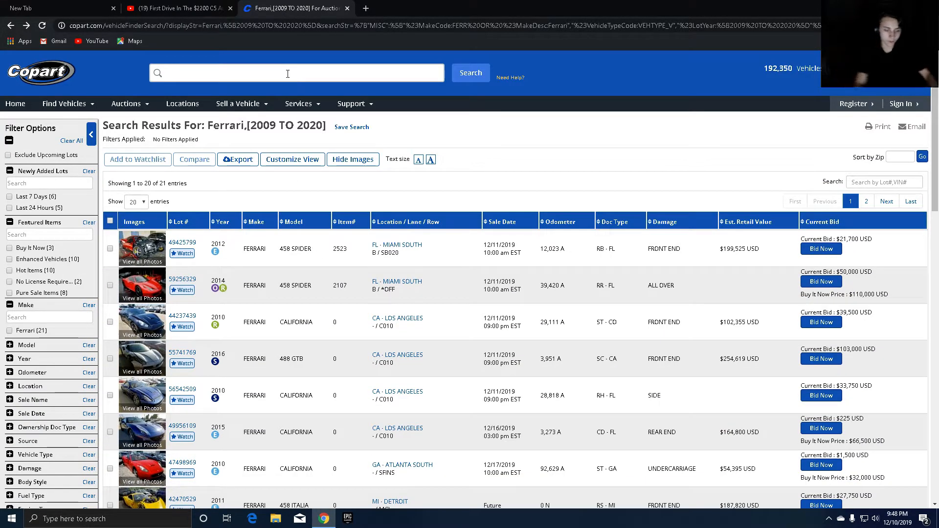
# Step: Run a keyword search for 'labo' with no results, then list the Vehicle Finder makes
pyautogui.write('labo')
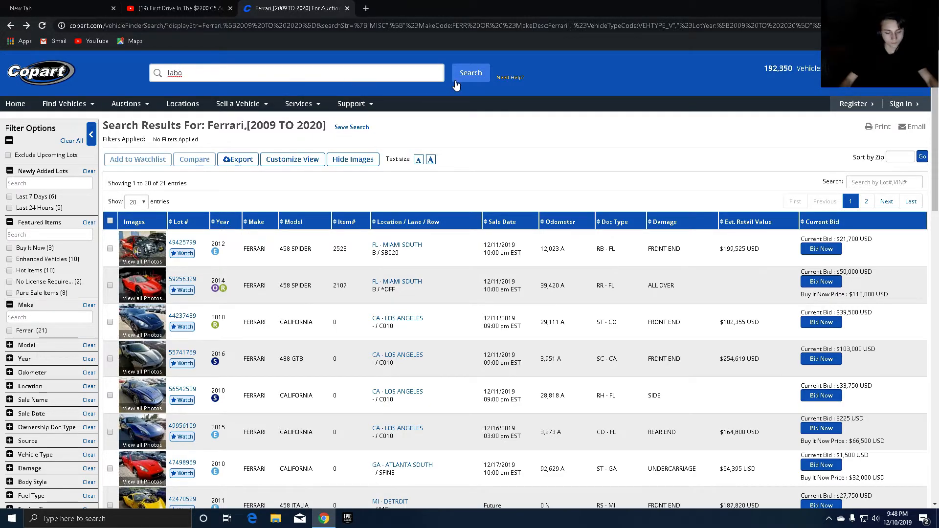
pyautogui.click(471, 72)
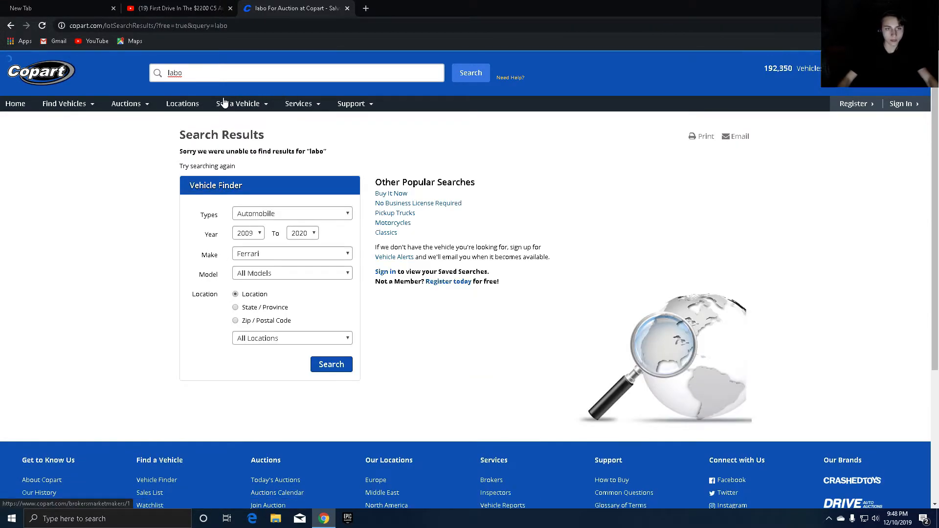
pyautogui.click(291, 273)
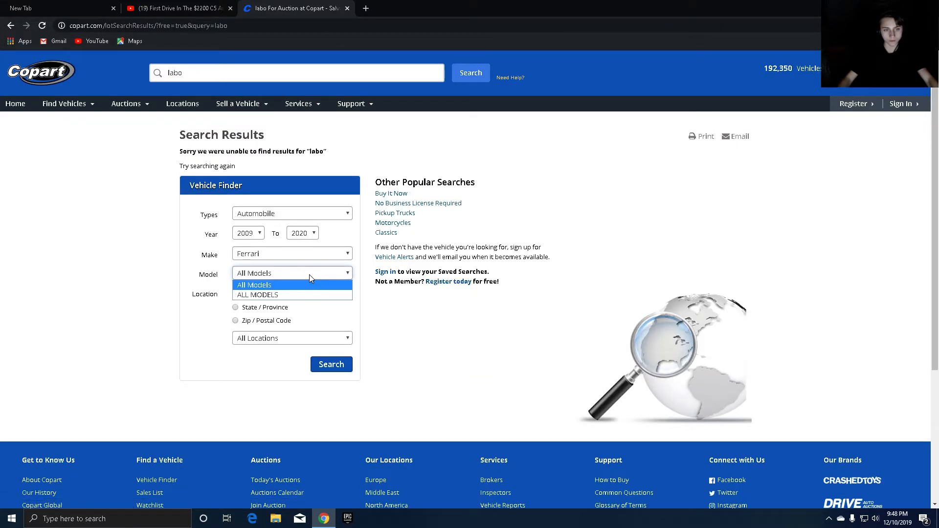
pyautogui.click(291, 253)
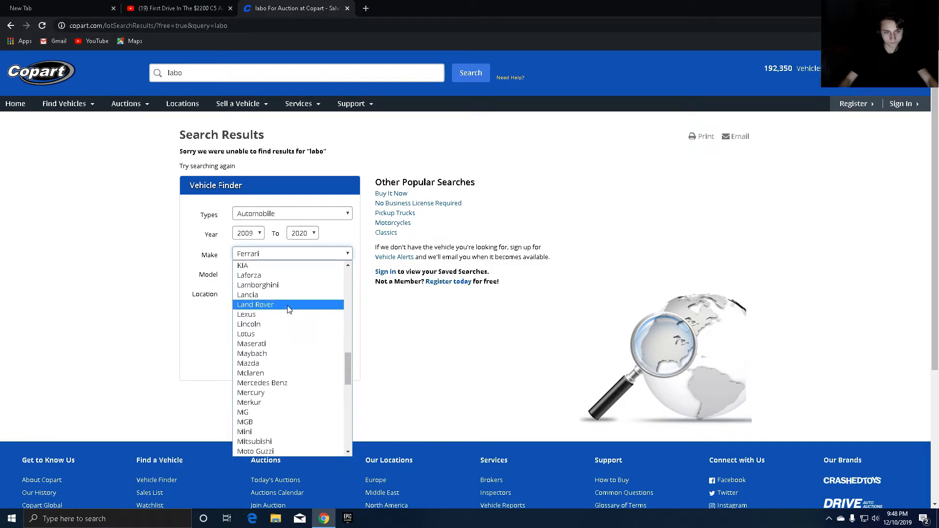
# Step: Search Lamborghini 2009–2020 and open the 2013 Aventador listing (lot 40987279)
pyautogui.click(257, 285)
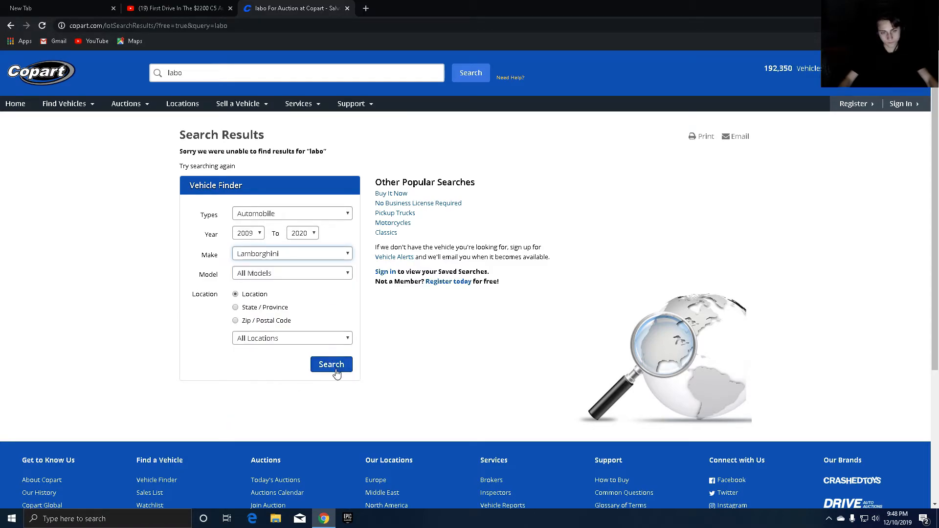
pyautogui.click(330, 364)
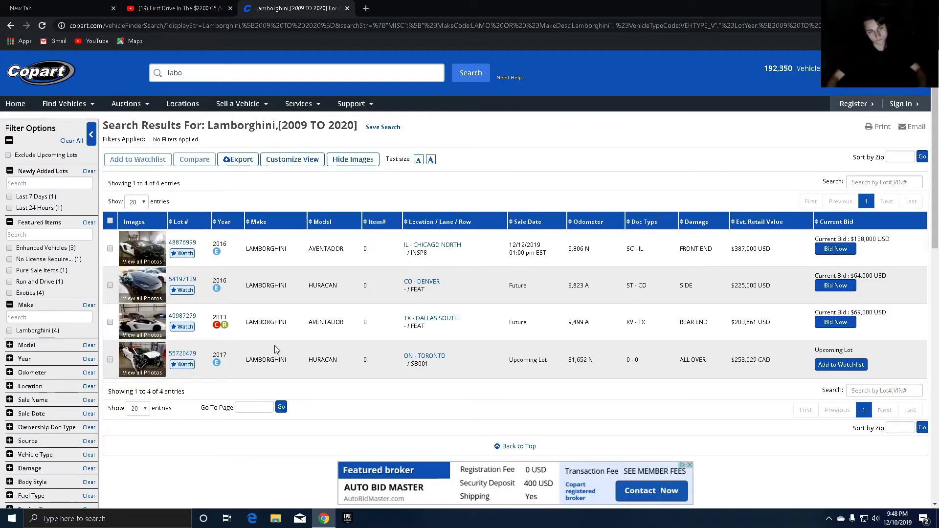
pyautogui.moveTo(724, 369)
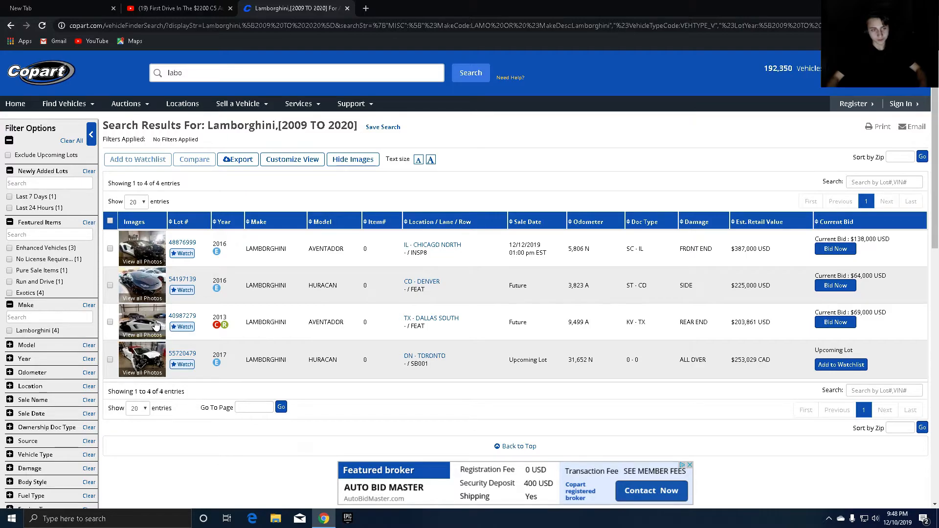
pyautogui.click(166, 316)
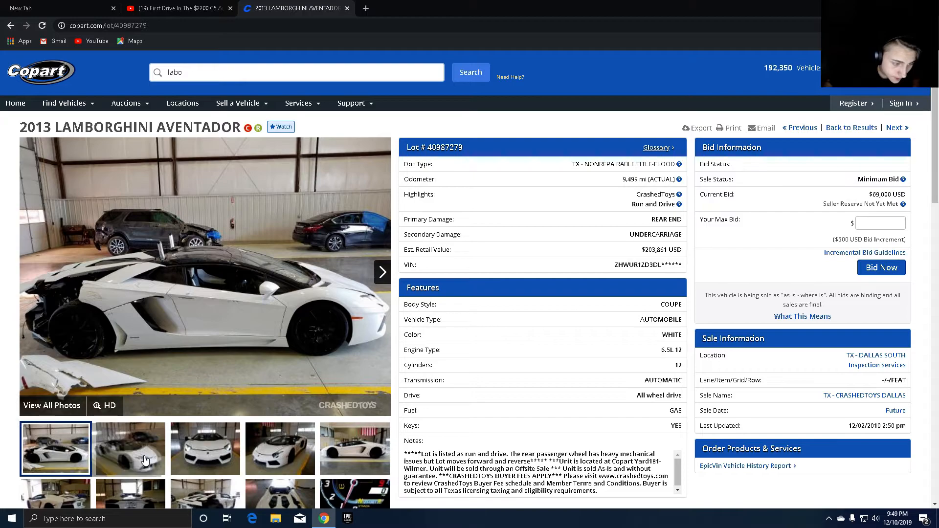
# Step: Browse the Aventador's second, front and rear photos, then down to the dashboard photo
pyautogui.click(129, 449)
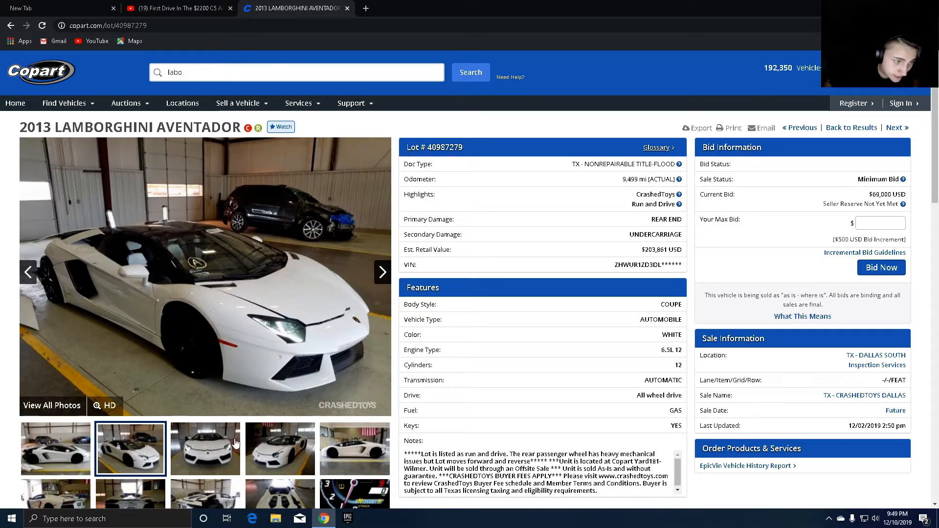
pyautogui.click(205, 448)
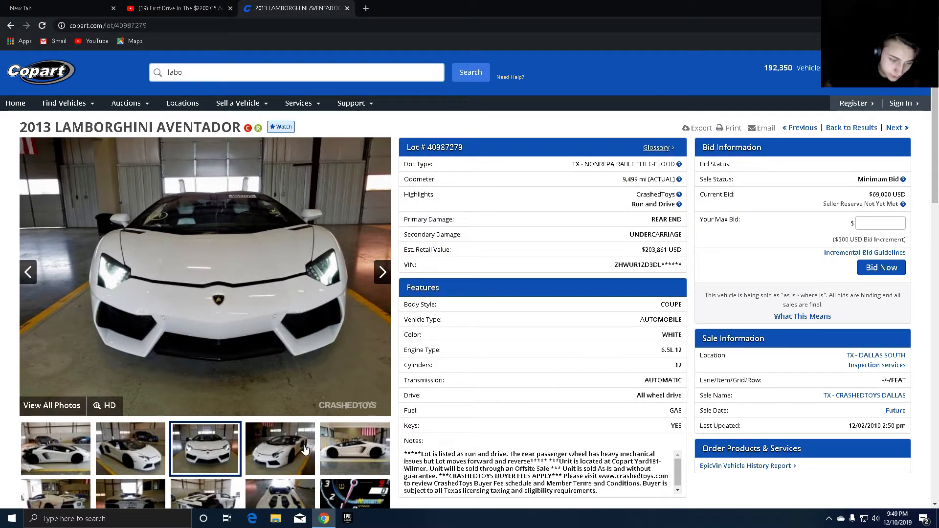
pyautogui.click(354, 448)
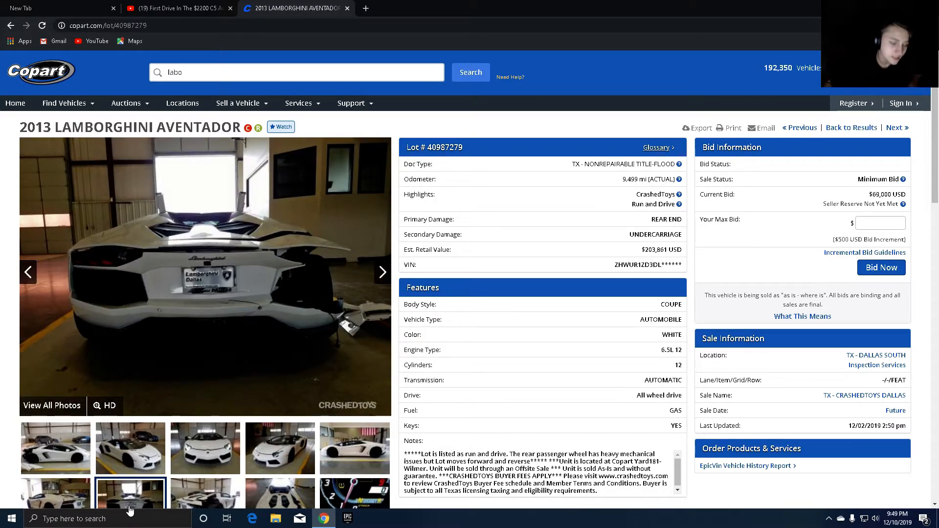
pyautogui.scroll(-3)
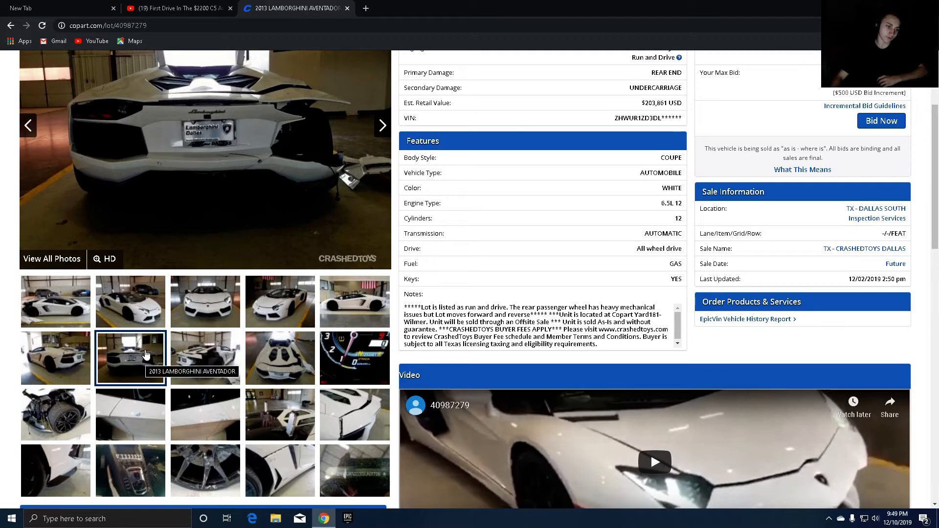
pyautogui.scroll(-3)
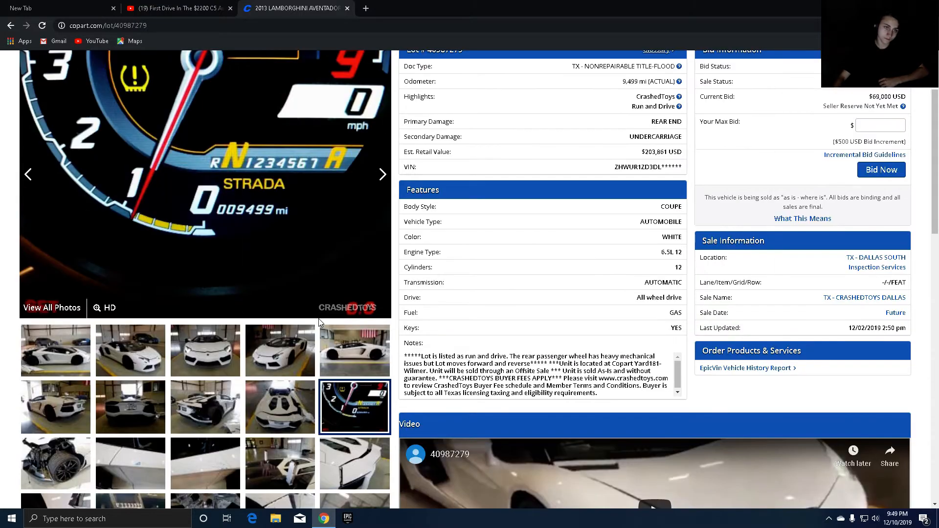
pyautogui.scroll(-3)
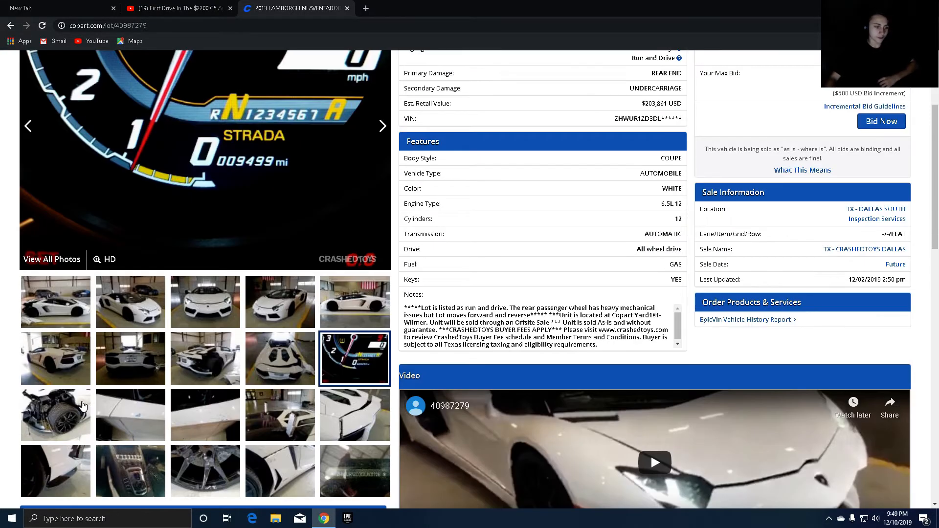
# Step: View the close-up photo of the Aventador's damaged rear wheel area
pyautogui.click(55, 414)
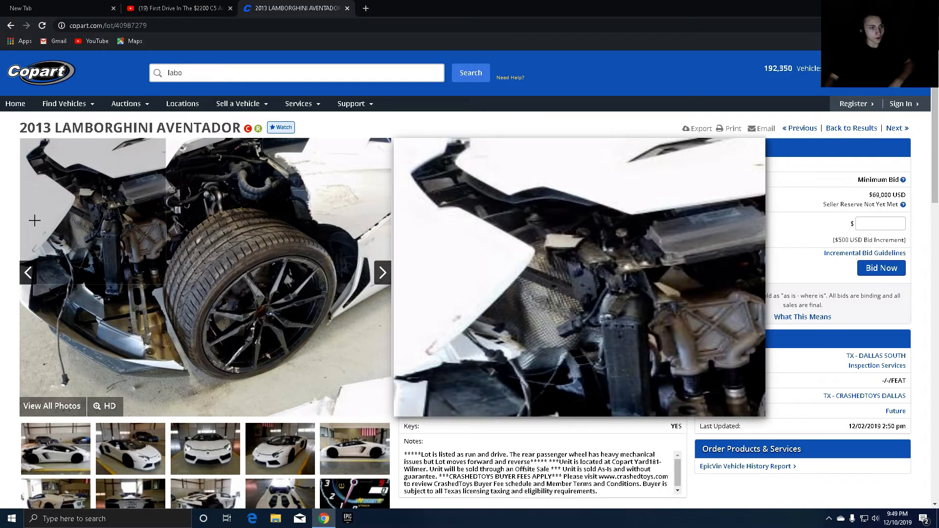
pyautogui.click(382, 273)
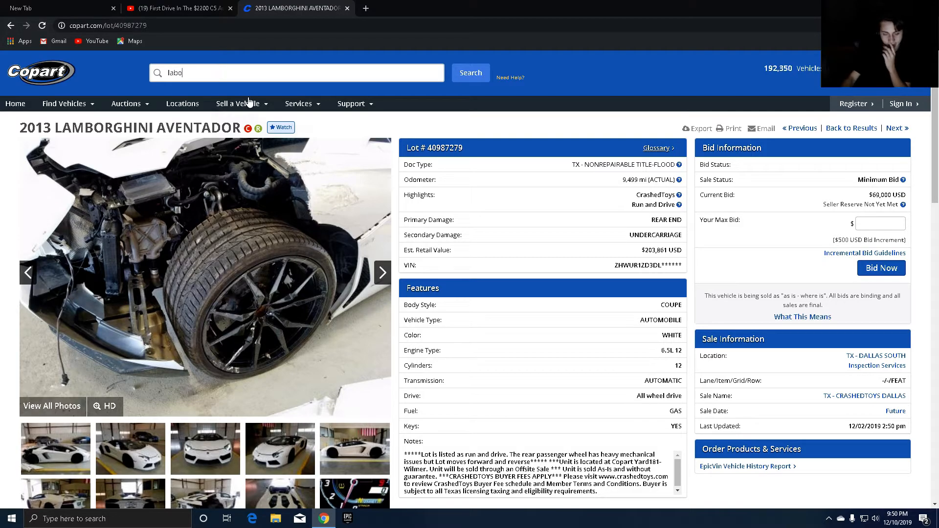
# Step: Run a site keyword search for 'mustage', which returns no results
pyautogui.click(239, 103)
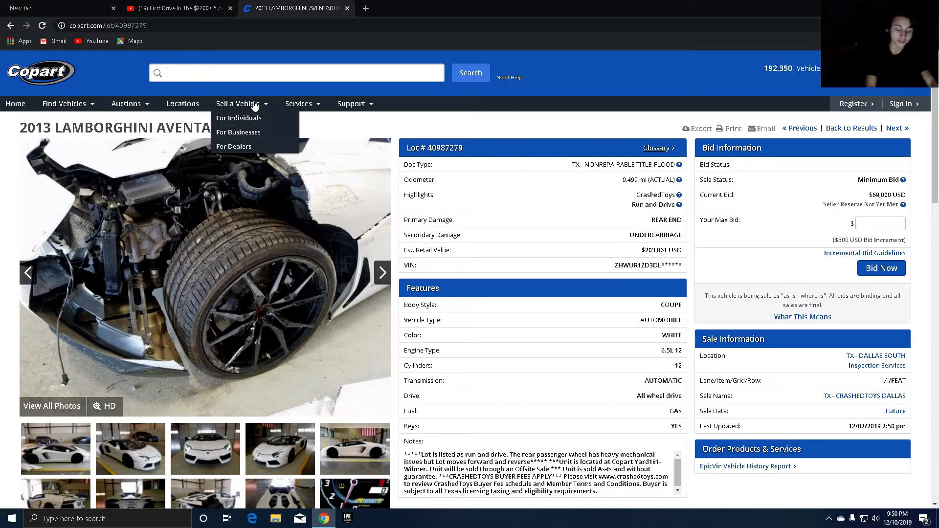
pyautogui.write('m')
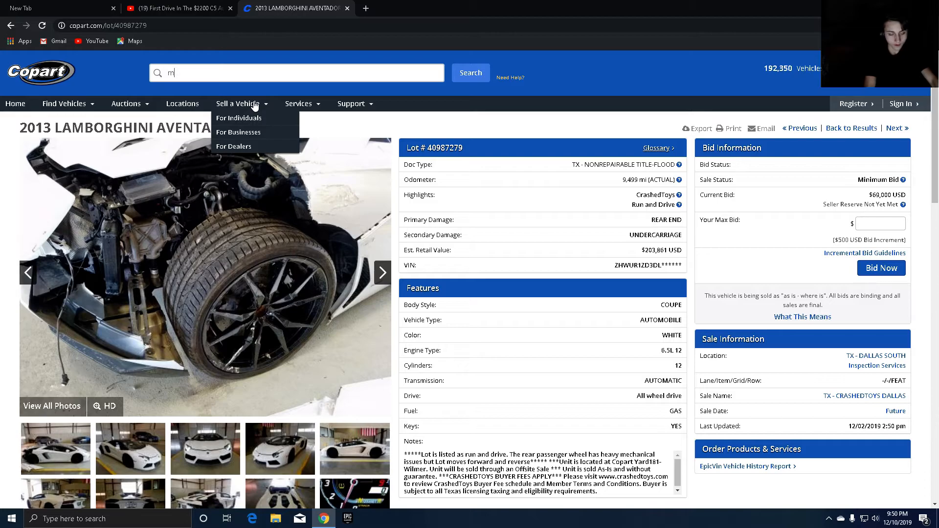
pyautogui.write('ustage')
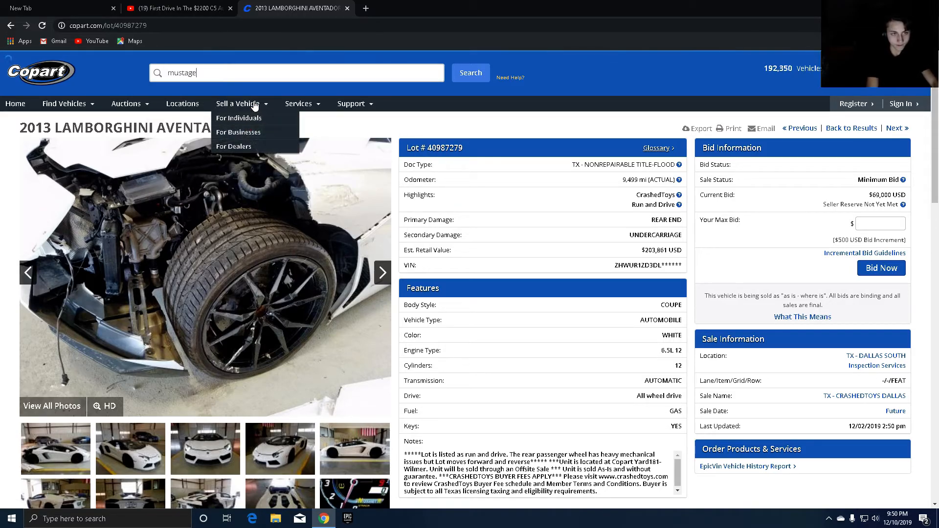
pyautogui.click(470, 72)
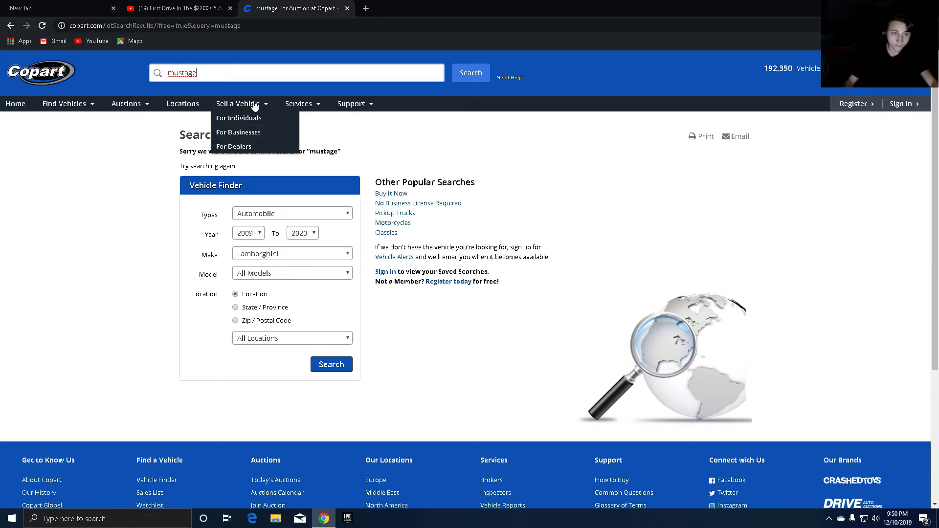
# Step: Set the vehicle finder make to Ford and the model to MUSTANG
pyautogui.click(291, 253)
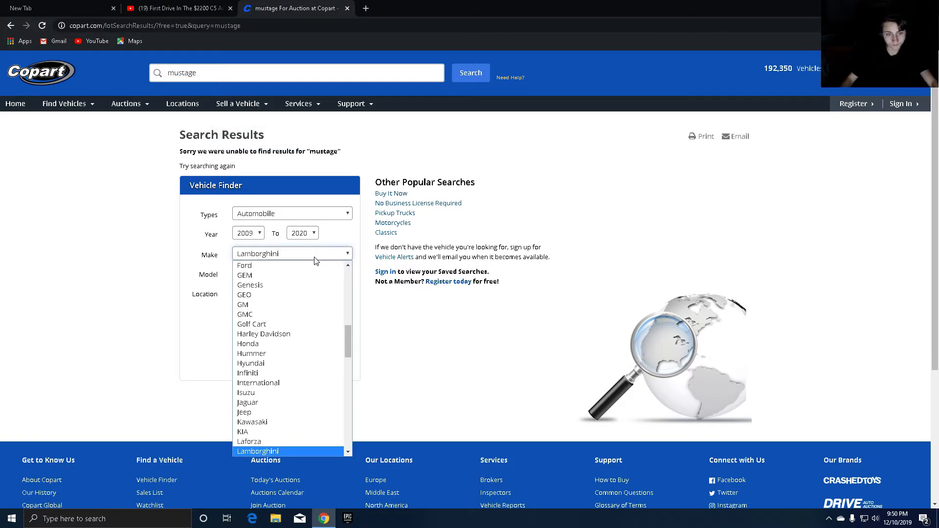
pyautogui.click(244, 265)
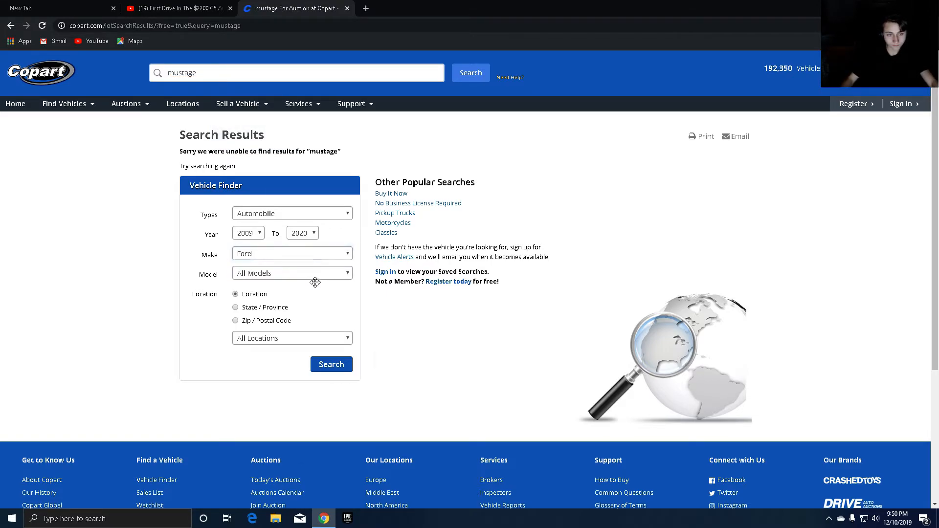
pyautogui.click(292, 273)
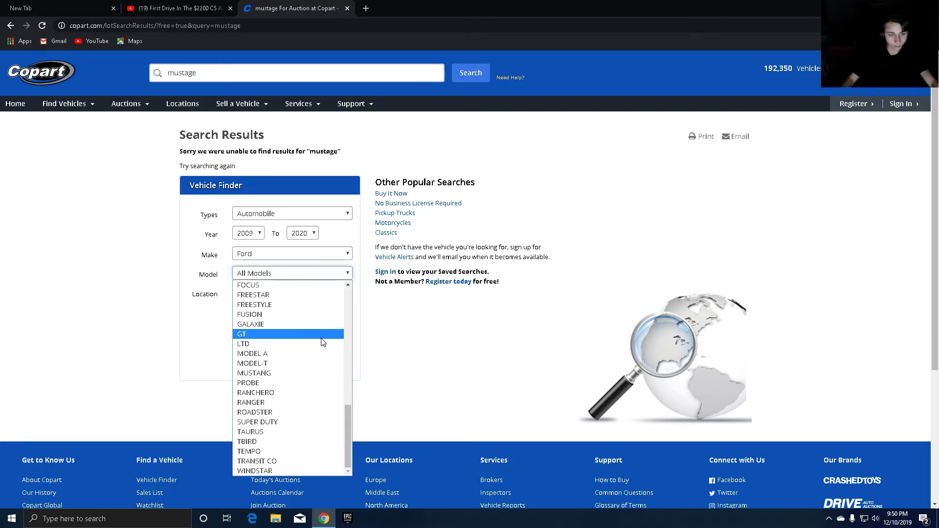
pyautogui.moveTo(288, 304)
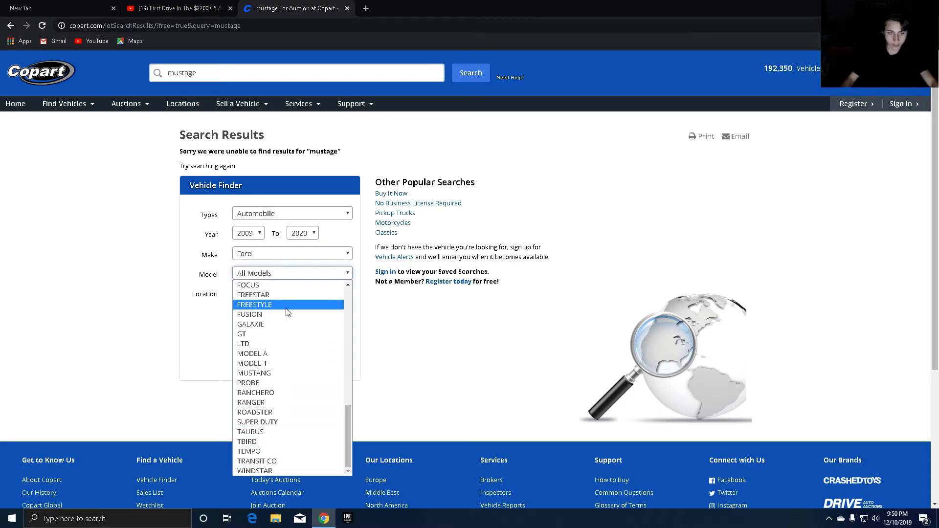
pyautogui.scroll(3)
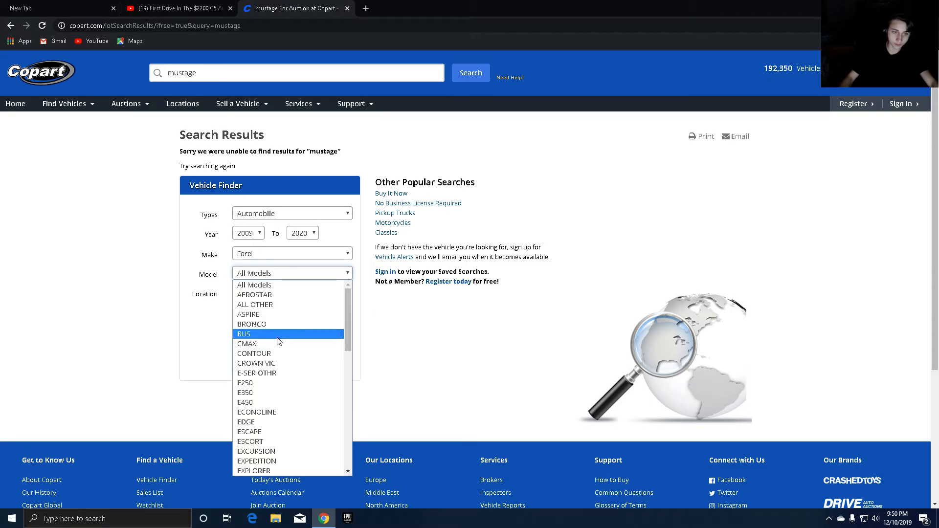
pyautogui.scroll(-3)
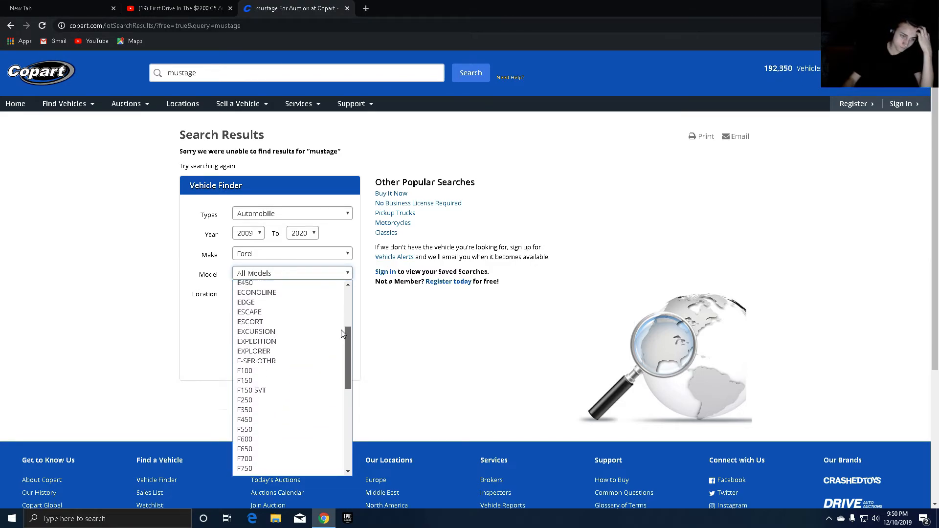
pyautogui.scroll(3)
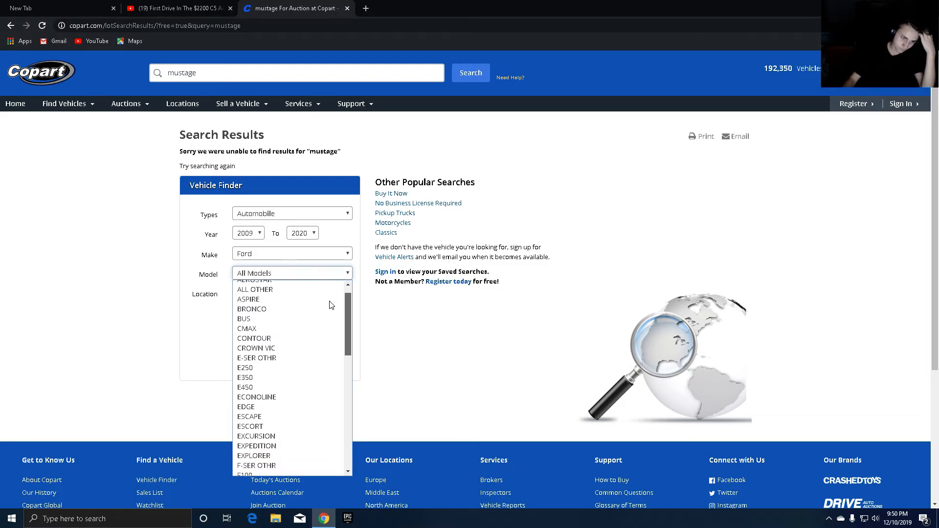
pyautogui.scroll(-3)
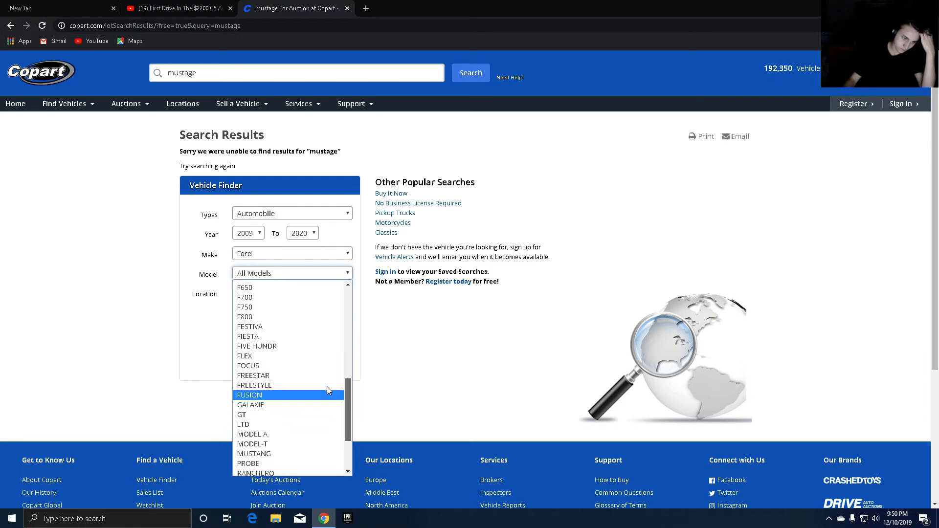
pyautogui.click(253, 453)
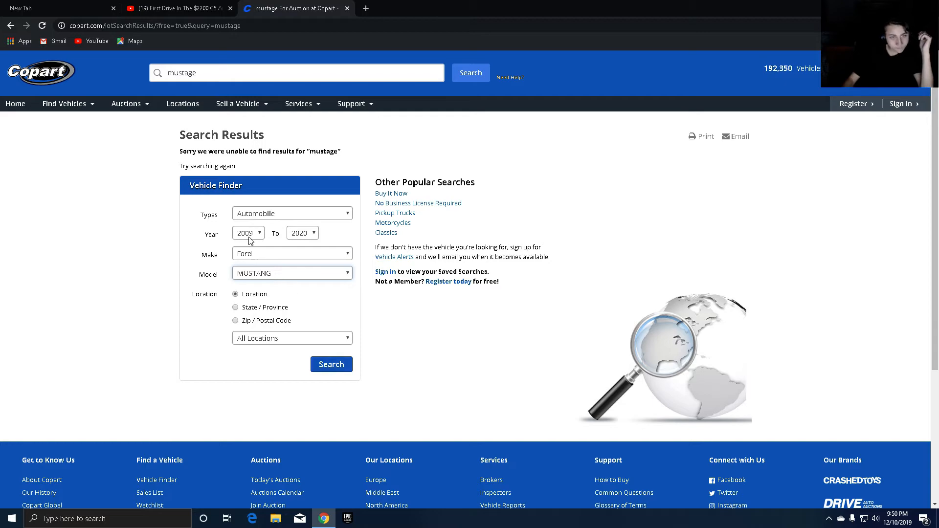
# Step: Set the year range to 1992–2004 and run the Ford Mustang search
pyautogui.click(248, 232)
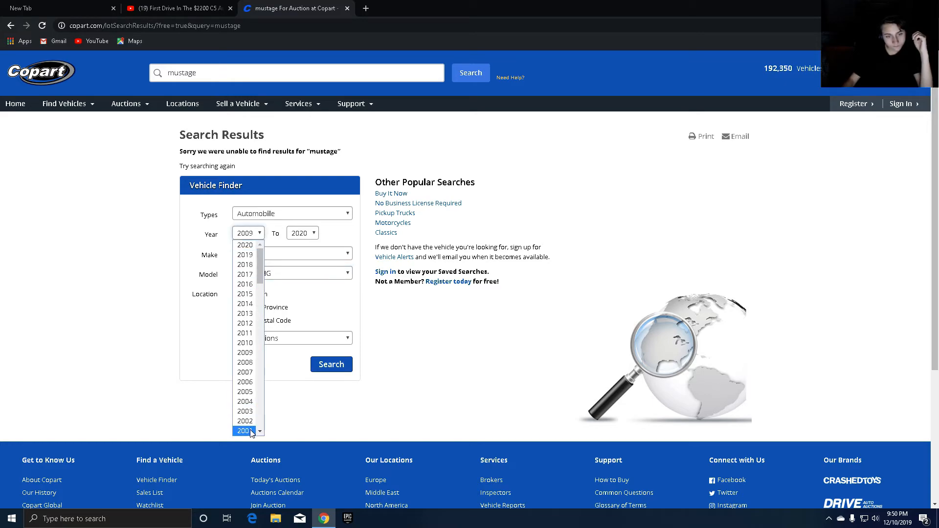
pyautogui.scroll(-3)
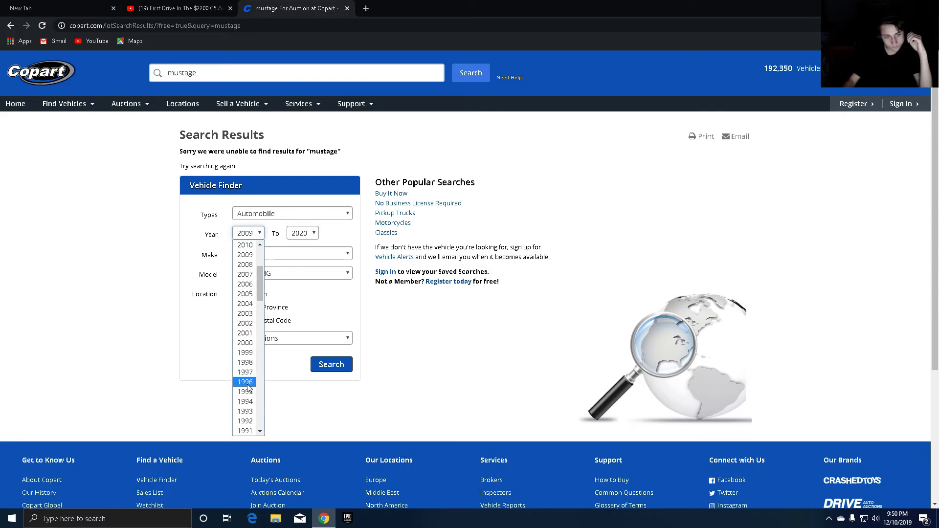
pyautogui.click(244, 421)
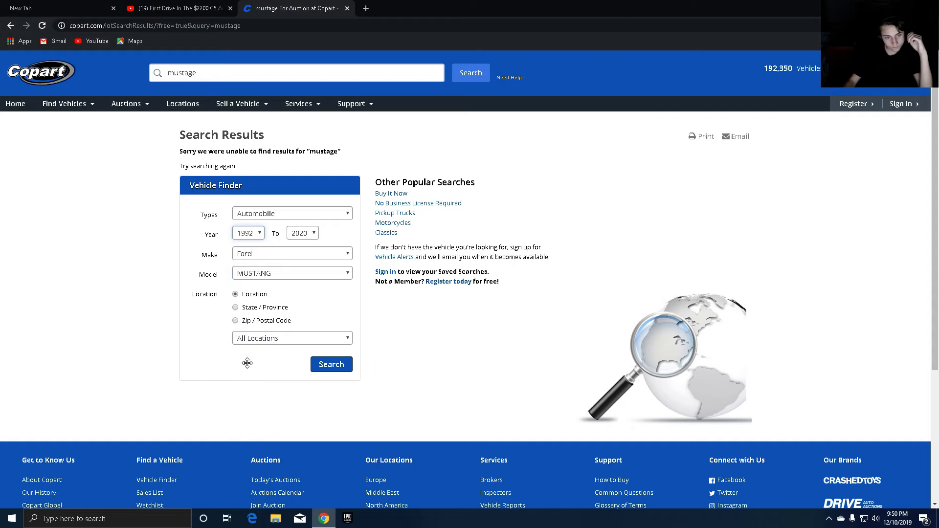
pyautogui.click(302, 233)
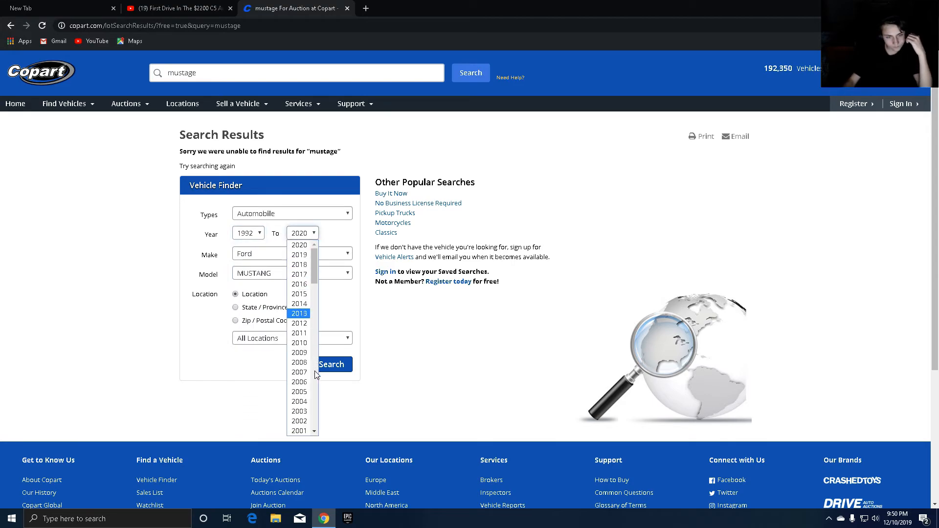
pyautogui.click(299, 401)
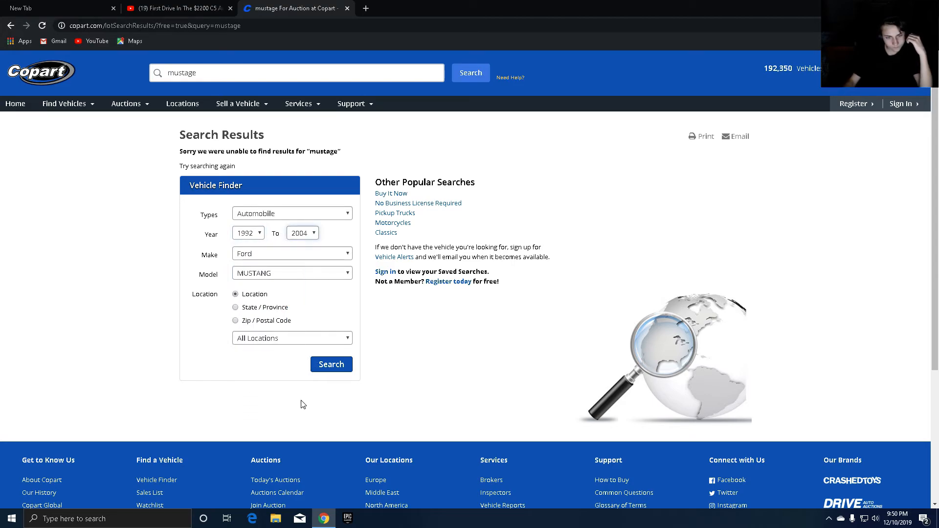
pyautogui.click(331, 363)
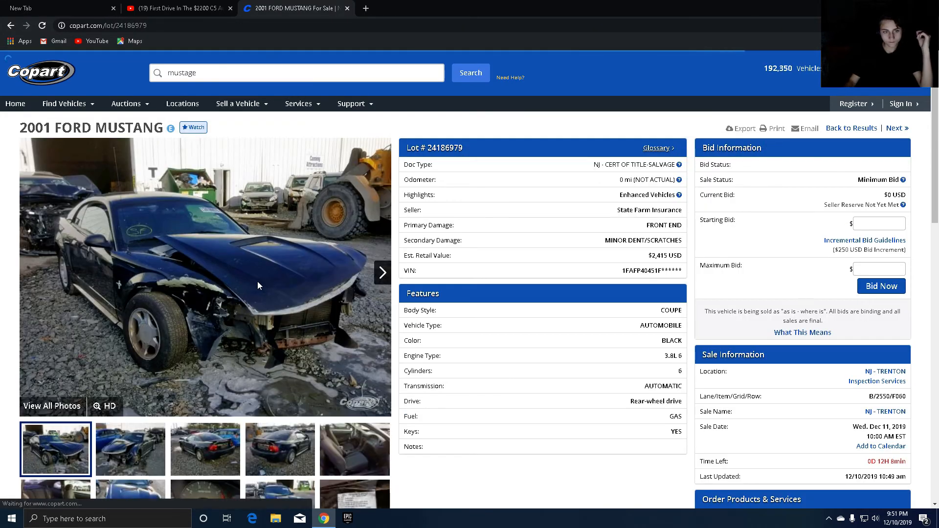
# Step: View the 2001 Mustang's next photo and return to the 265-lot results list
pyautogui.click(382, 273)
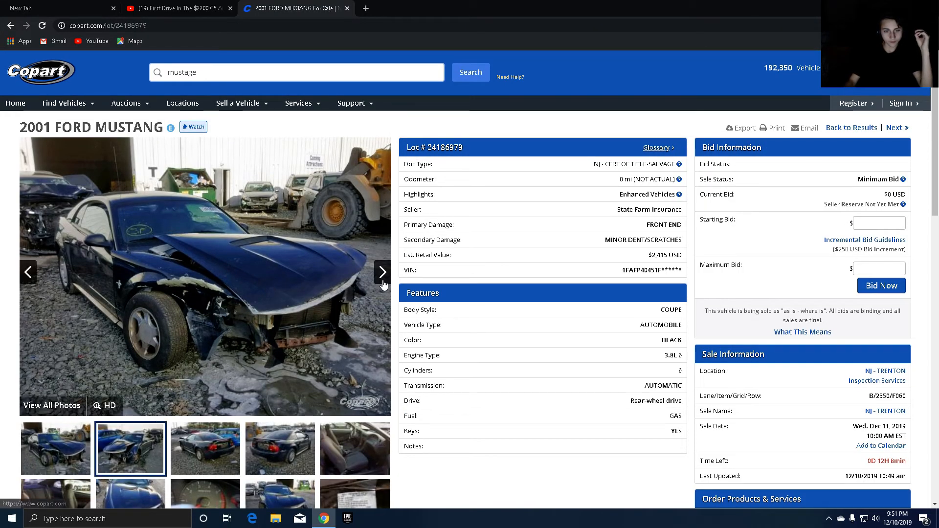
pyautogui.click(383, 272)
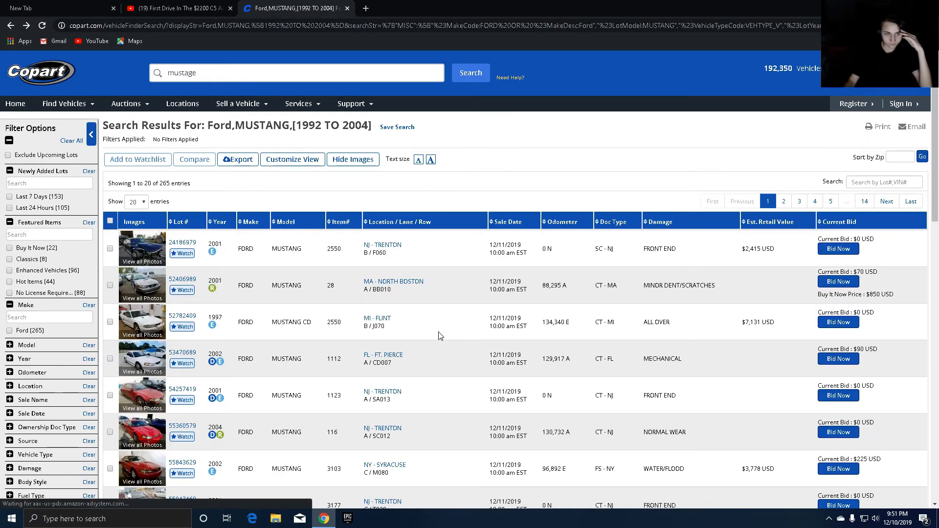
# Step: Scroll down the Ford Mustang 1992–2004 results toward the red 1999 Mustang lot
pyautogui.scroll(-3)
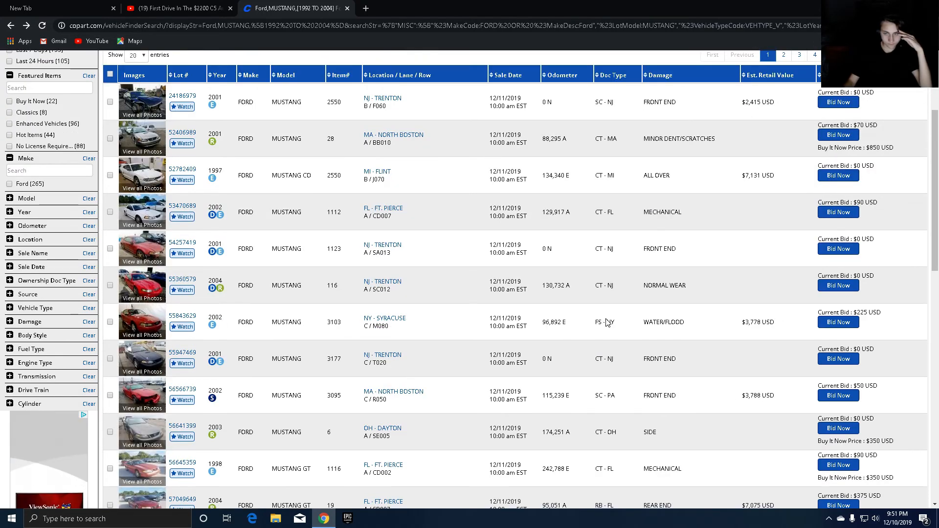
pyautogui.scroll(-3)
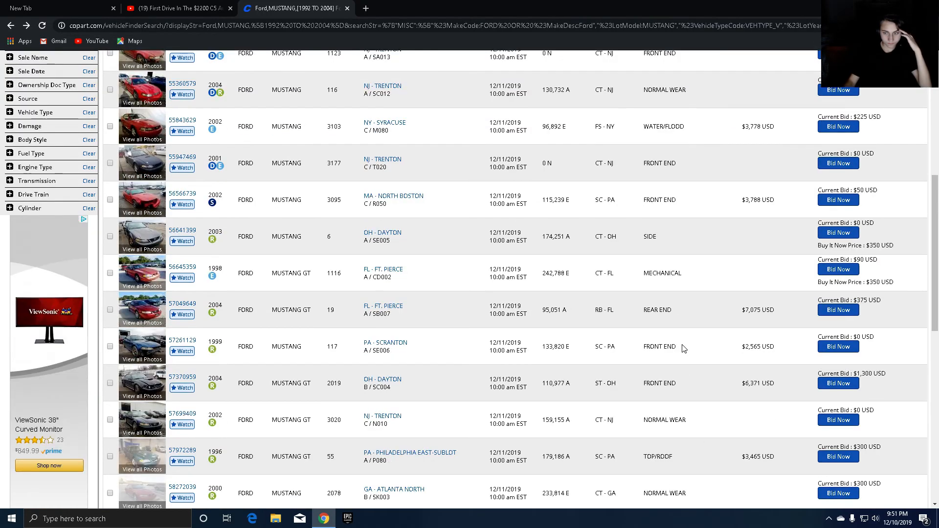
pyautogui.scroll(-3)
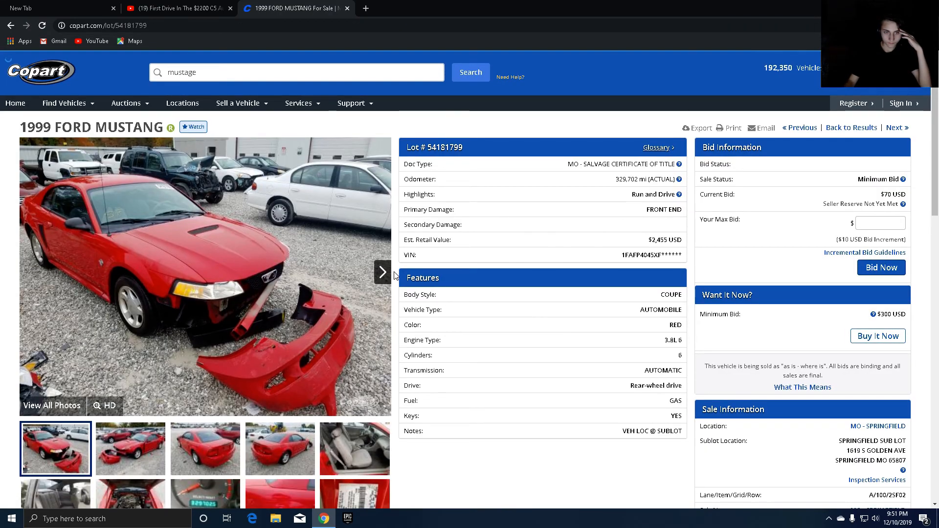
pyautogui.moveTo(663, 311)
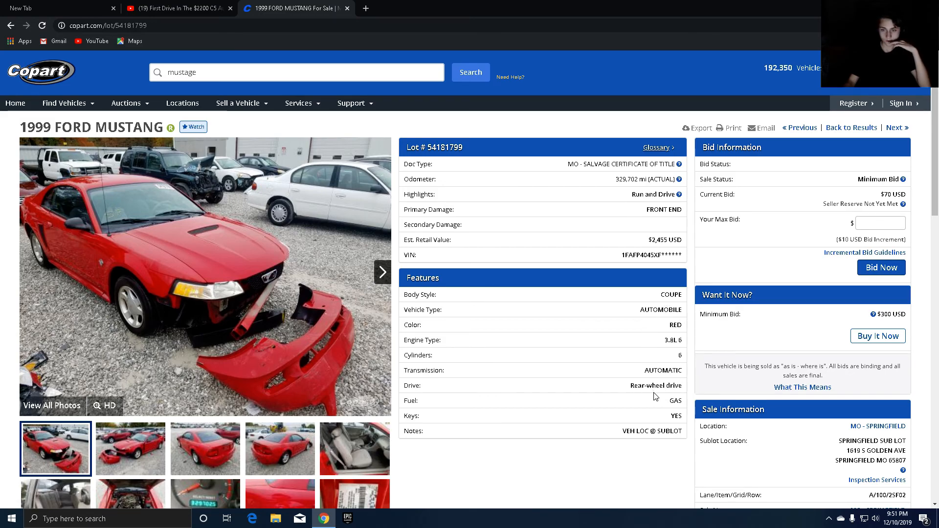
# Step: View the red 1999 Mustang's rear photo, then switch to the YouTube video tab
pyautogui.click(383, 272)
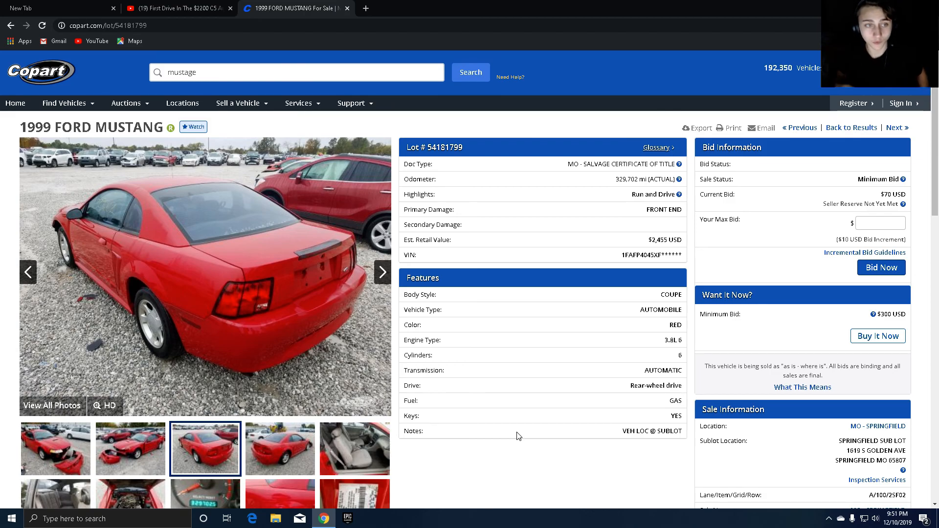
pyautogui.click(174, 8)
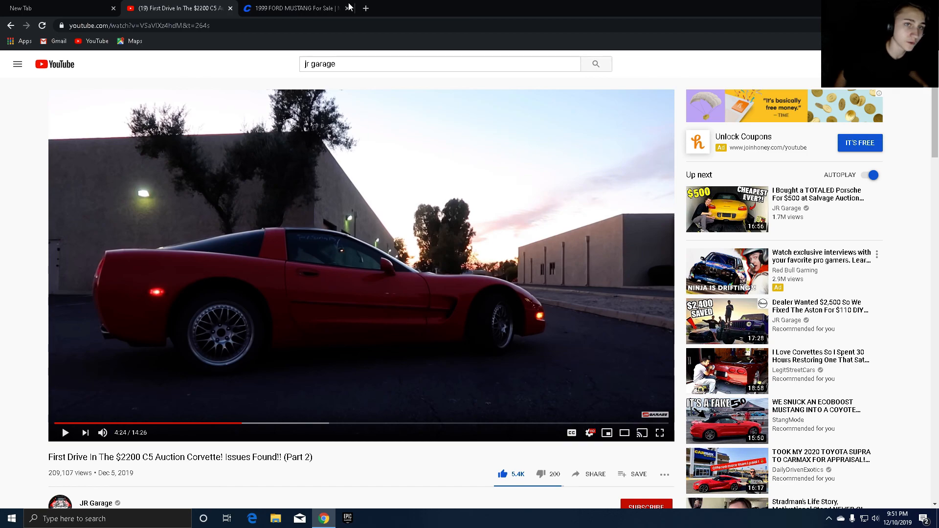